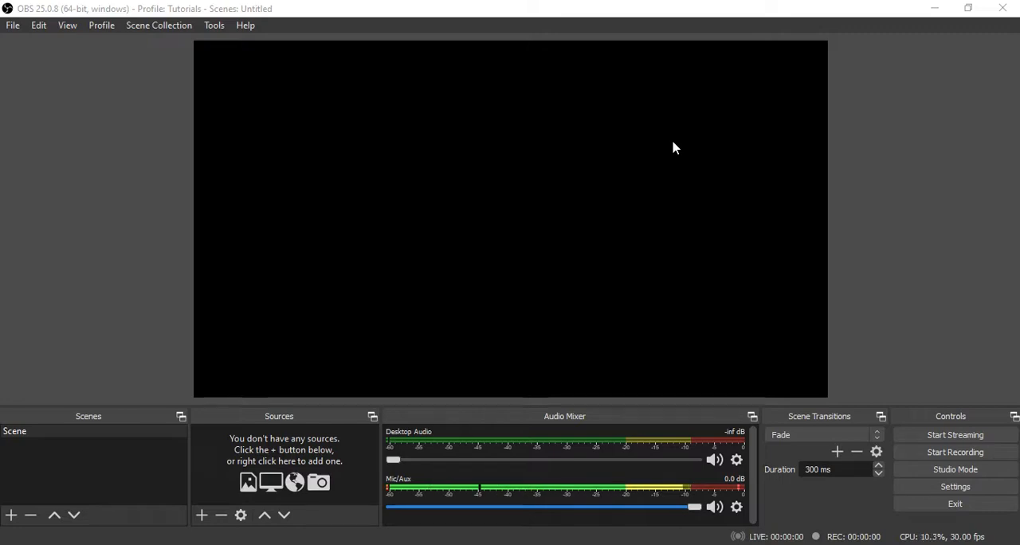
{"action": "mouse_move", "coordinate": [243, 35]}
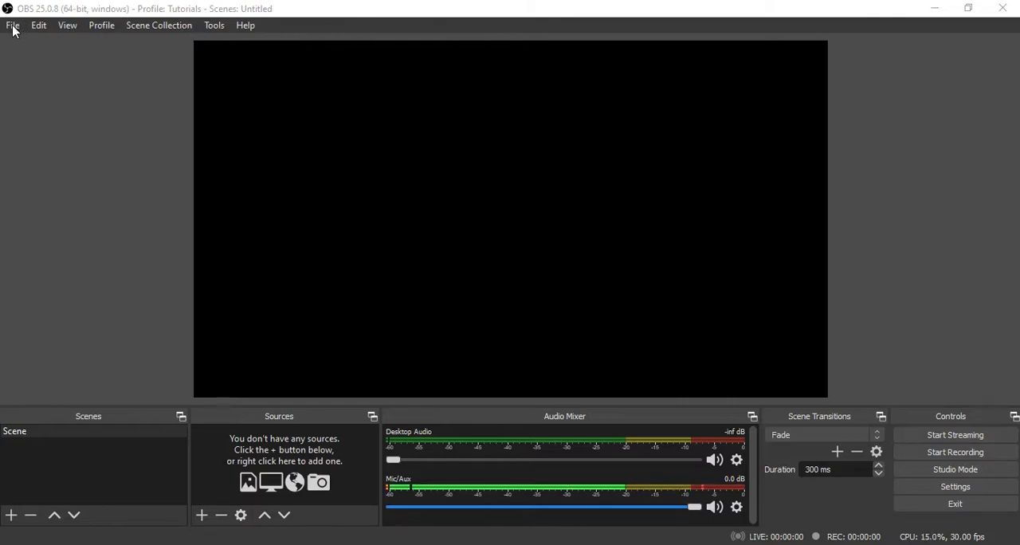
{"action": "mouse_move", "coordinate": [131, 31]}
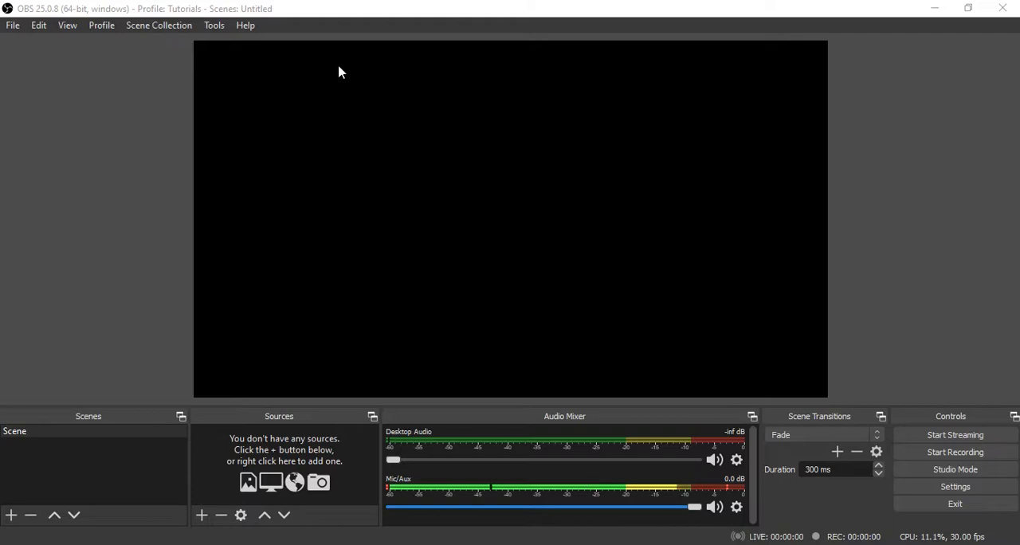
{"action": "mouse_move", "coordinate": [249, 71]}
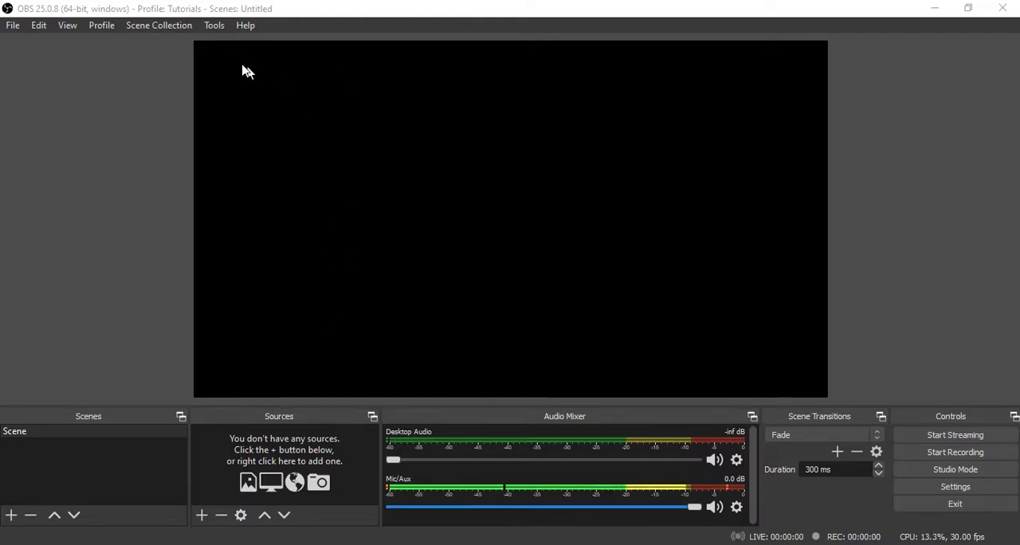
{"action": "mouse_move", "coordinate": [804, 290]}
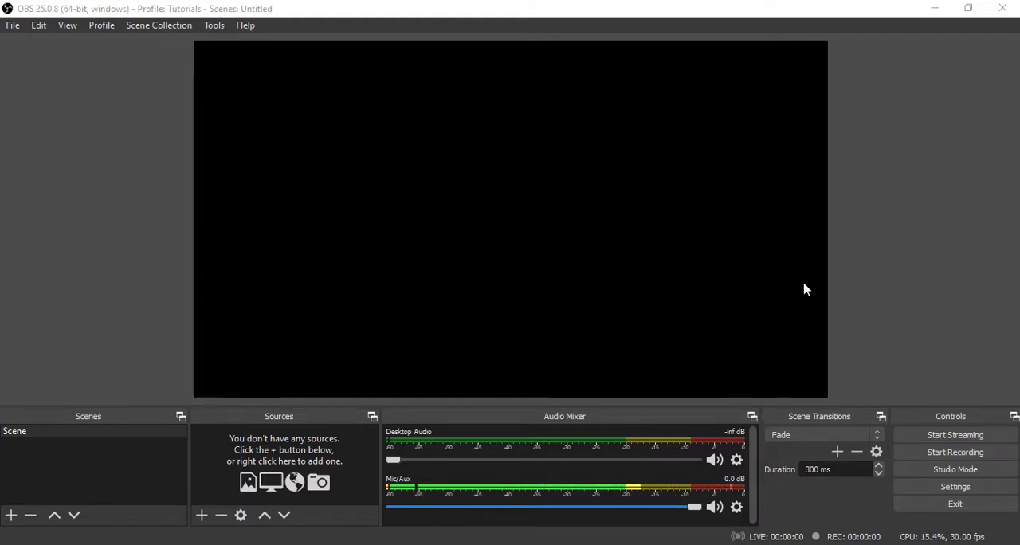
{"action": "mouse_move", "coordinate": [628, 193]}
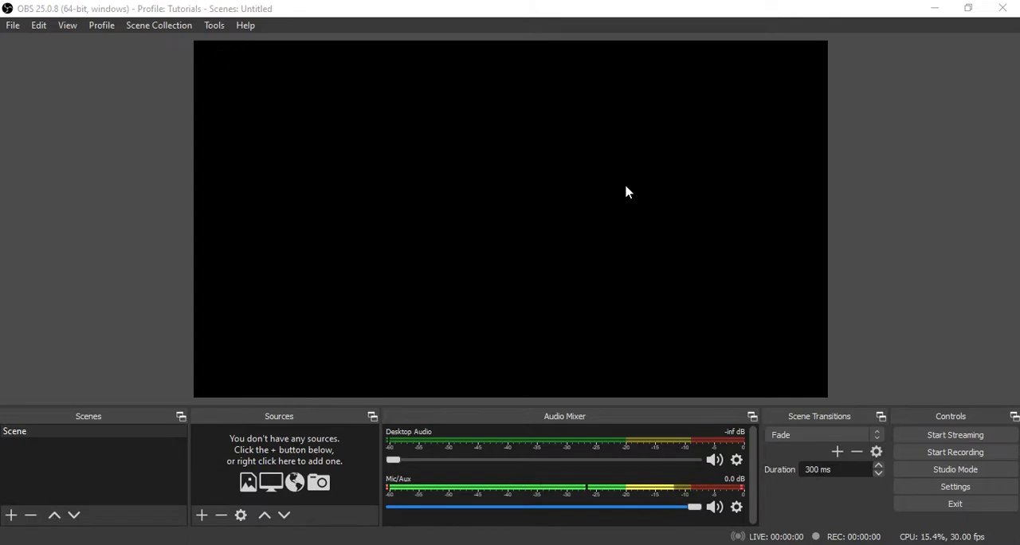
{"action": "mouse_move", "coordinate": [398, 207]}
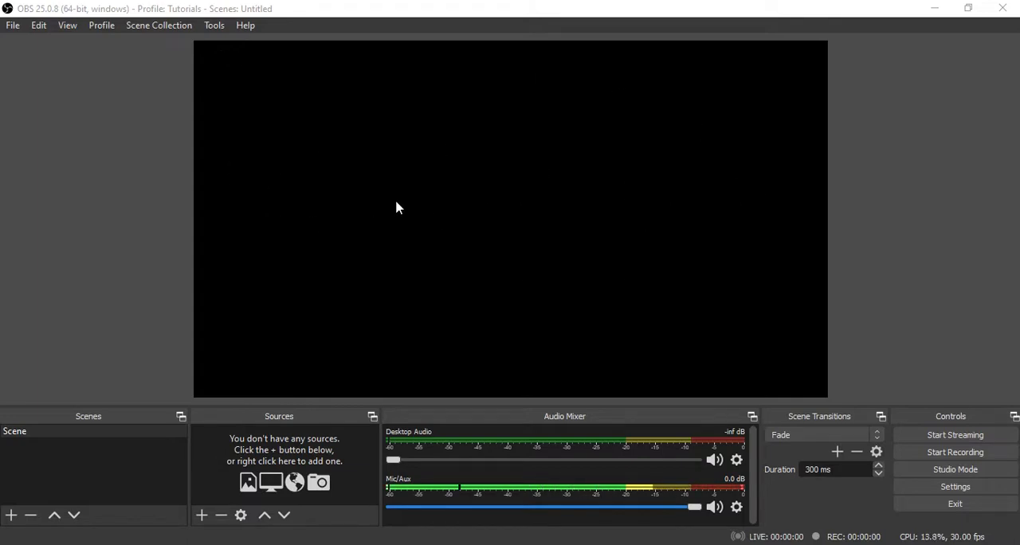
{"action": "mouse_move", "coordinate": [414, 268]}
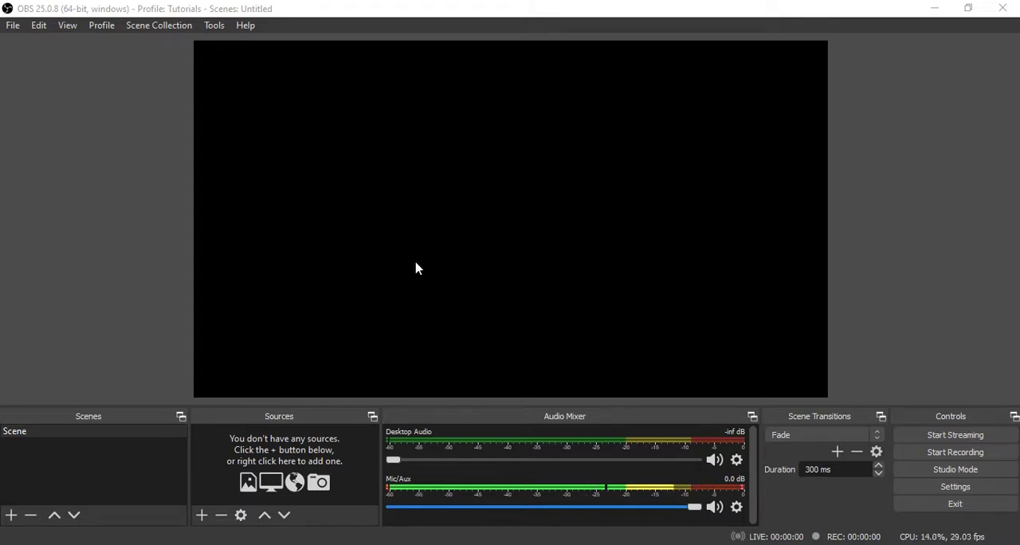
{"action": "mouse_move", "coordinate": [106, 407]}
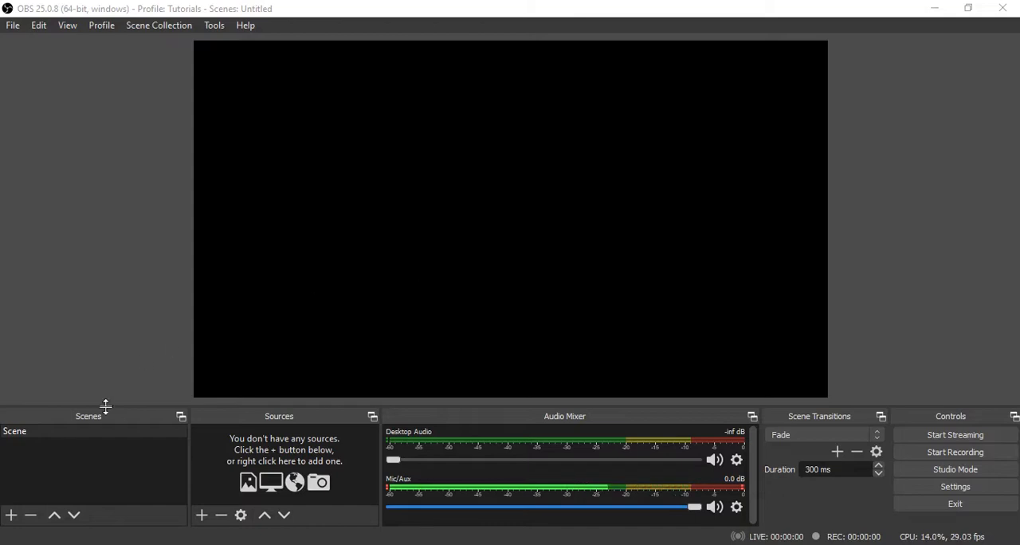
{"action": "mouse_move", "coordinate": [588, 421]}
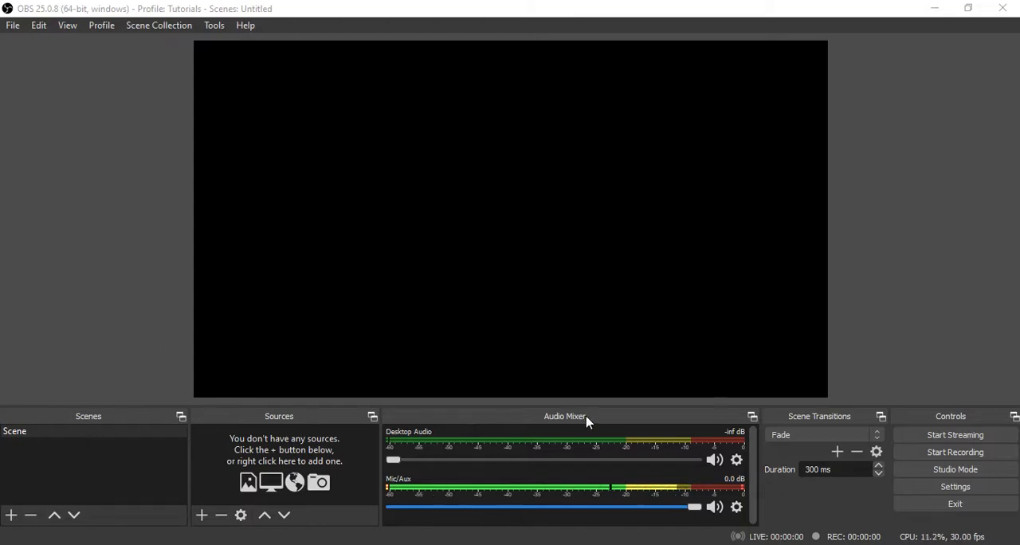
{"action": "mouse_move", "coordinate": [943, 421]}
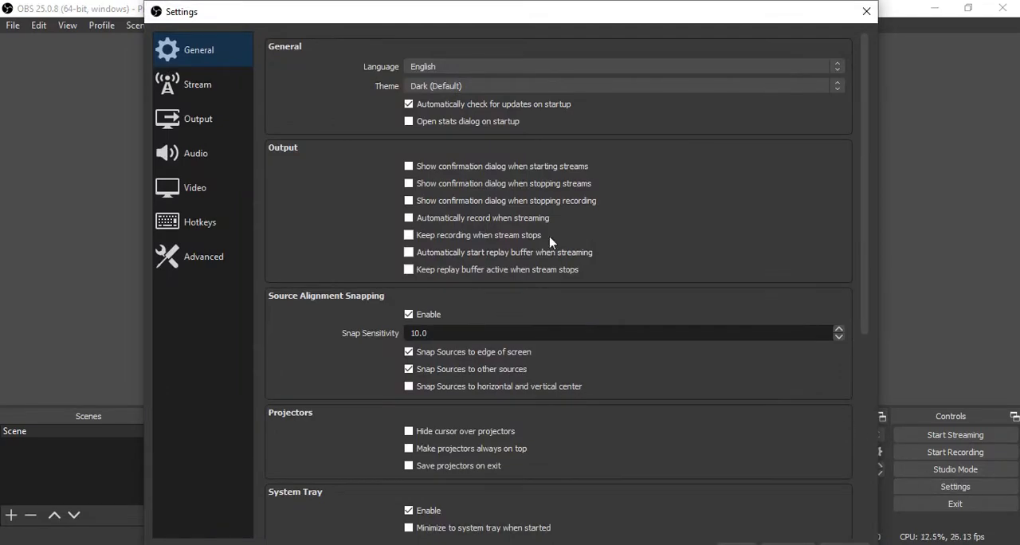
{"action": "mouse_move", "coordinate": [577, 392]}
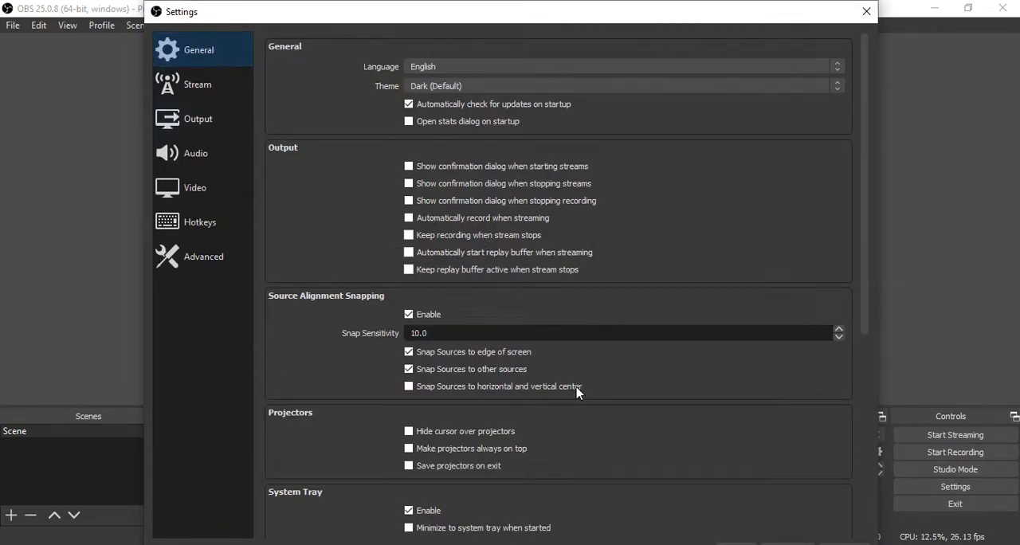
{"action": "mouse_move", "coordinate": [529, 351]}
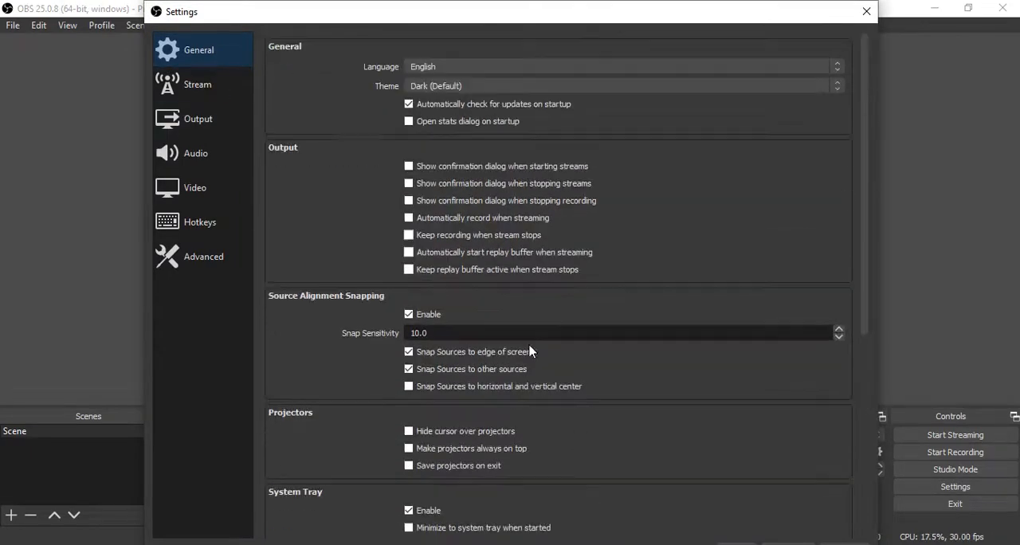
Move from the Stream page to the Output page in Settings
{"action": "left_click", "coordinate": [197, 83]}
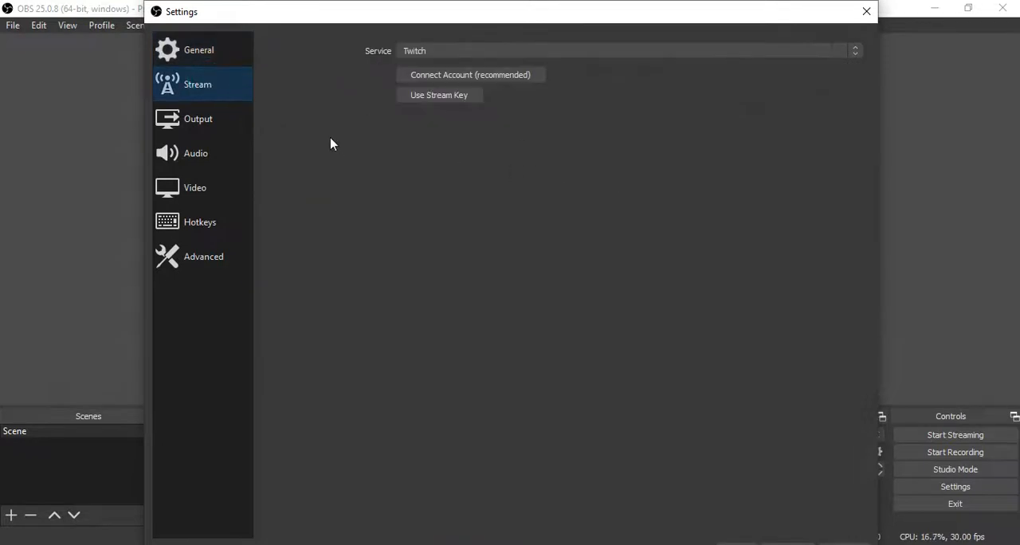
{"action": "left_click", "coordinate": [197, 118]}
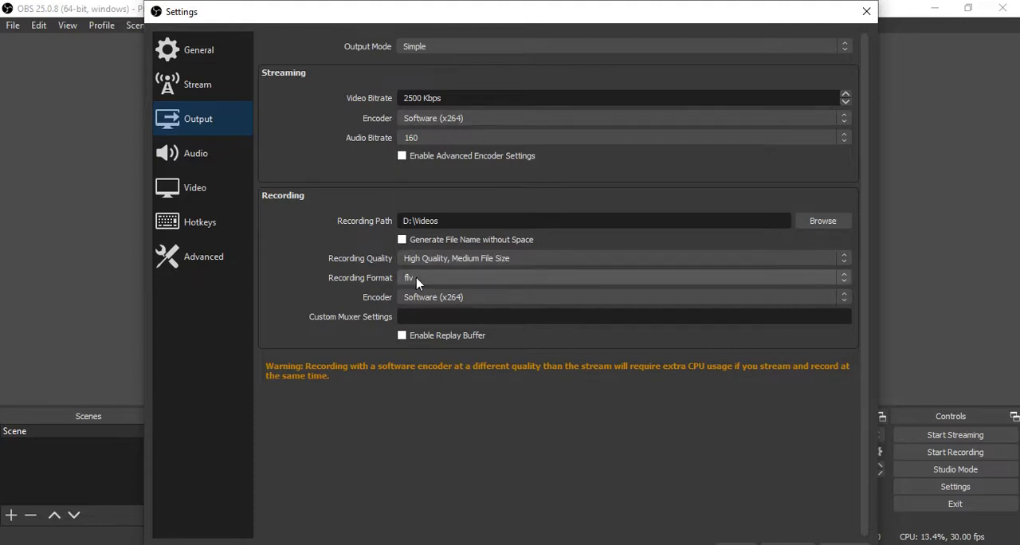
Set the recording format to mp4, then review the Audio and Video pages
{"action": "left_click", "coordinate": [624, 278]}
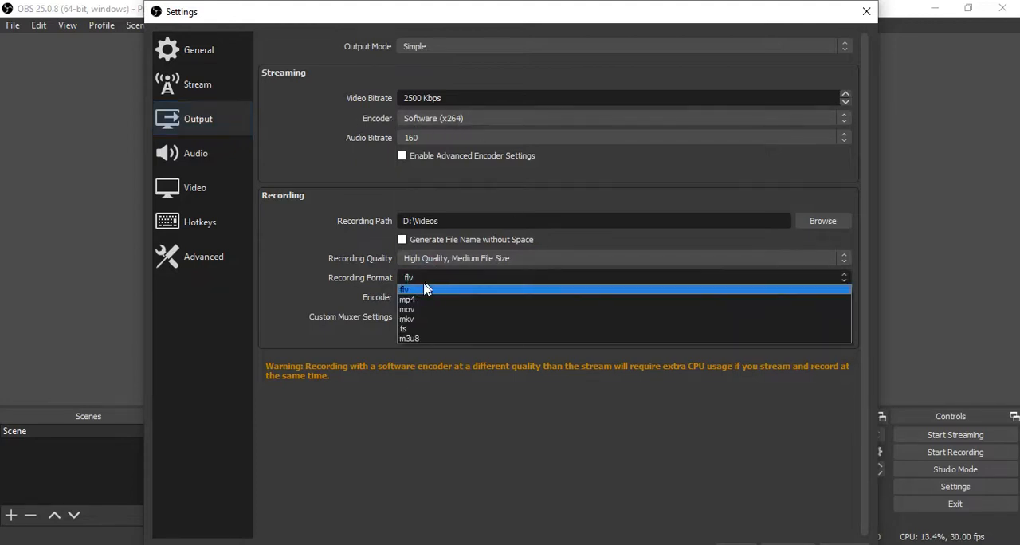
{"action": "left_click", "coordinate": [408, 299]}
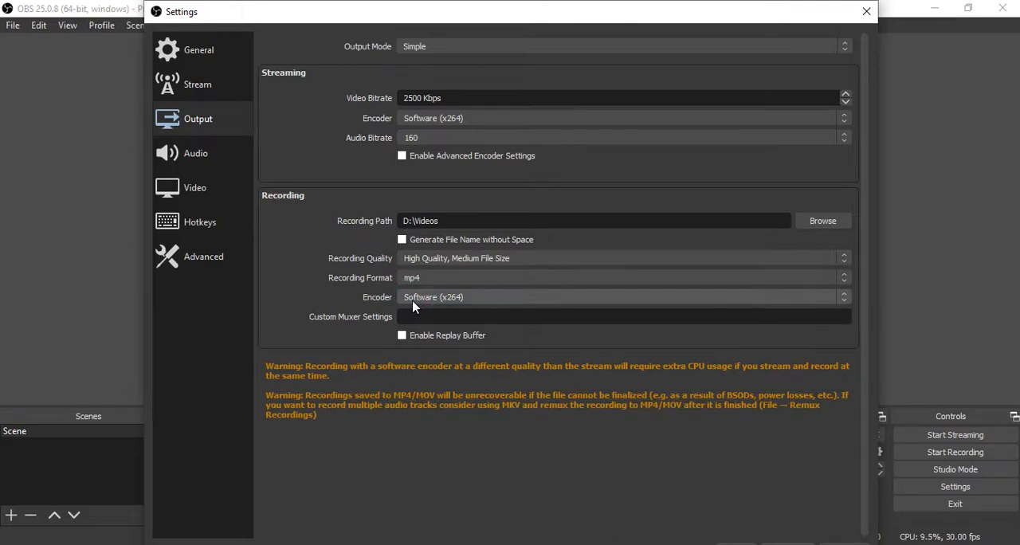
{"action": "left_click", "coordinate": [194, 153]}
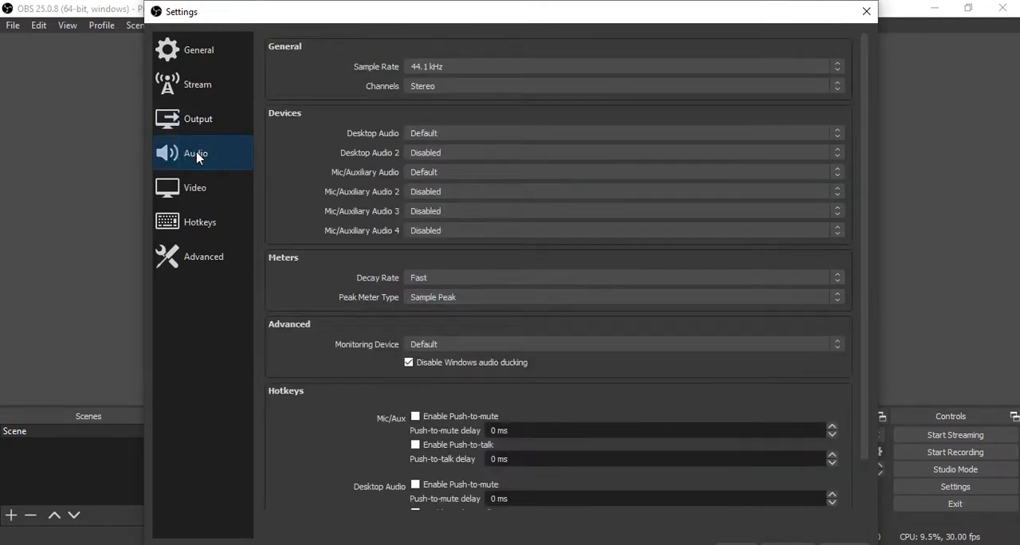
{"action": "mouse_move", "coordinate": [194, 154]}
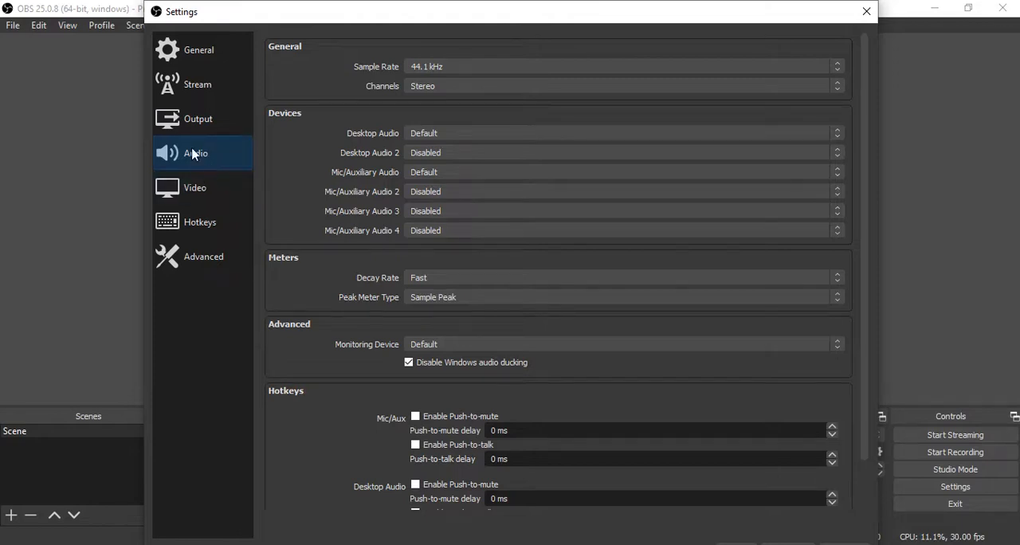
{"action": "left_click", "coordinate": [194, 188]}
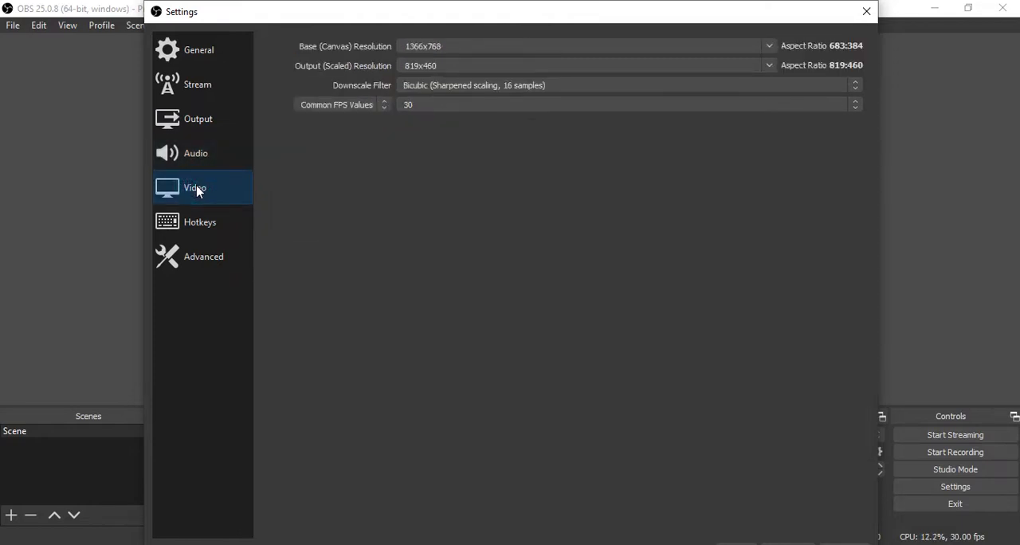
Assign F1 start, F2 stop, F3 pause and F4 unpause recording hotkeys
{"action": "left_click", "coordinate": [200, 221]}
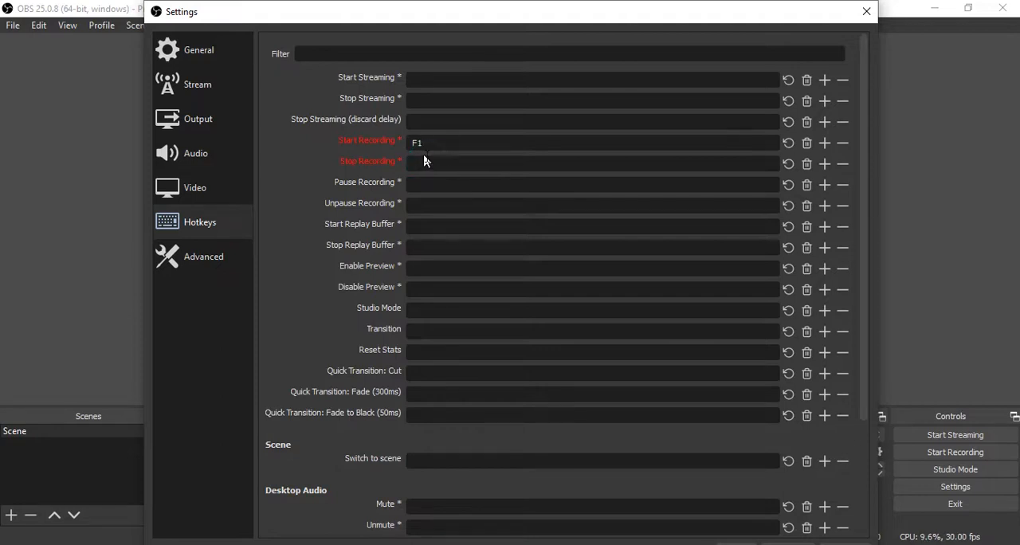
{"action": "type", "text": "F2"}
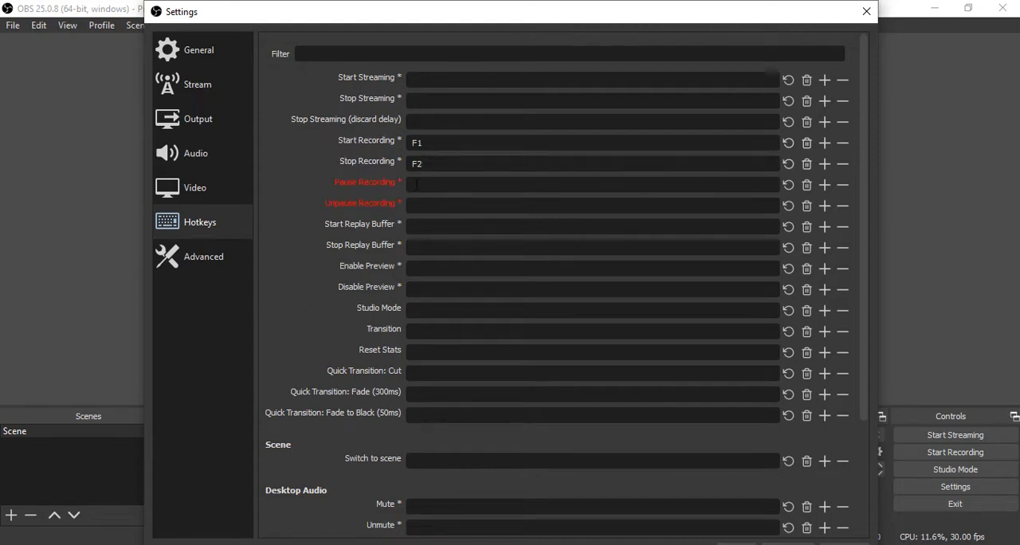
{"action": "left_click", "coordinate": [422, 185]}
{"action": "type", "text": "F3"}
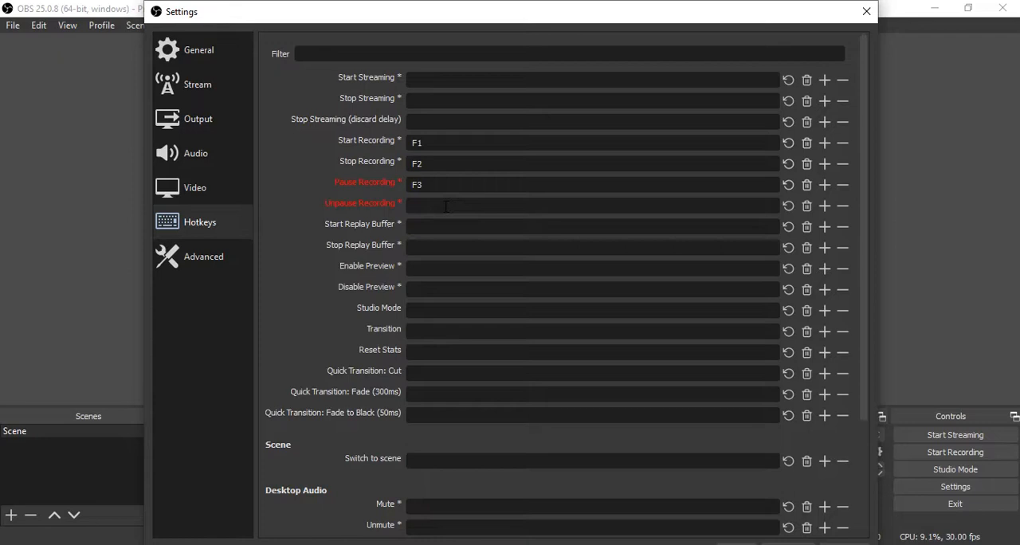
{"action": "left_click", "coordinate": [593, 204]}
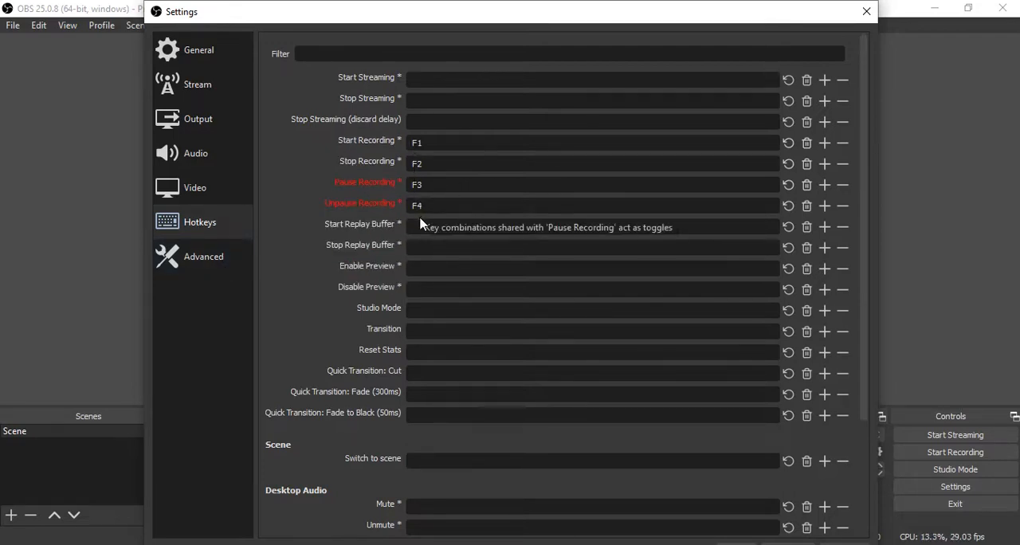
{"action": "mouse_move", "coordinate": [390, 239]}
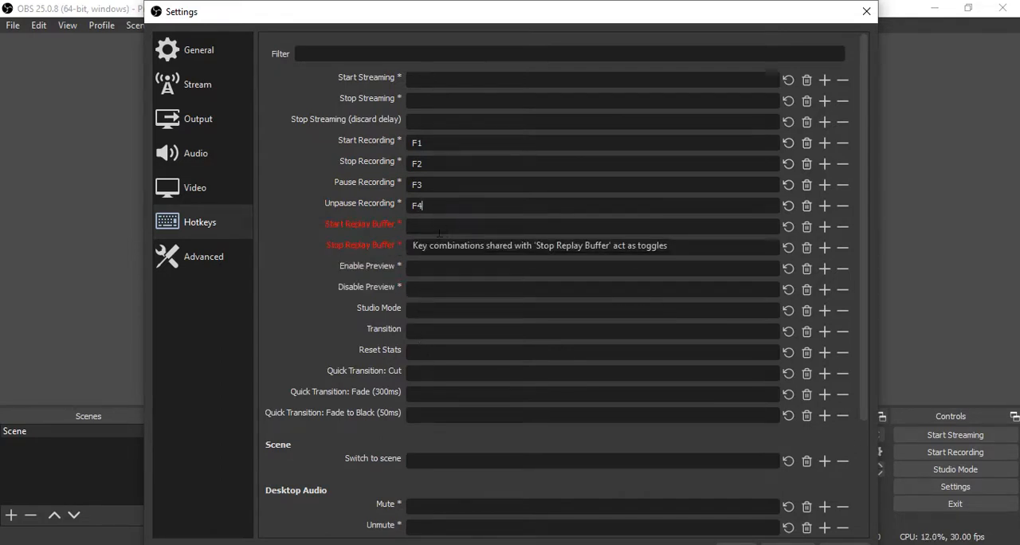
{"action": "mouse_move", "coordinate": [390, 383]}
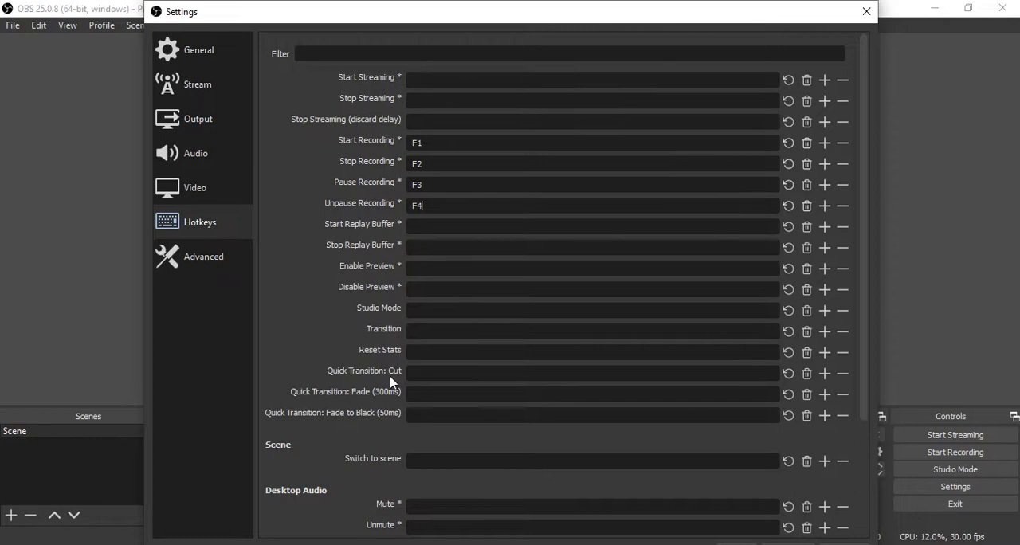
{"action": "mouse_move", "coordinate": [449, 144]}
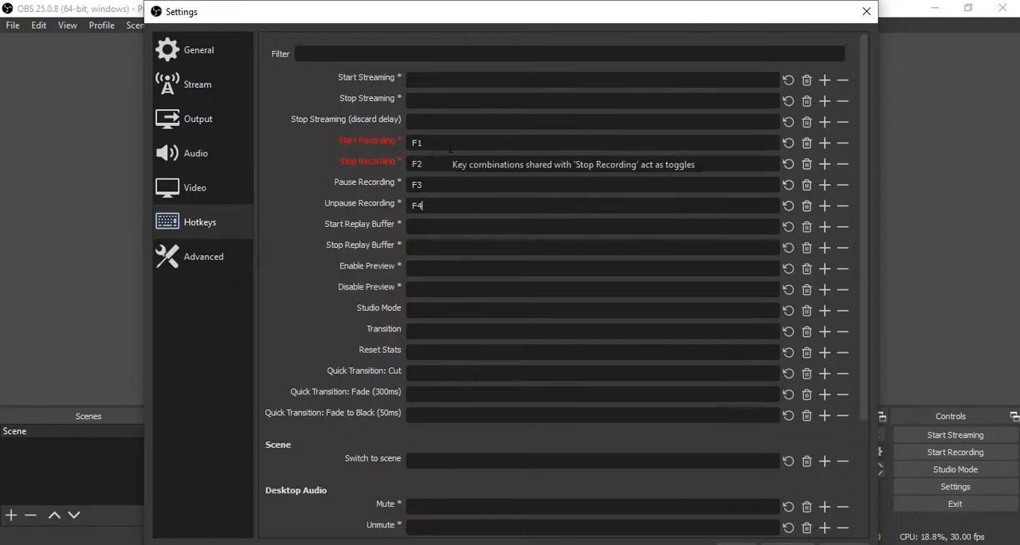
{"action": "mouse_move", "coordinate": [191, 268]}
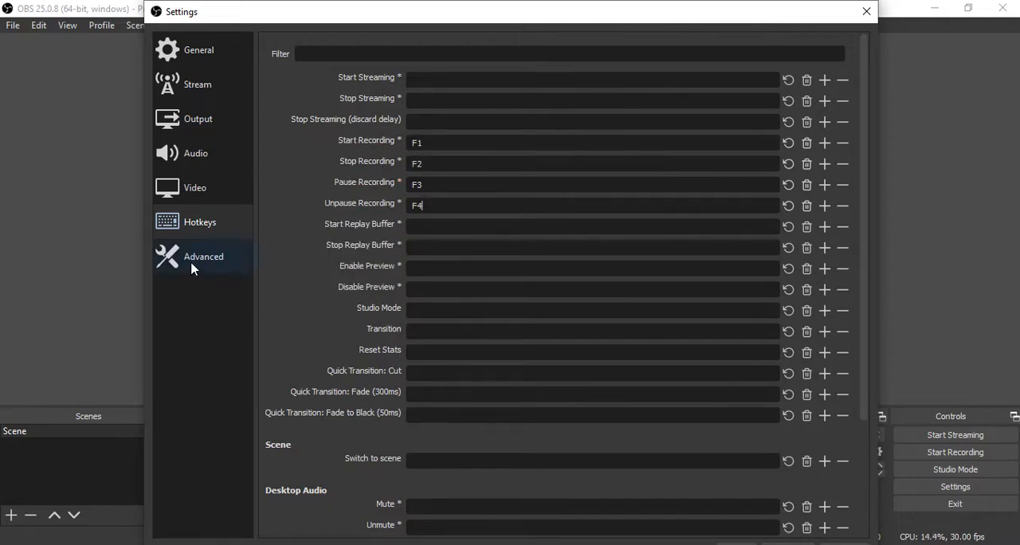
Review the Advanced page and close the Settings window
{"action": "left_click", "coordinate": [204, 254]}
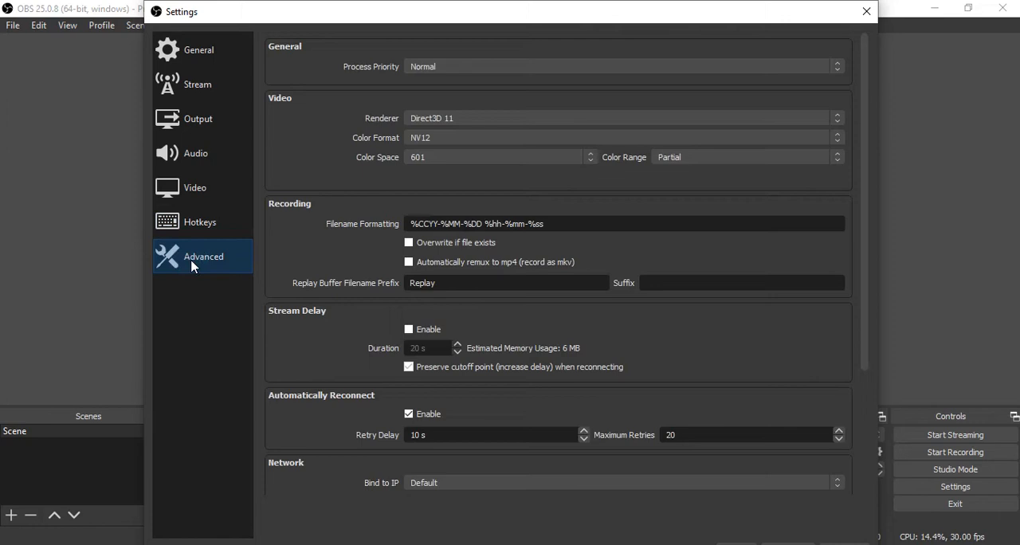
{"action": "mouse_move", "coordinate": [789, 490]}
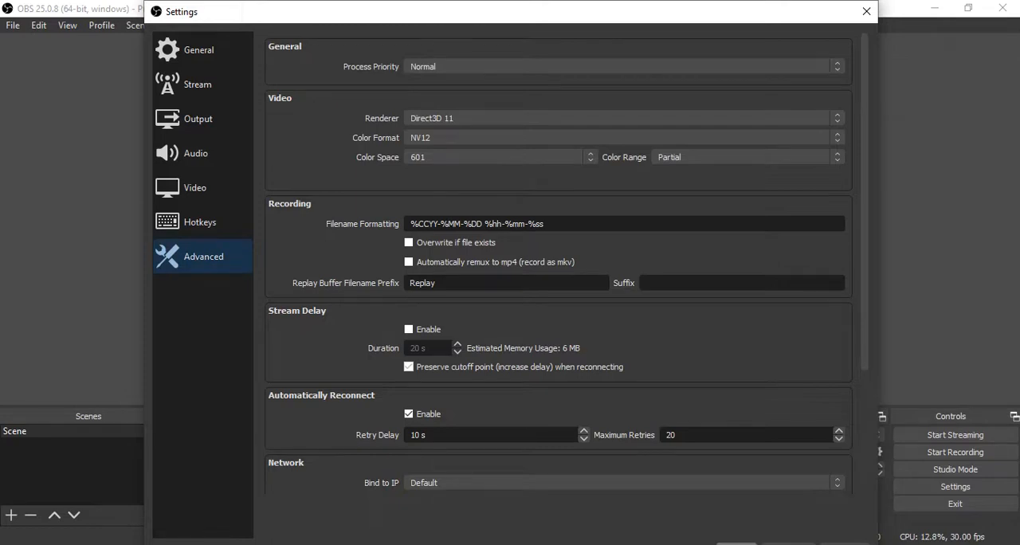
{"action": "left_click", "coordinate": [865, 11]}
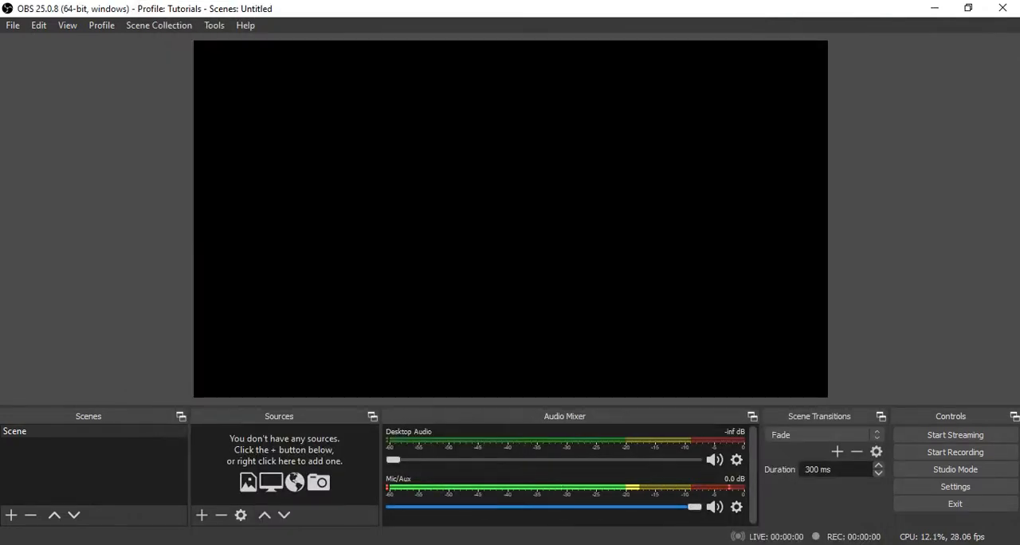
{"action": "mouse_move", "coordinate": [873, 507]}
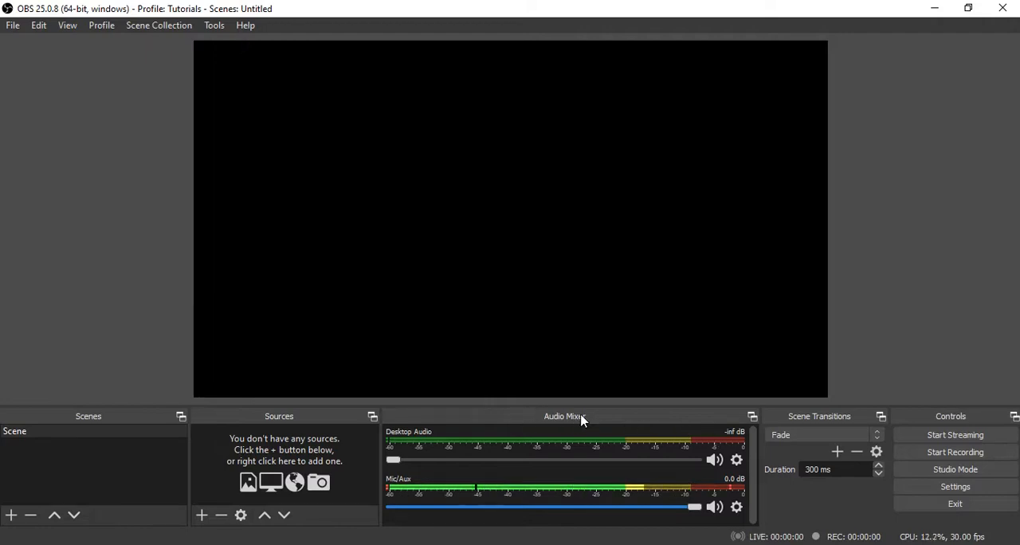
{"action": "mouse_move", "coordinate": [588, 421]}
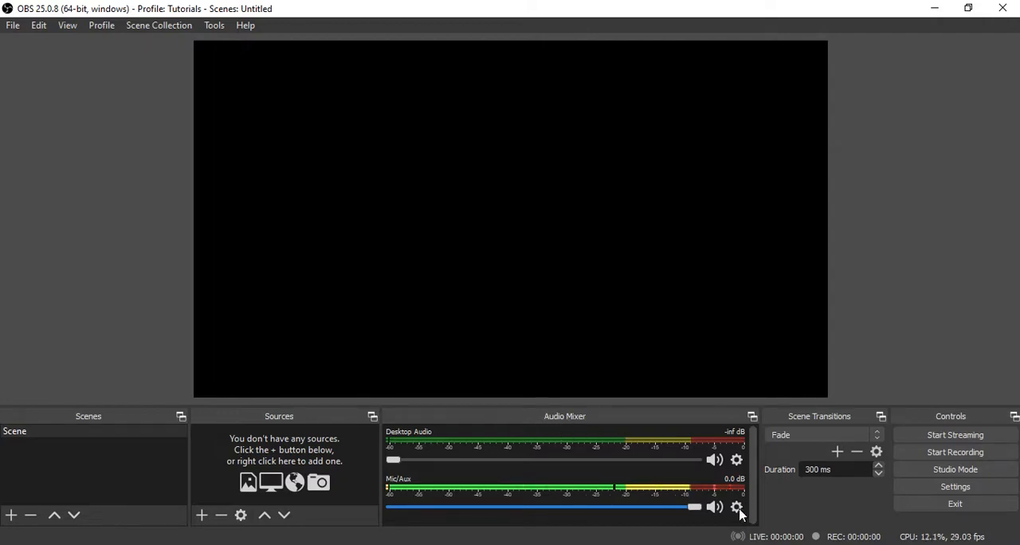
{"action": "left_click", "coordinate": [736, 507]}
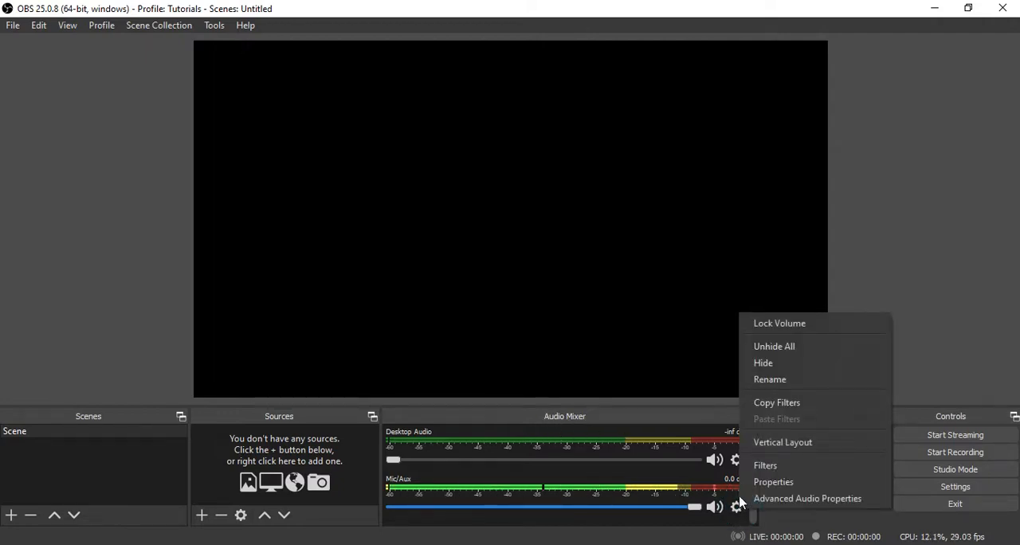
{"action": "mouse_move", "coordinate": [765, 465]}
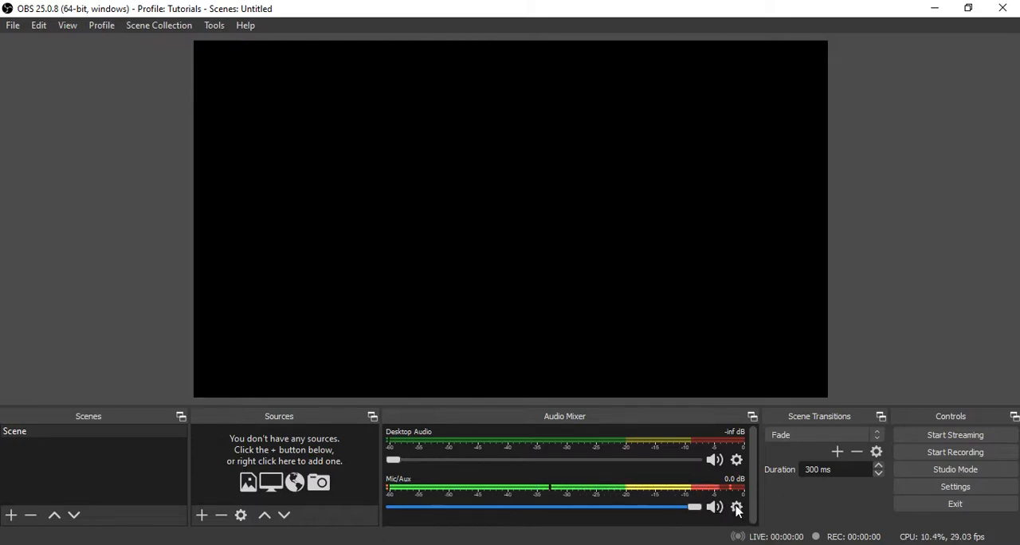
Remove the existing Noise Suppression and Compressor filters from Mic/Aux
{"action": "left_click", "coordinate": [736, 507]}
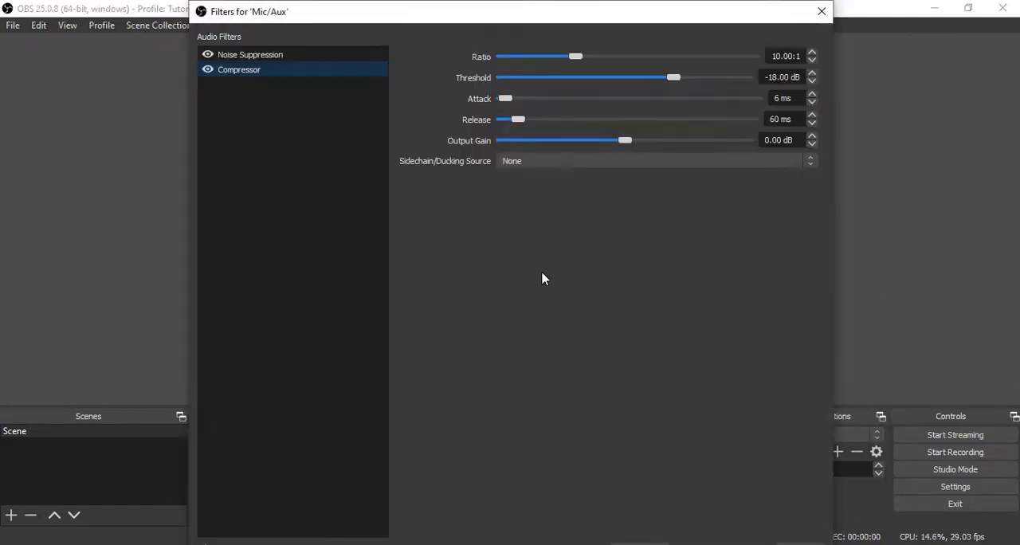
{"action": "left_click", "coordinate": [248, 54]}
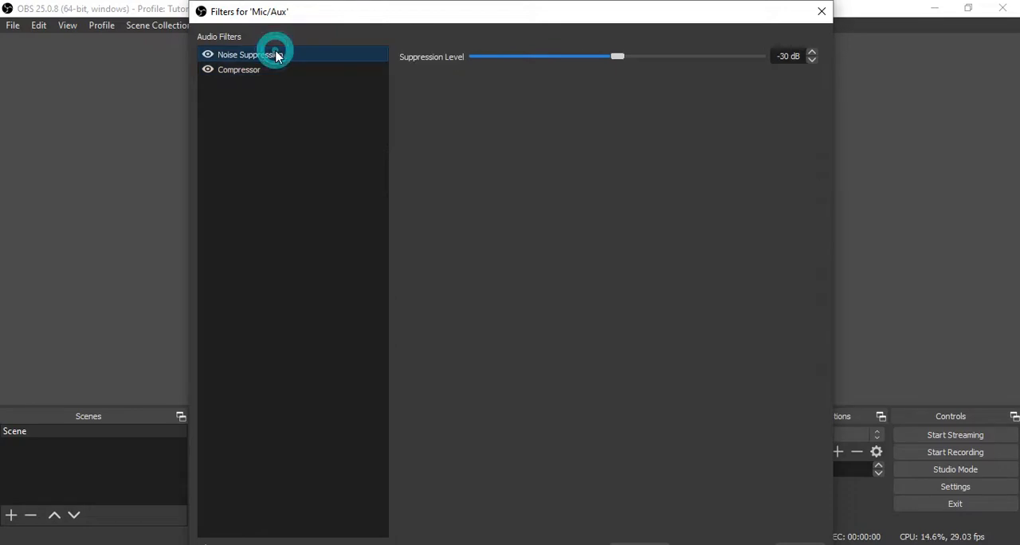
{"action": "left_click", "coordinate": [239, 70]}
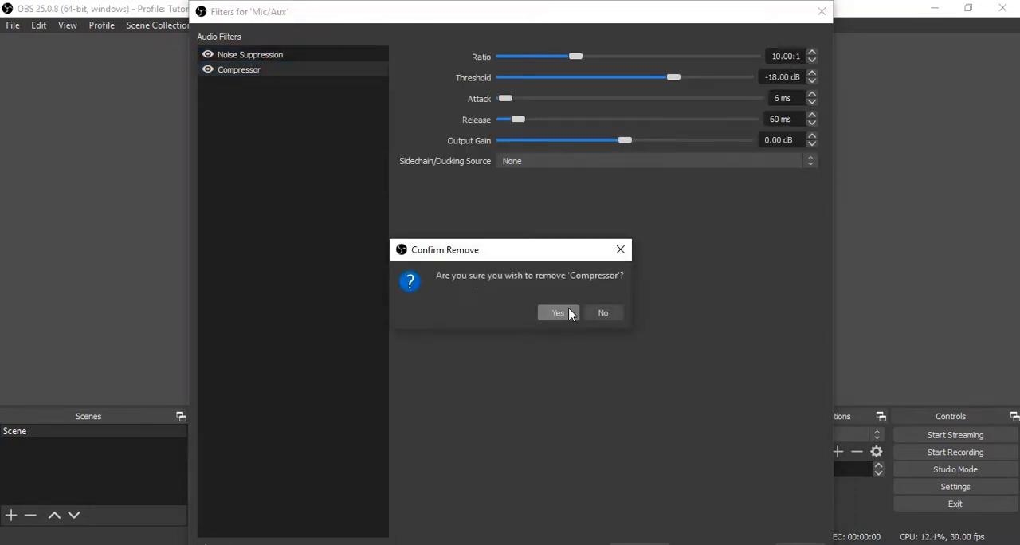
{"action": "left_click", "coordinate": [557, 312]}
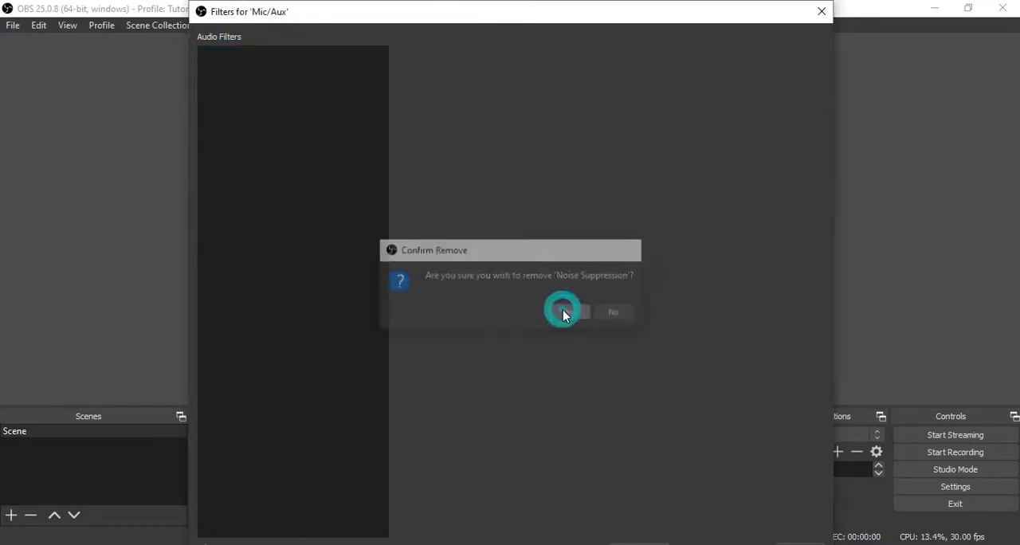
{"action": "left_click", "coordinate": [560, 311]}
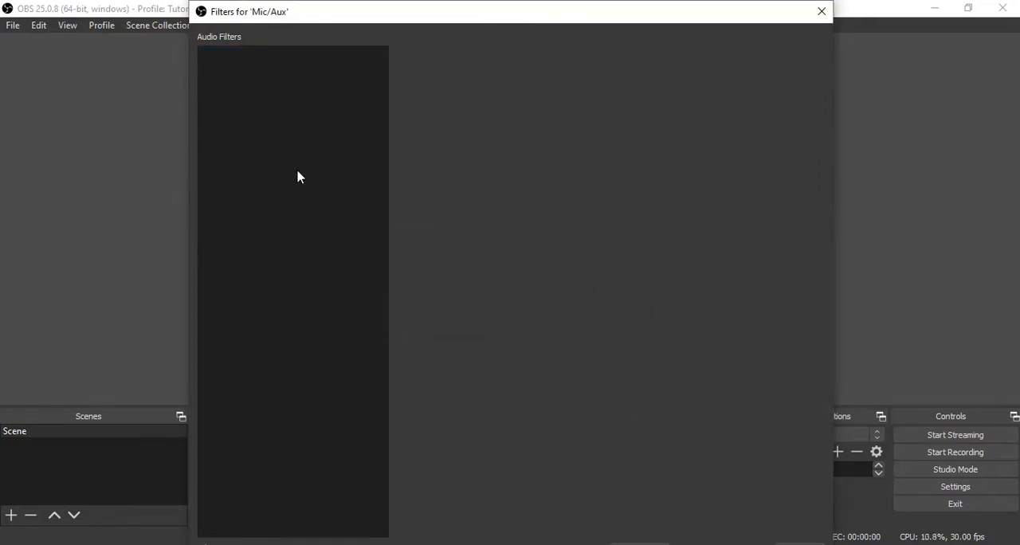
{"action": "mouse_move", "coordinate": [268, 56]}
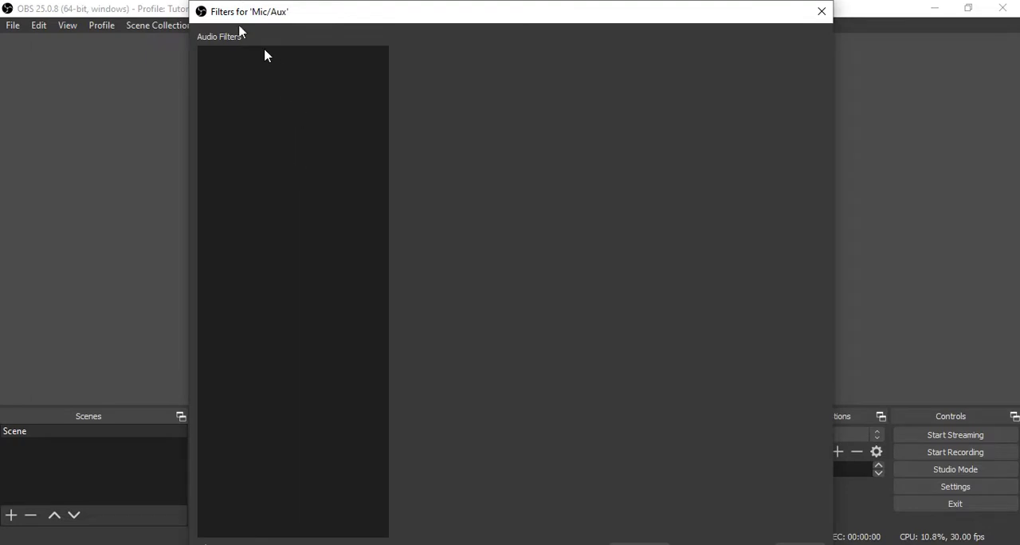
{"action": "mouse_move", "coordinate": [325, 35]}
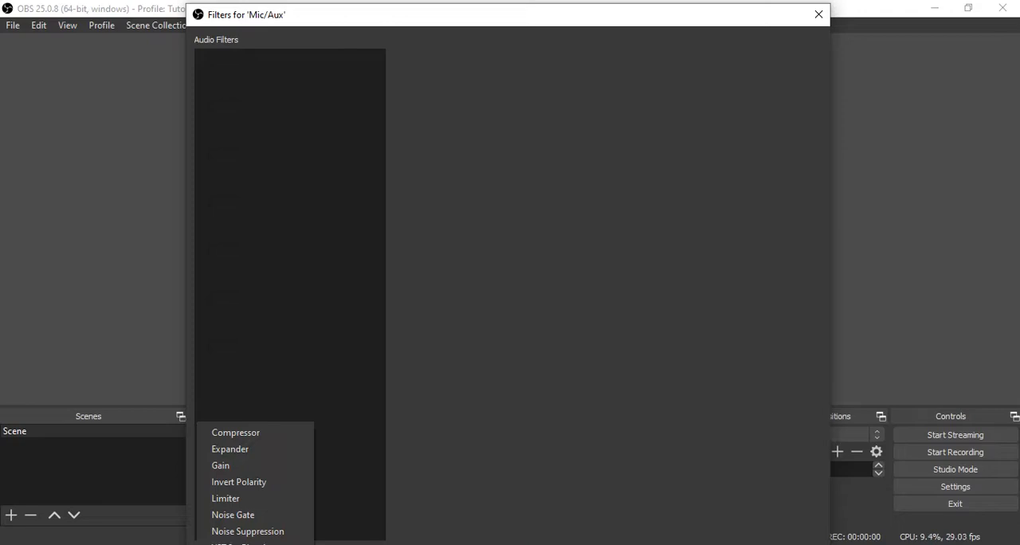
Add a new Compressor filter with the default name
{"action": "left_click", "coordinate": [236, 432]}
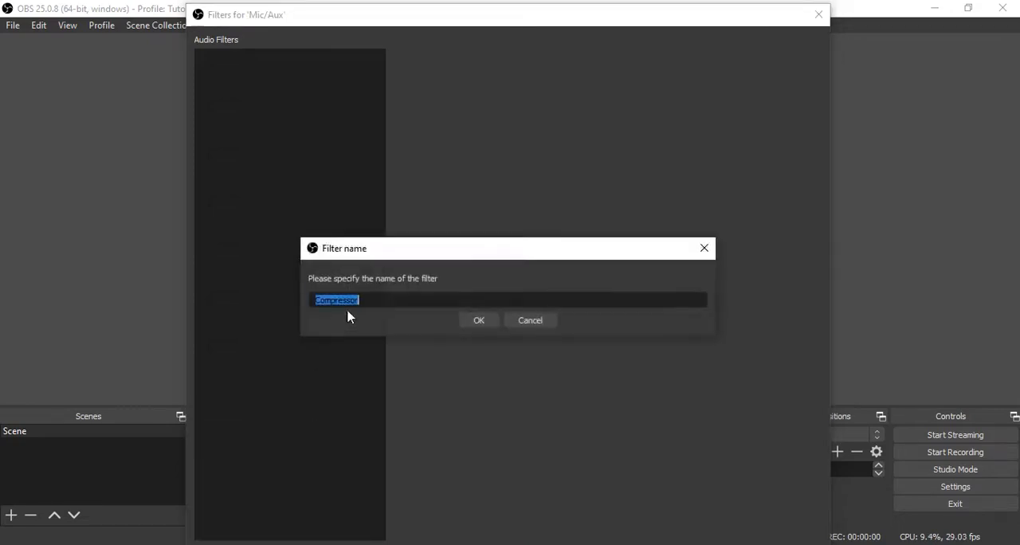
{"action": "left_click", "coordinate": [478, 318]}
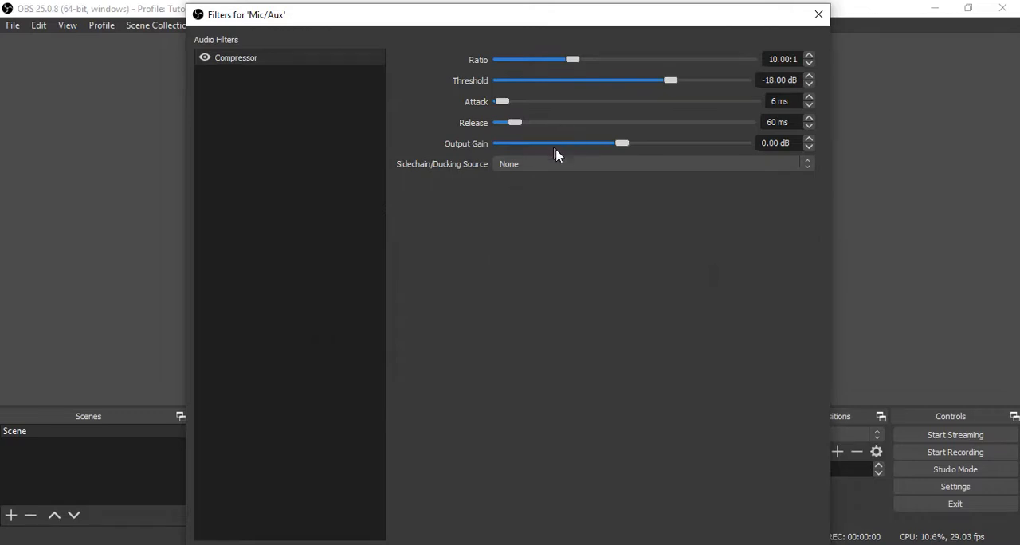
{"action": "mouse_move", "coordinate": [655, 96]}
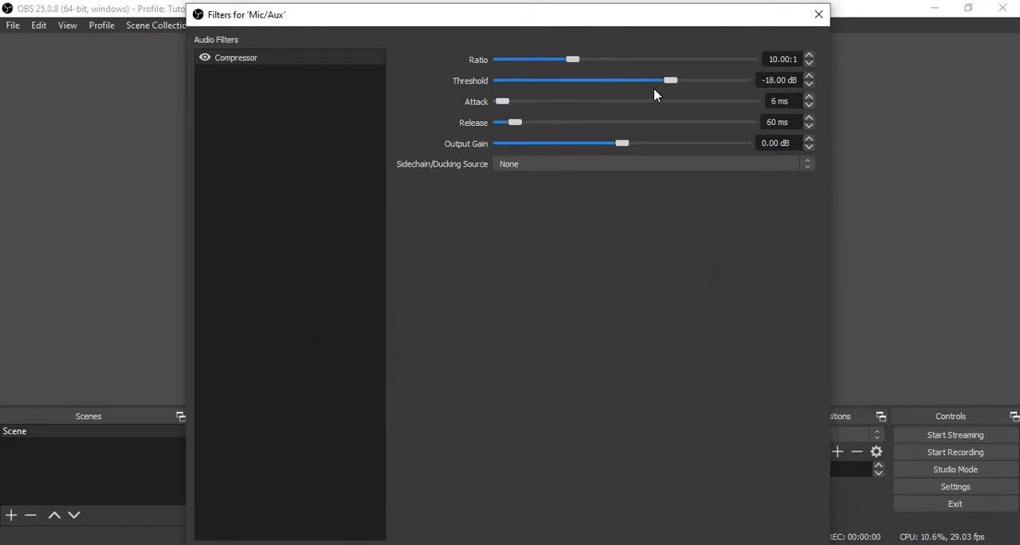
{"action": "mouse_move", "coordinate": [510, 105]}
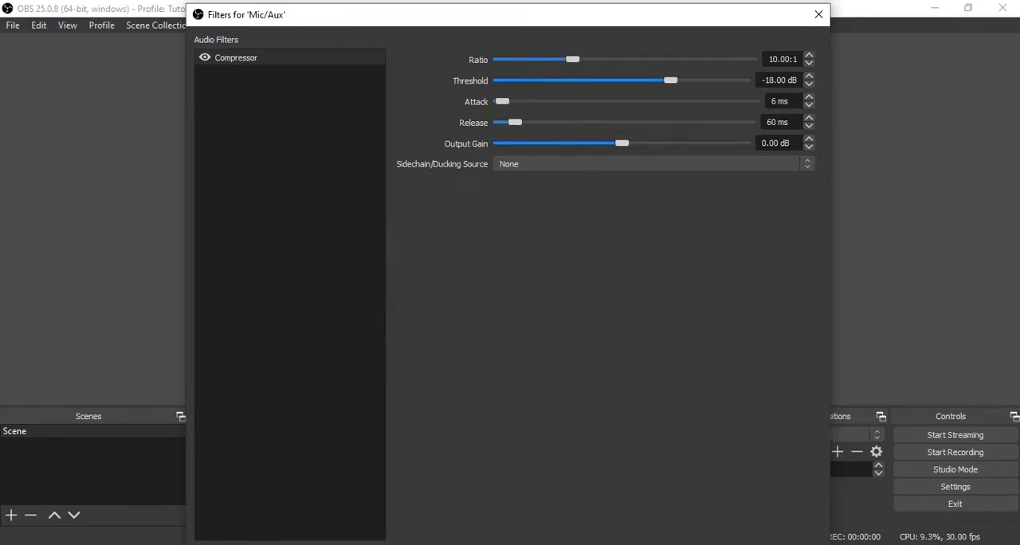
Add a Noise Suppression filter set to -30 dB and close the filters window
{"action": "left_click", "coordinate": [11, 514]}
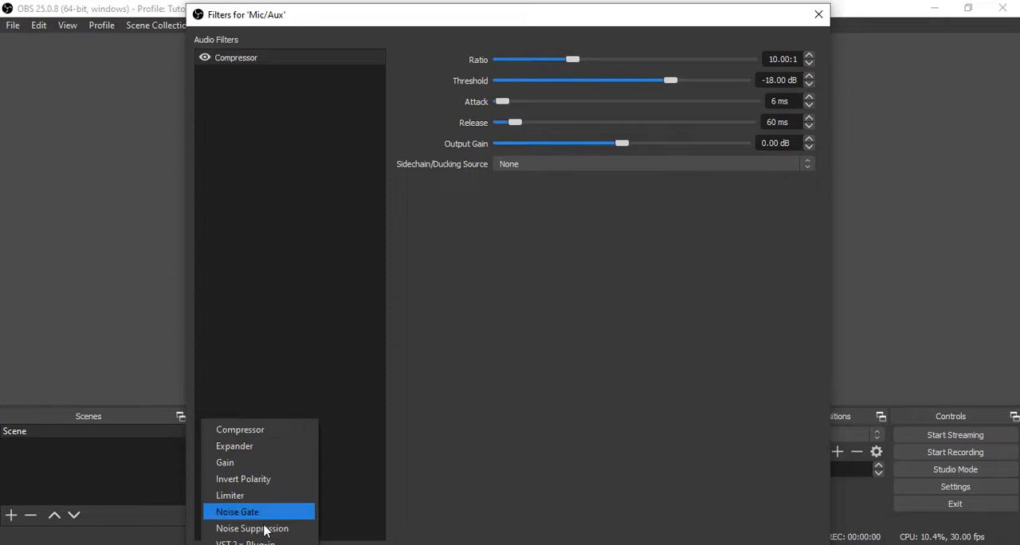
{"action": "left_click", "coordinate": [251, 529]}
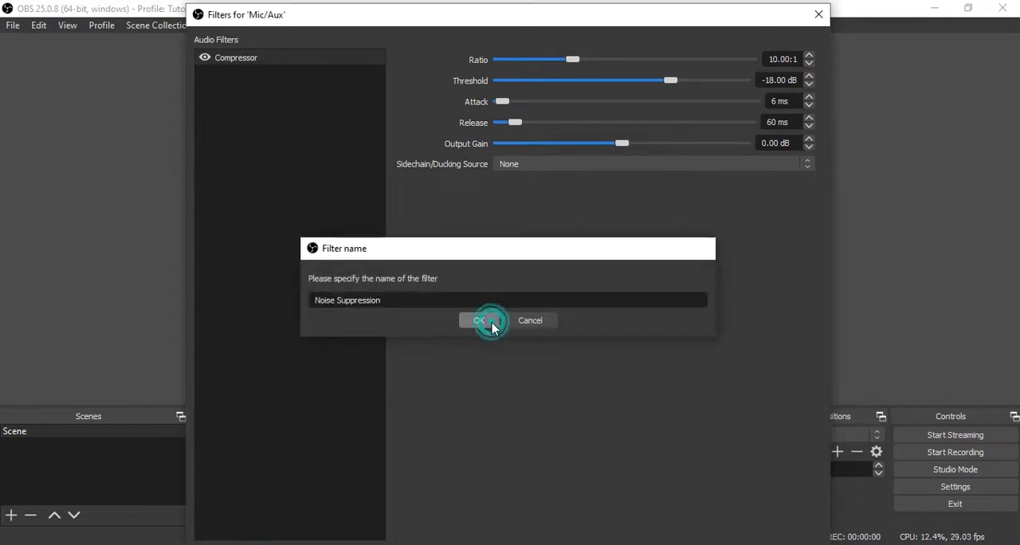
{"action": "left_click", "coordinate": [478, 321]}
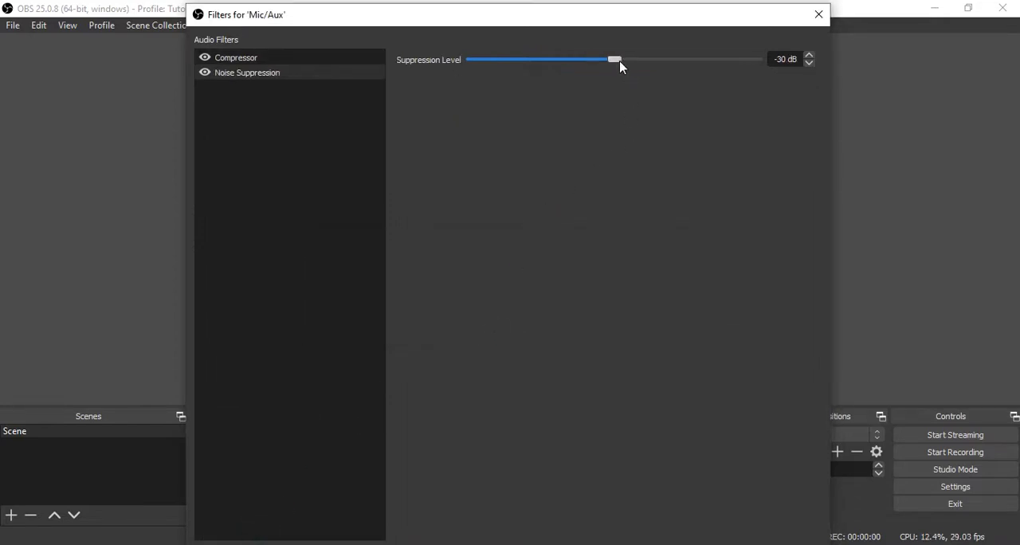
{"action": "left_click_drag", "start_coordinate": [613, 58], "coordinate": [631, 59]}
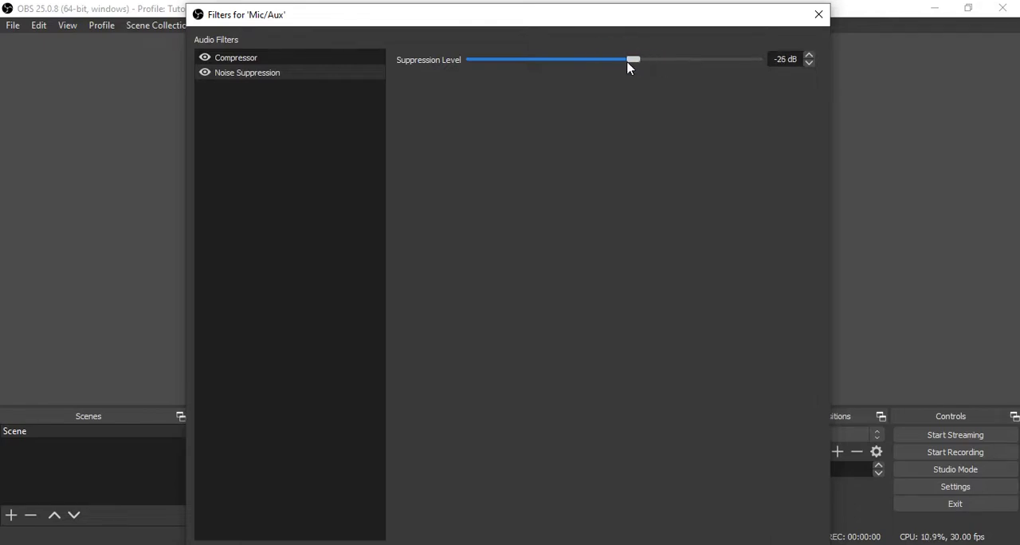
{"action": "left_click_drag", "start_coordinate": [631, 59], "coordinate": [599, 59]}
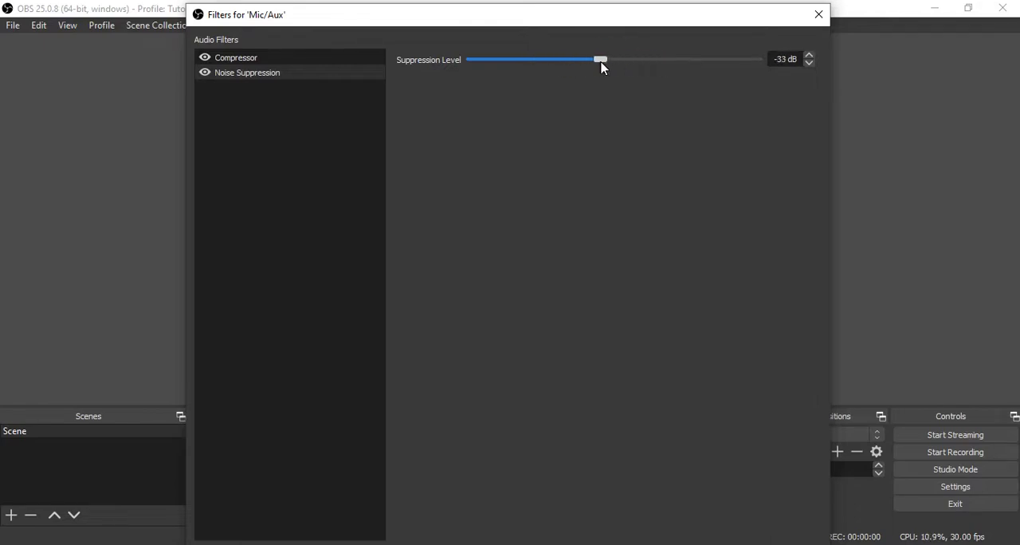
{"action": "left_click_drag", "start_coordinate": [599, 59], "coordinate": [613, 59]}
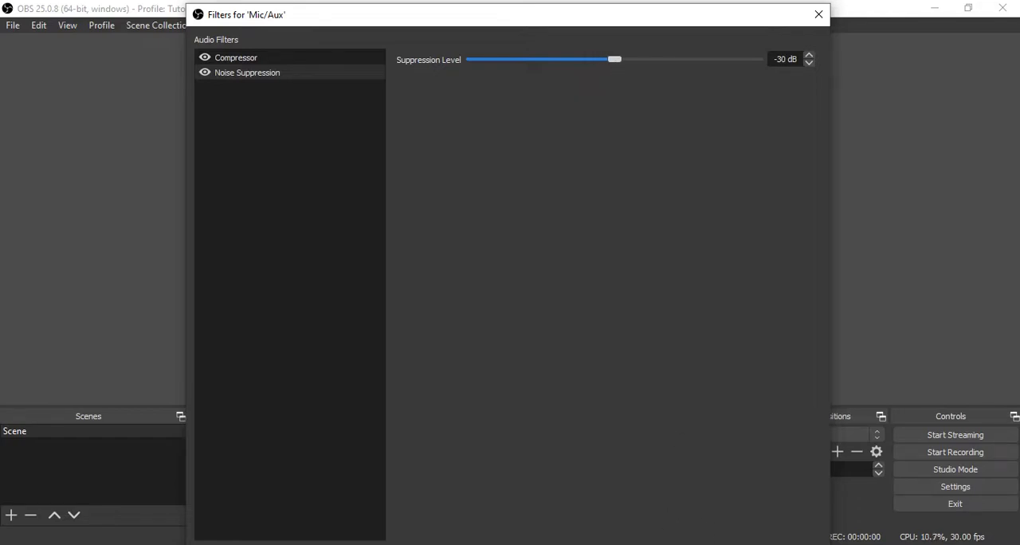
{"action": "left_click", "coordinate": [817, 14]}
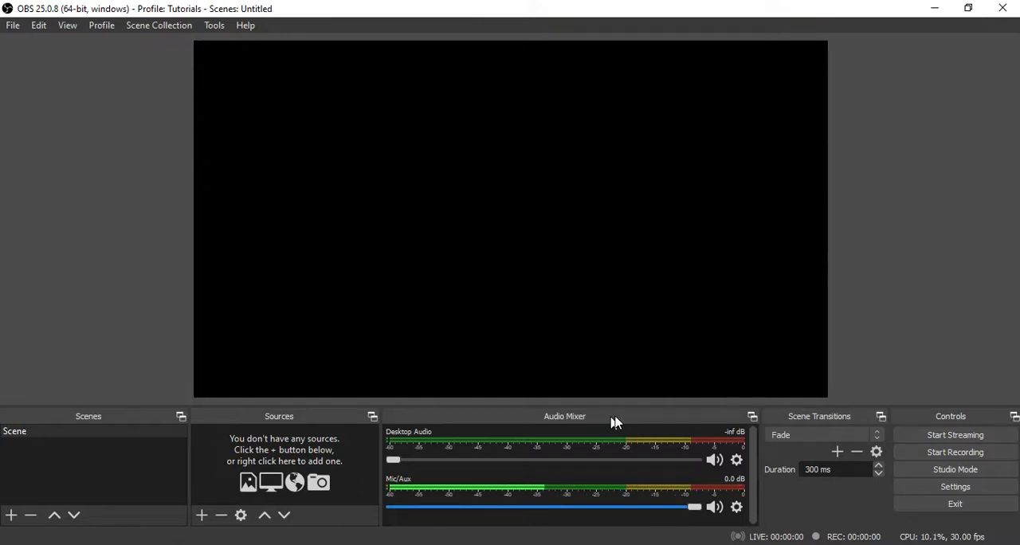
{"action": "mouse_move", "coordinate": [806, 424]}
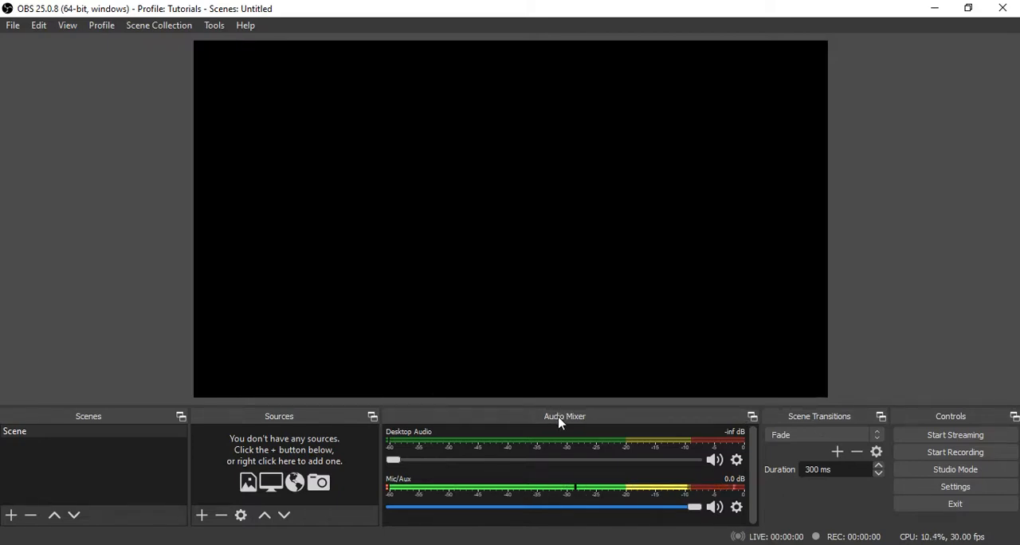
{"action": "mouse_move", "coordinate": [281, 422]}
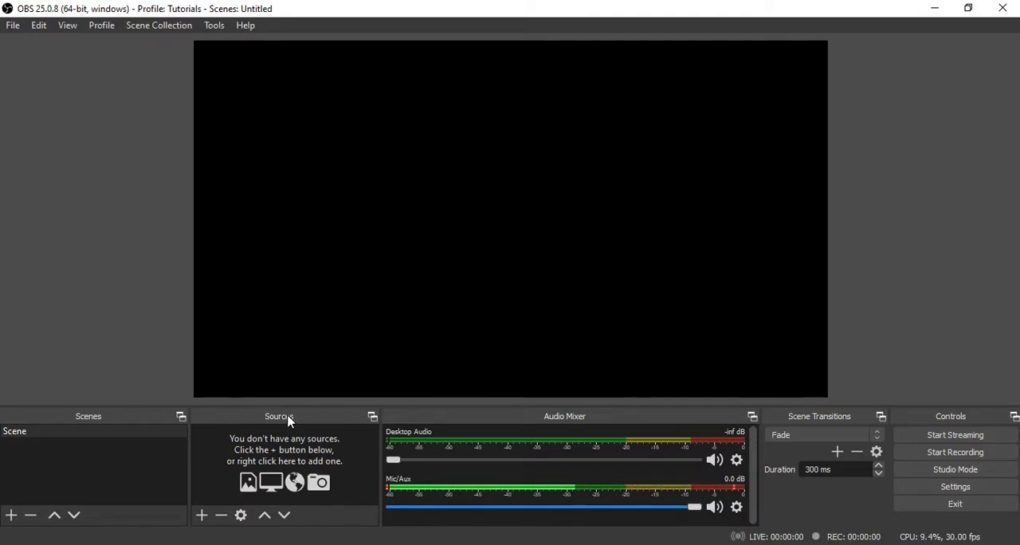
{"action": "mouse_move", "coordinate": [223, 513]}
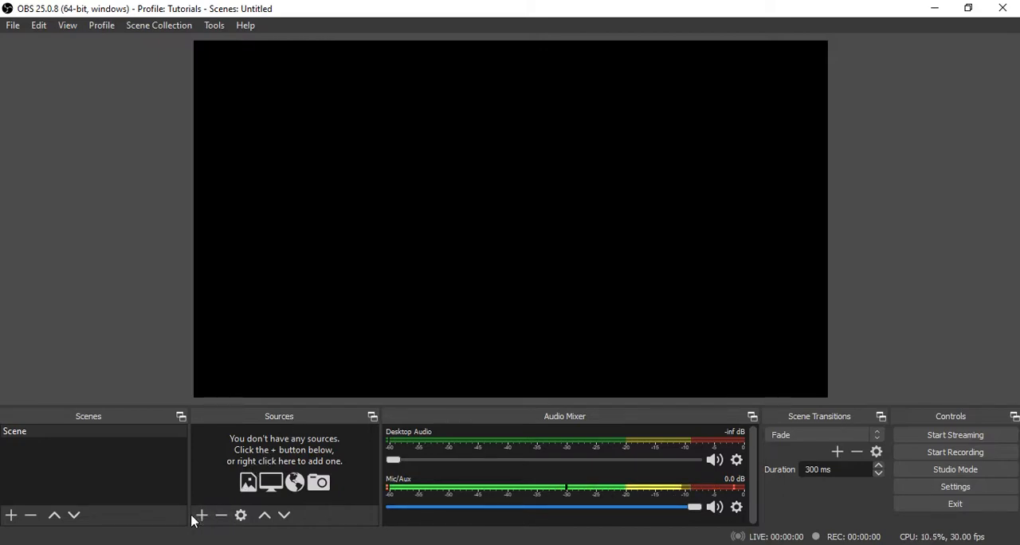
{"action": "mouse_move", "coordinate": [200, 515]}
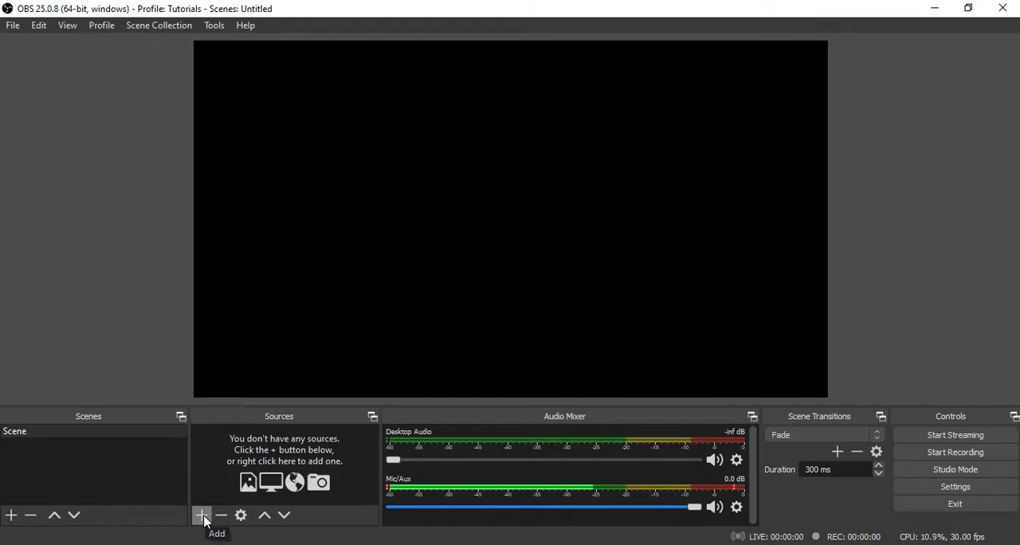
Create a Video Capture Device source for the HP TrueVision HD webcam
{"action": "left_click", "coordinate": [200, 514]}
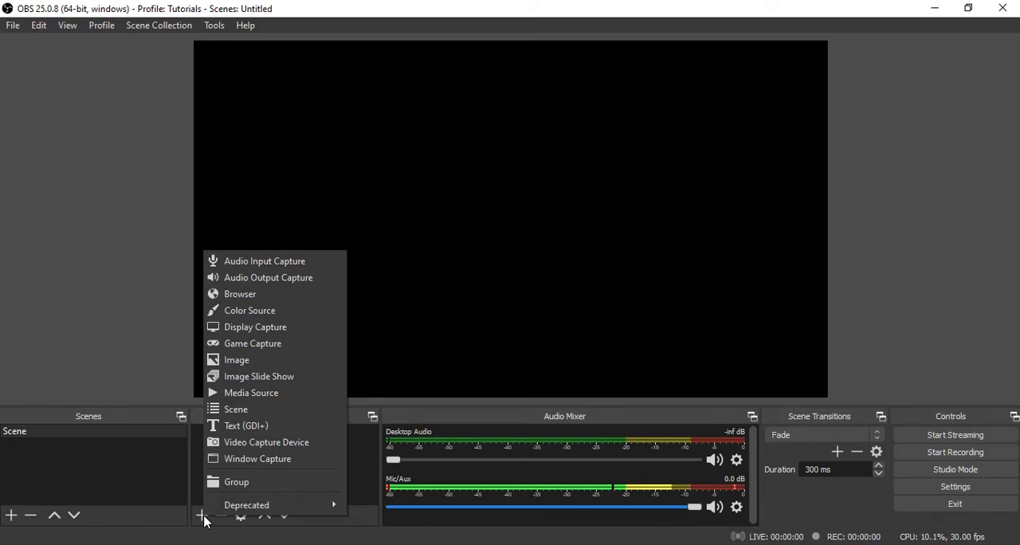
{"action": "mouse_move", "coordinate": [266, 442]}
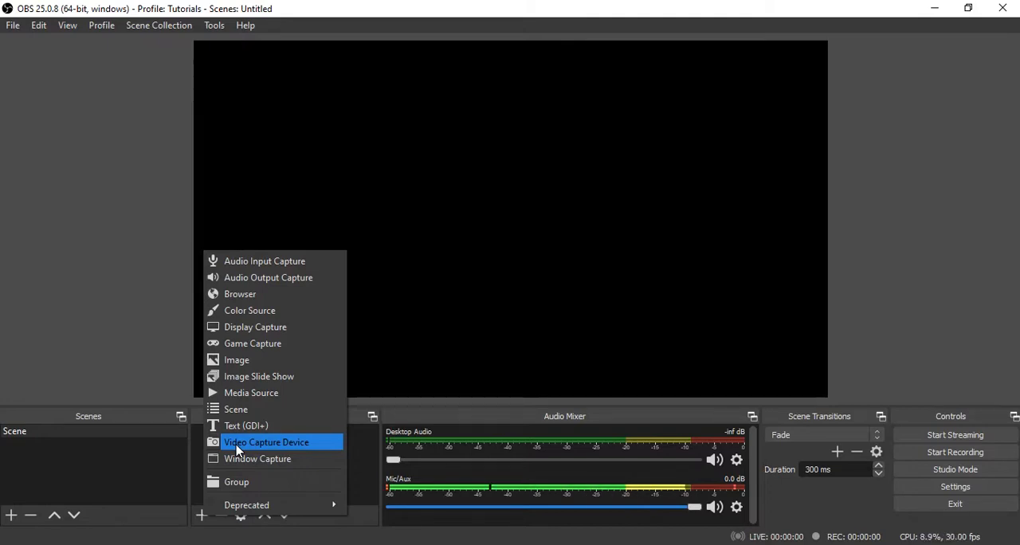
{"action": "mouse_move", "coordinate": [258, 268]}
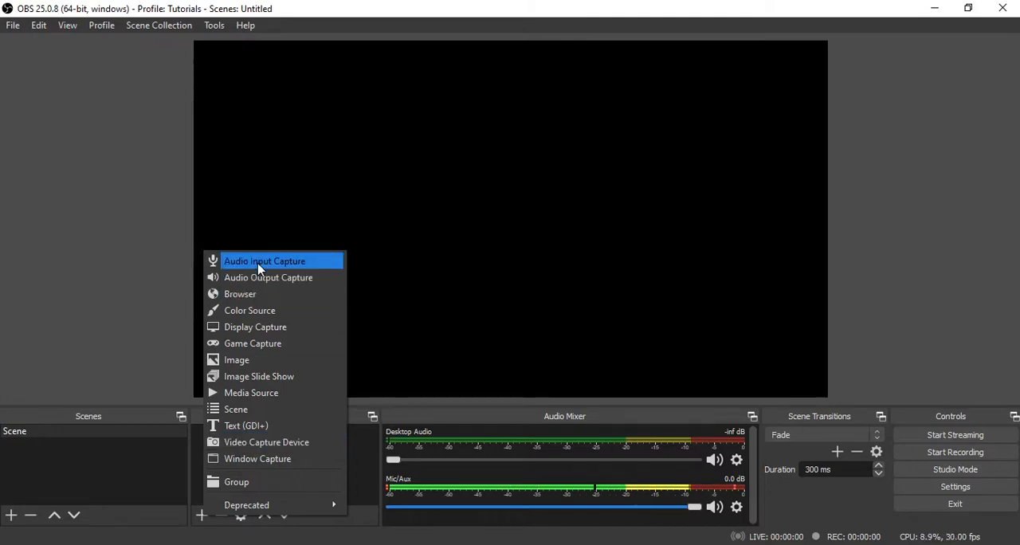
{"action": "mouse_move", "coordinate": [236, 360]}
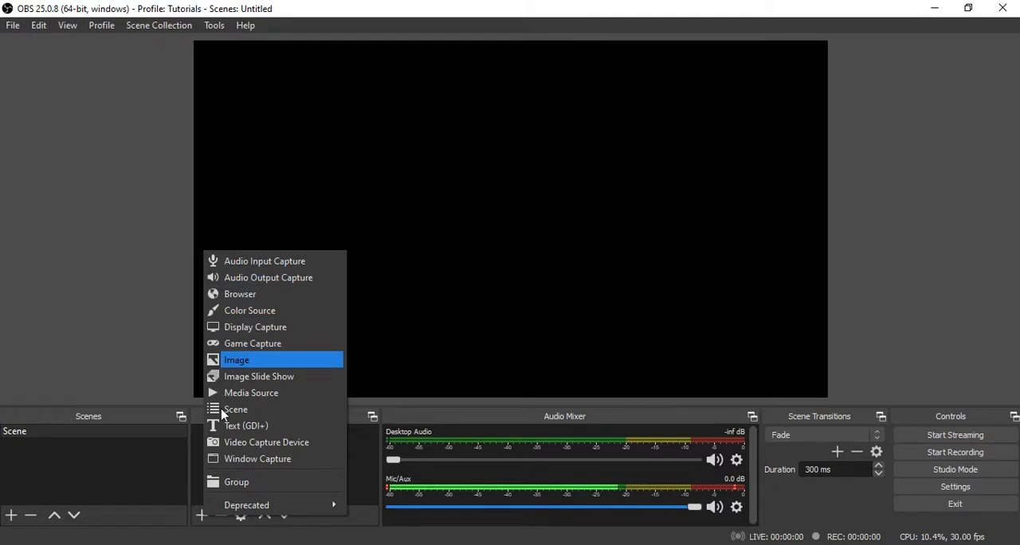
{"action": "mouse_move", "coordinate": [266, 442]}
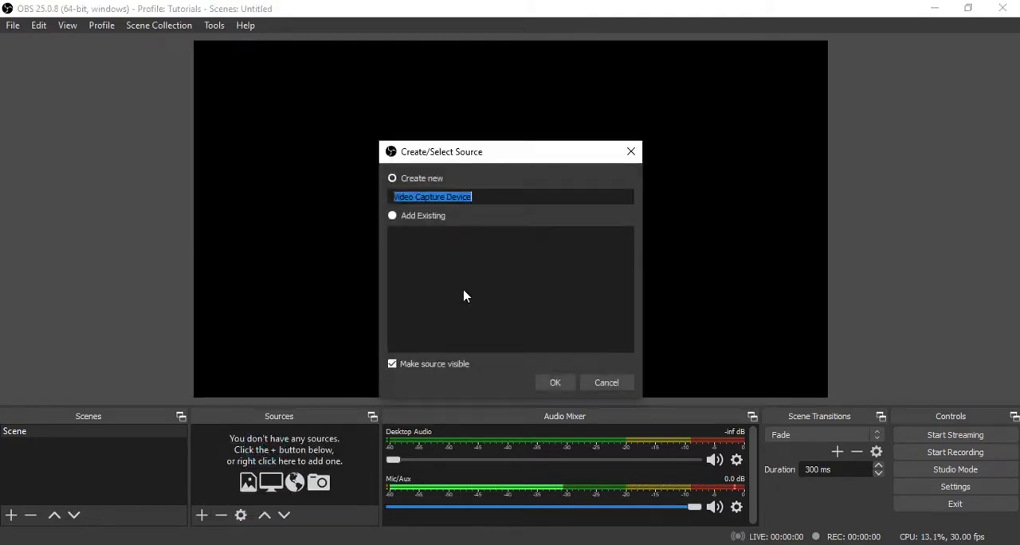
{"action": "left_click_drag", "start_coordinate": [441, 151], "coordinate": [439, 110]}
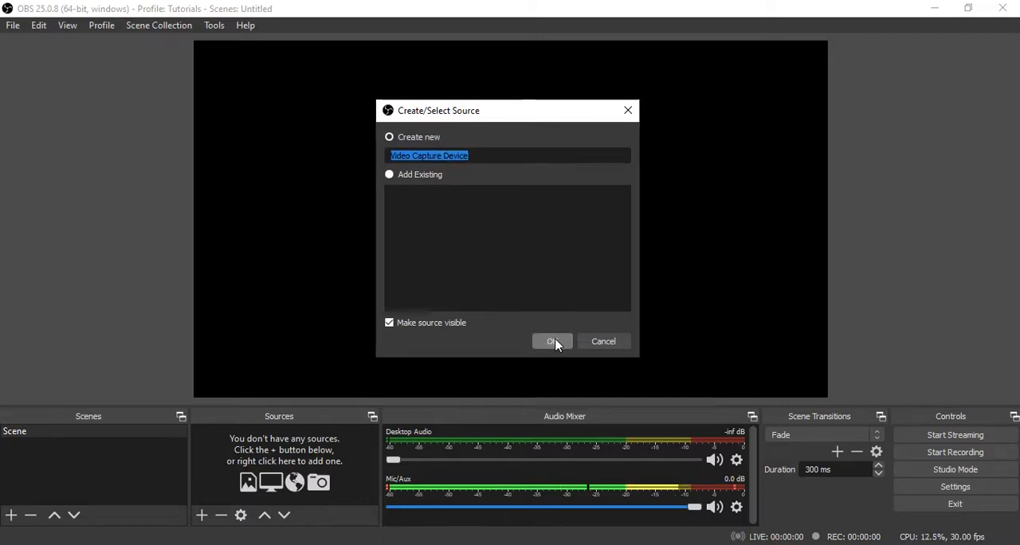
{"action": "left_click", "coordinate": [551, 341]}
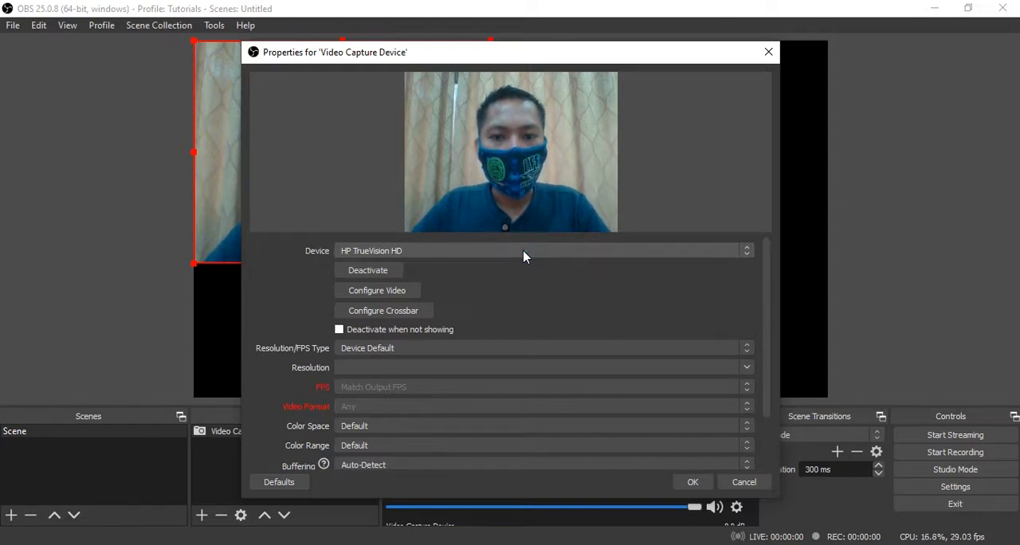
{"action": "mouse_move", "coordinate": [638, 376]}
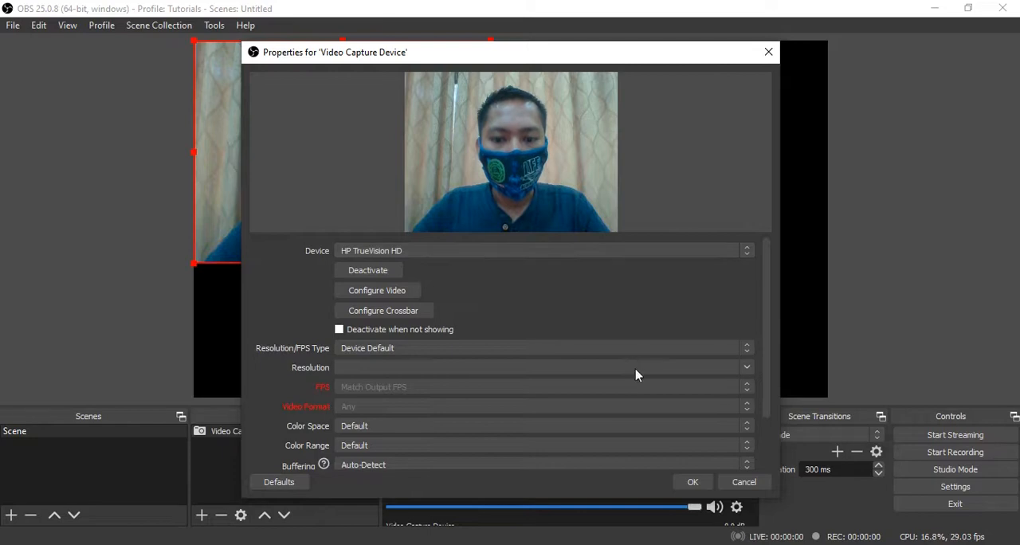
Accept the webcam settings and try different sizes for the feed on the canvas
{"action": "left_click", "coordinate": [691, 482]}
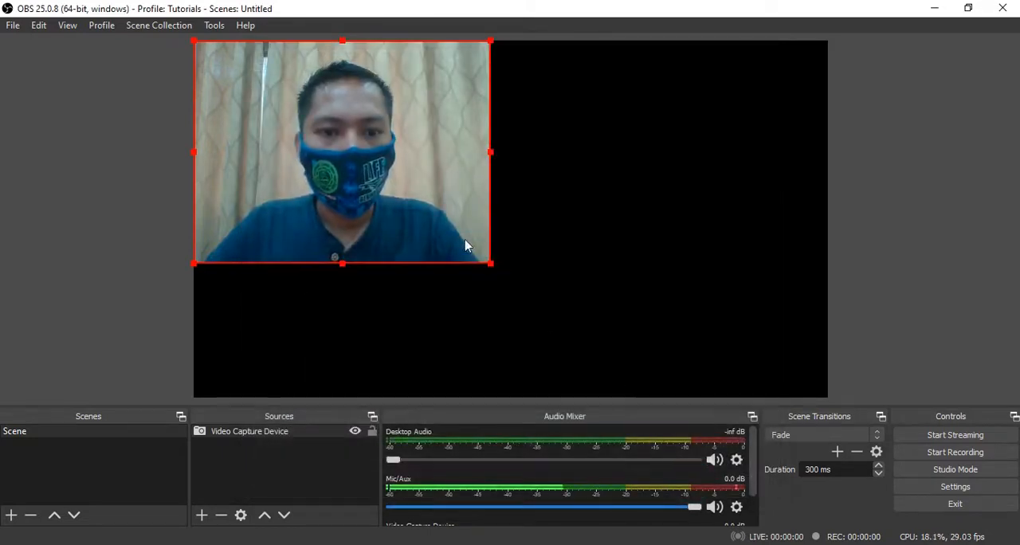
{"action": "left_click_drag", "start_coordinate": [342, 151], "coordinate": [677, 286]}
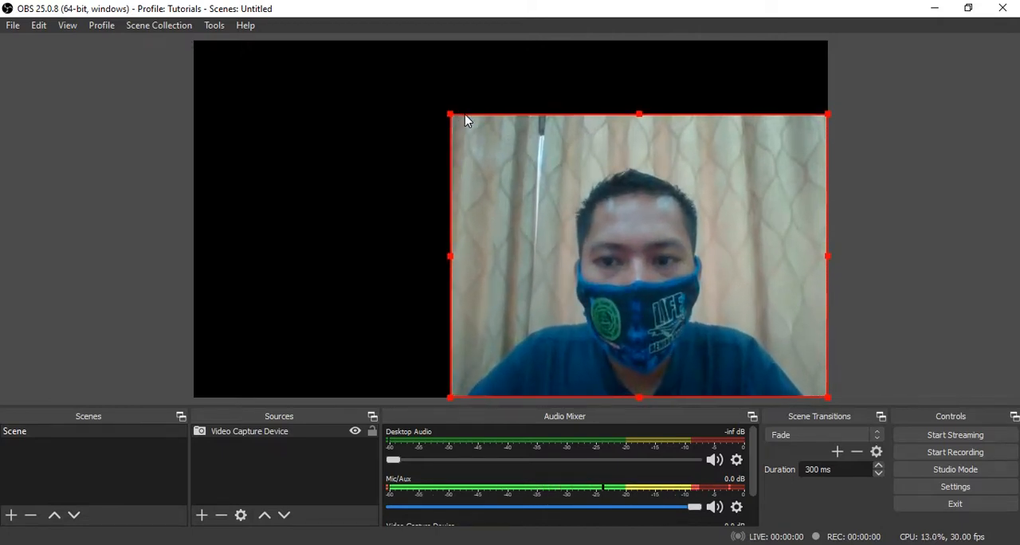
{"action": "left_click_drag", "start_coordinate": [450, 114], "coordinate": [352, 42]}
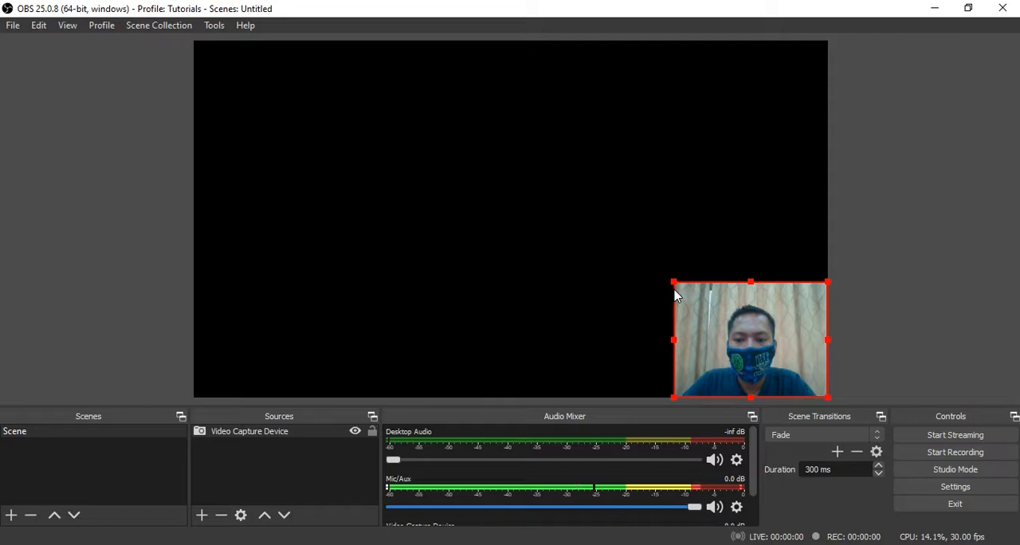
{"action": "left_click_drag", "start_coordinate": [672, 282], "coordinate": [465, 126]}
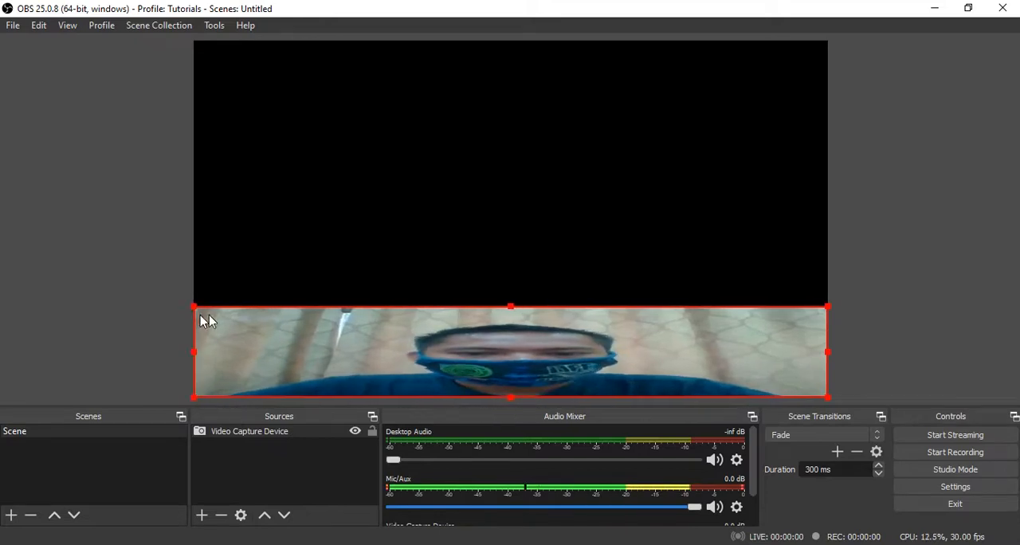
{"action": "mouse_move", "coordinate": [510, 311]}
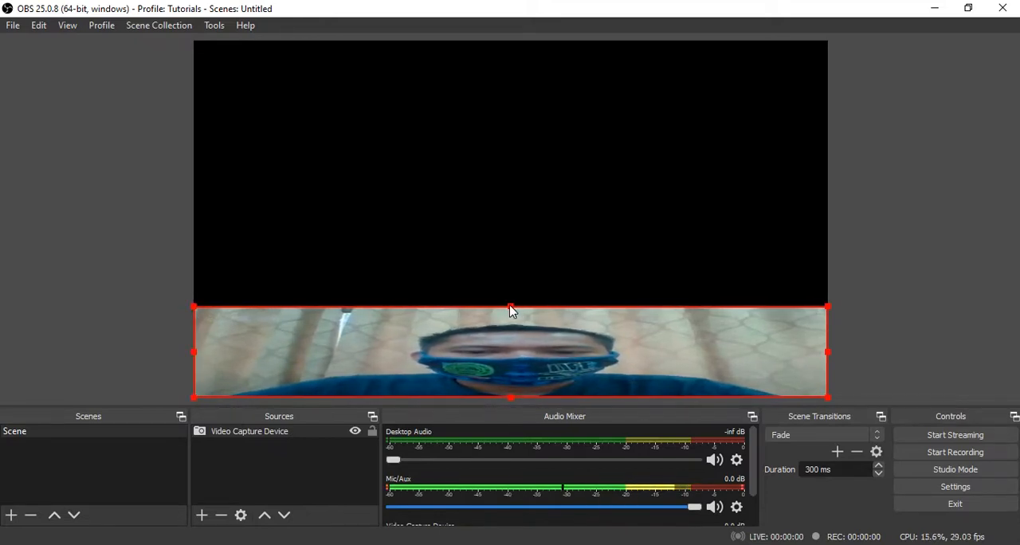
Shrink the webcam feed to a small picture in the top-right corner
{"action": "left_click_drag", "start_coordinate": [509, 309], "coordinate": [510, 97]}
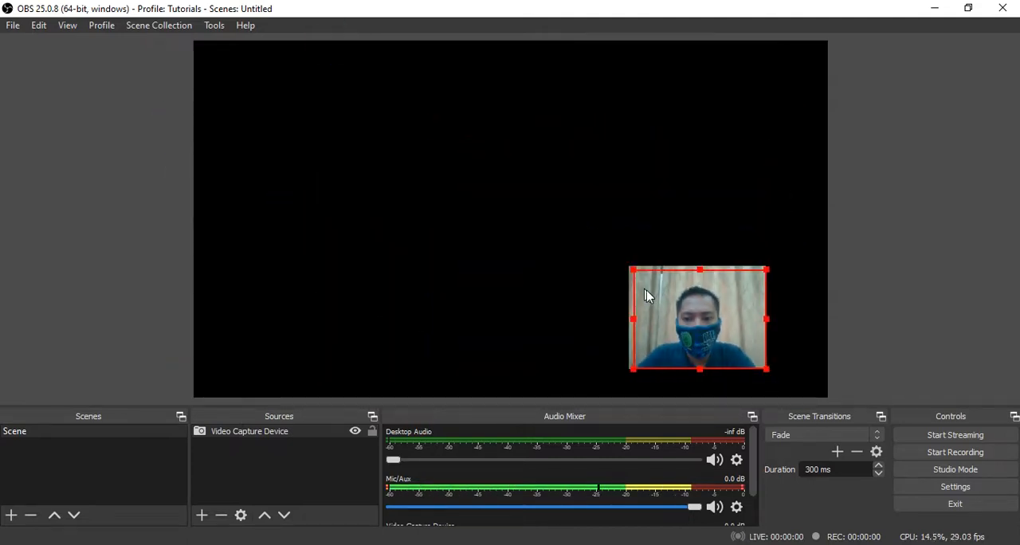
{"action": "left_click_drag", "start_coordinate": [647, 295], "coordinate": [669, 304]}
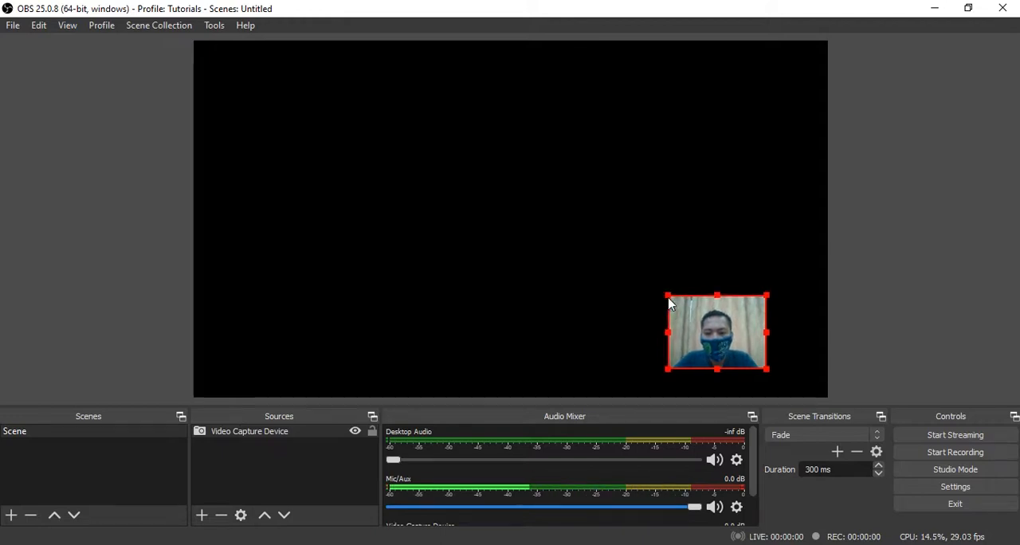
{"action": "left_click_drag", "start_coordinate": [715, 332], "coordinate": [465, 139]}
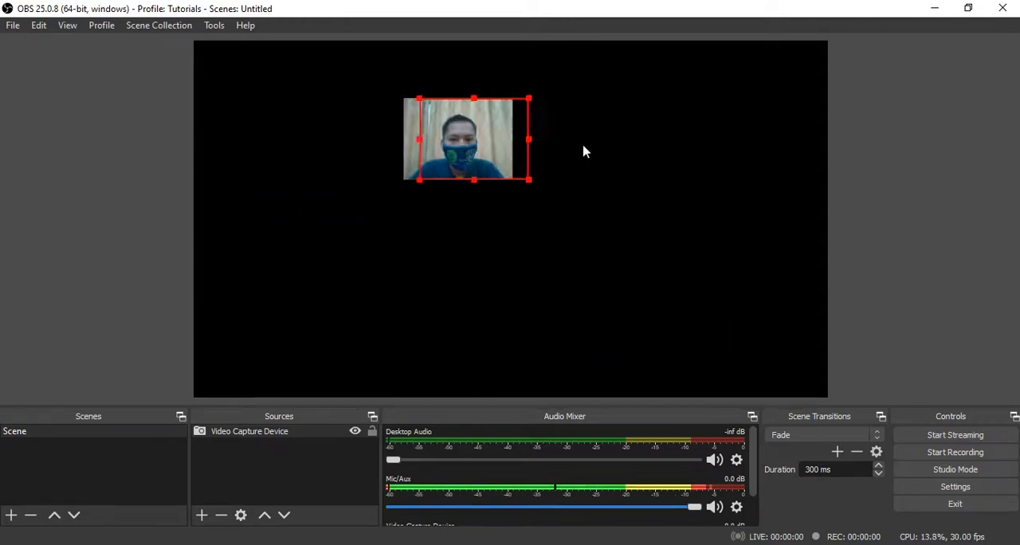
{"action": "left_click_drag", "start_coordinate": [474, 140], "coordinate": [771, 80]}
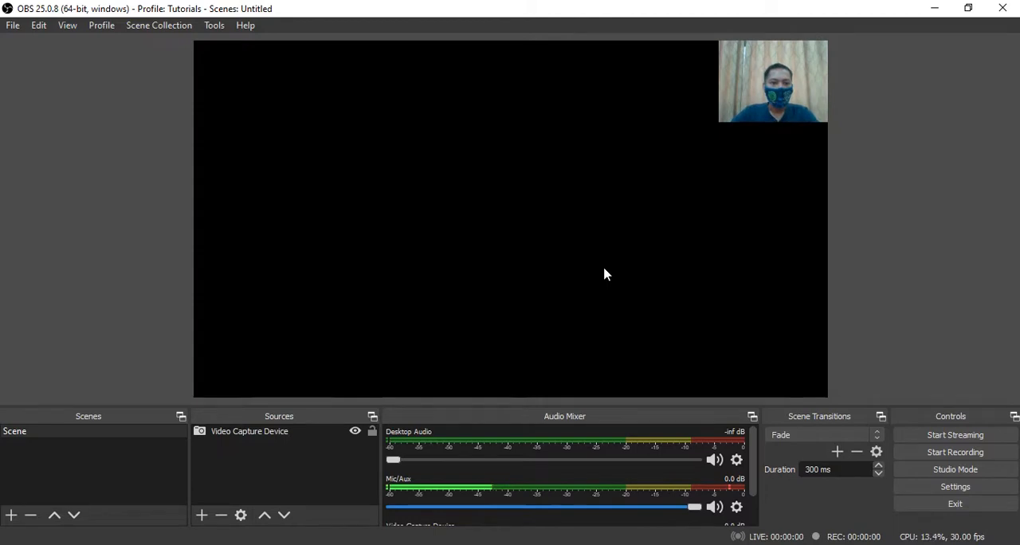
{"action": "mouse_move", "coordinate": [245, 488]}
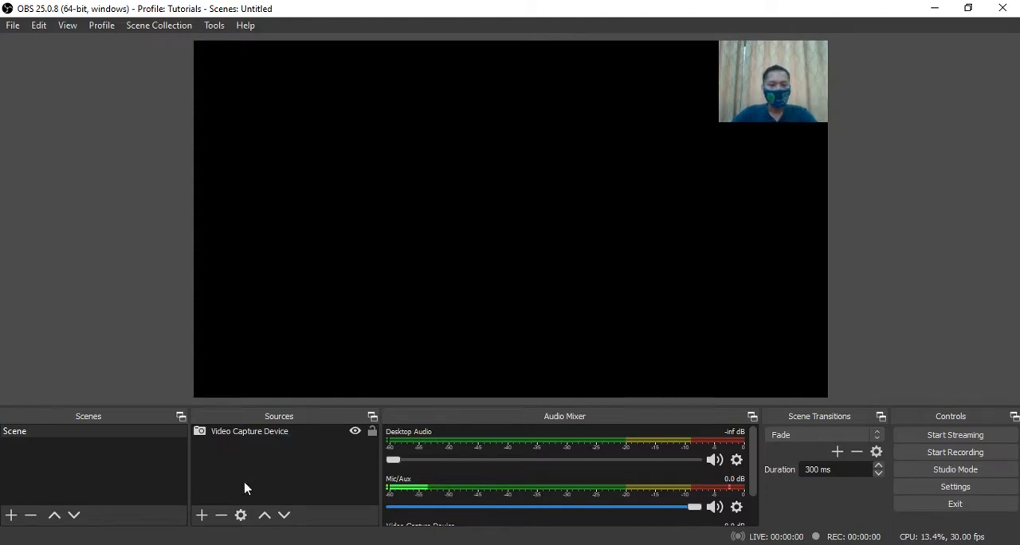
Create an Image source and browse for its picture file
{"action": "left_click", "coordinate": [201, 514]}
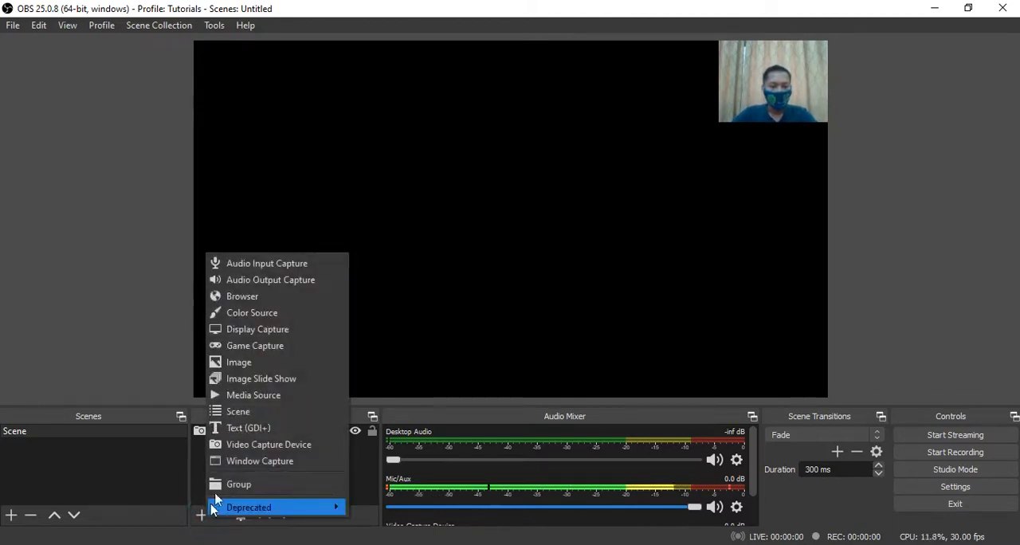
{"action": "left_click", "coordinate": [268, 442]}
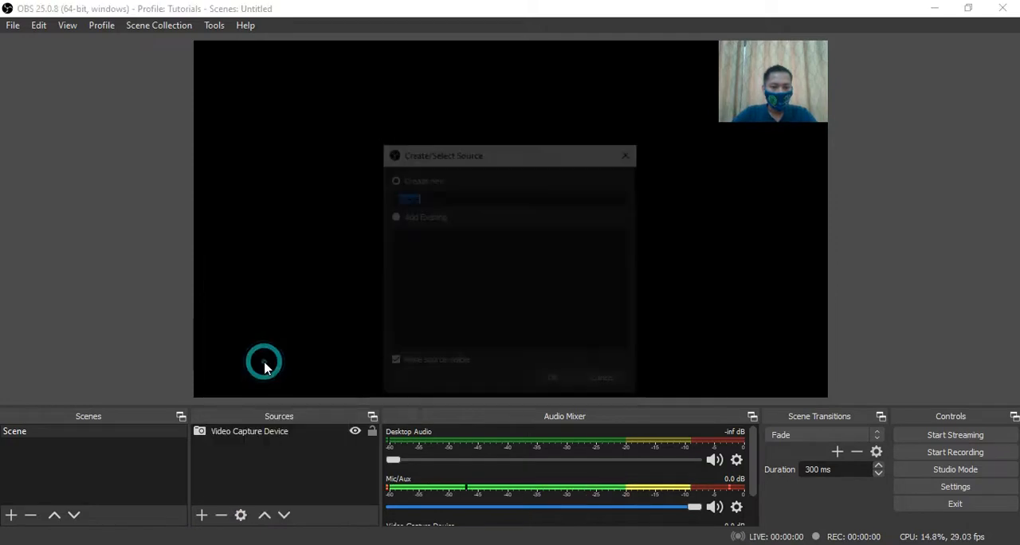
{"action": "left_click", "coordinate": [551, 376]}
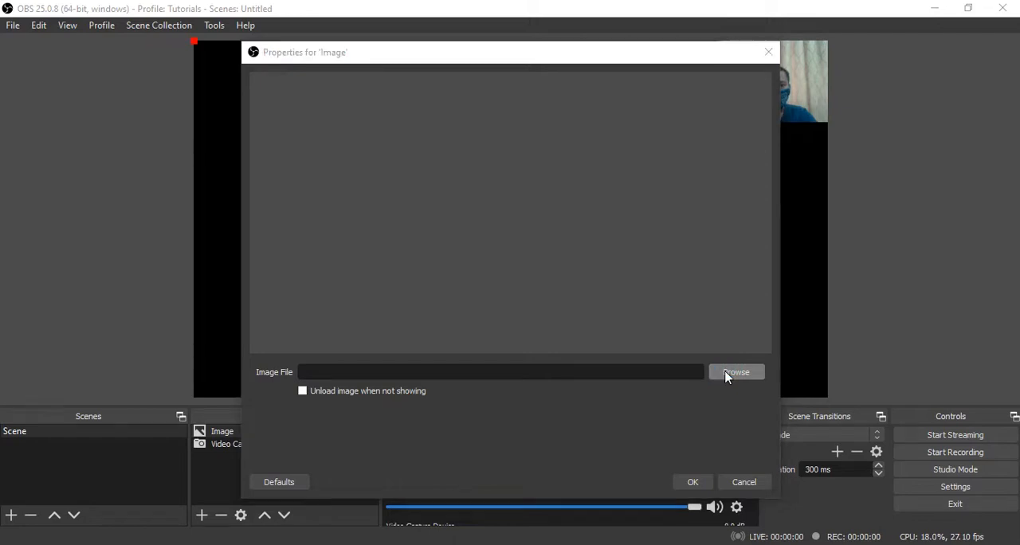
{"action": "left_click", "coordinate": [735, 373]}
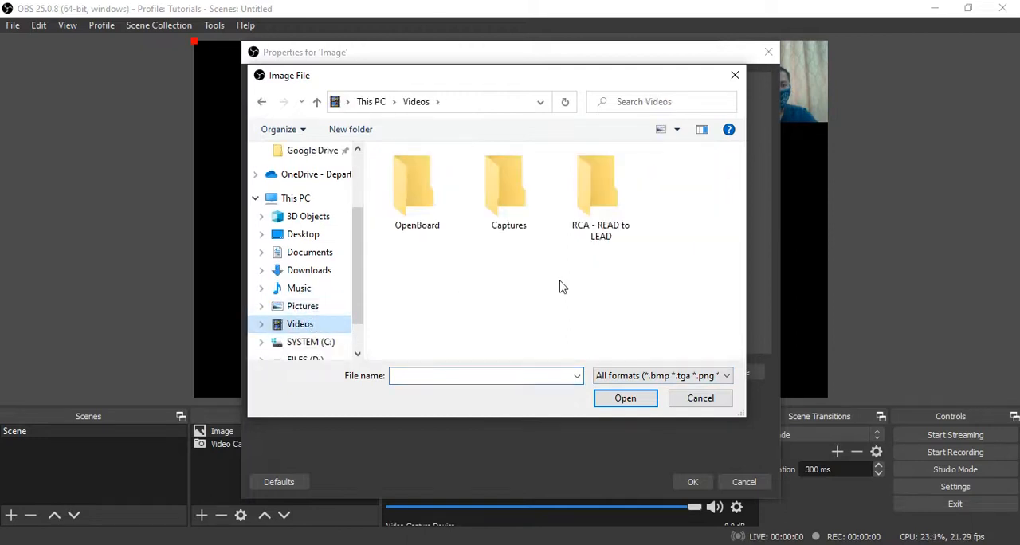
{"action": "mouse_move", "coordinate": [592, 270]}
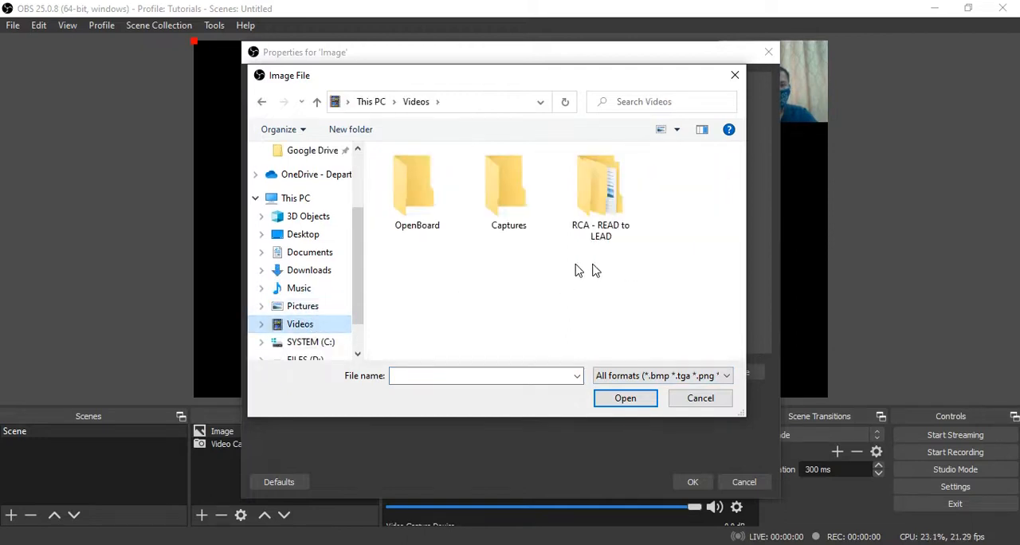
Load deped_abra.png from the Pictures folder into the Image source
{"action": "scroll", "scroll_direction": "down", "scroll_amount": 3}
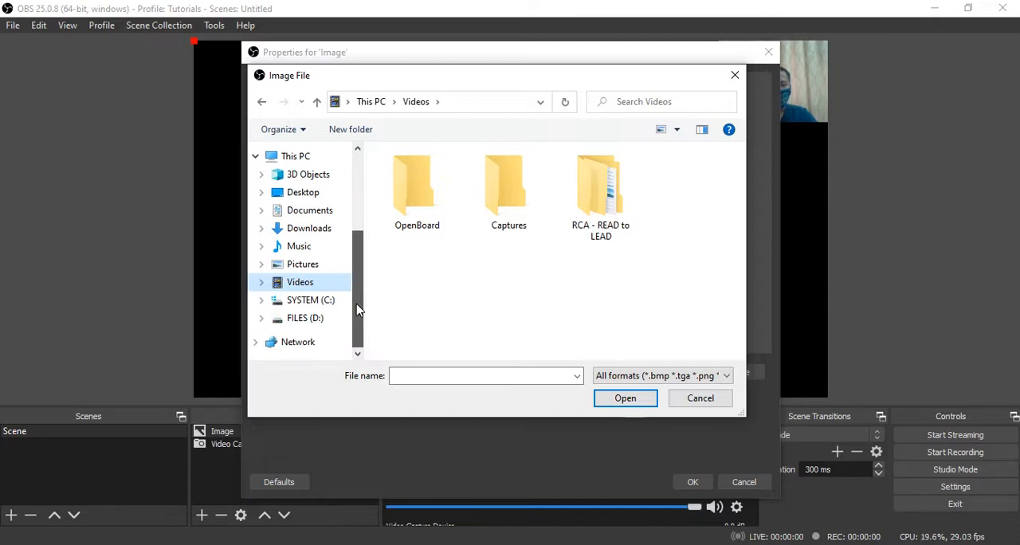
{"action": "left_click", "coordinate": [303, 265]}
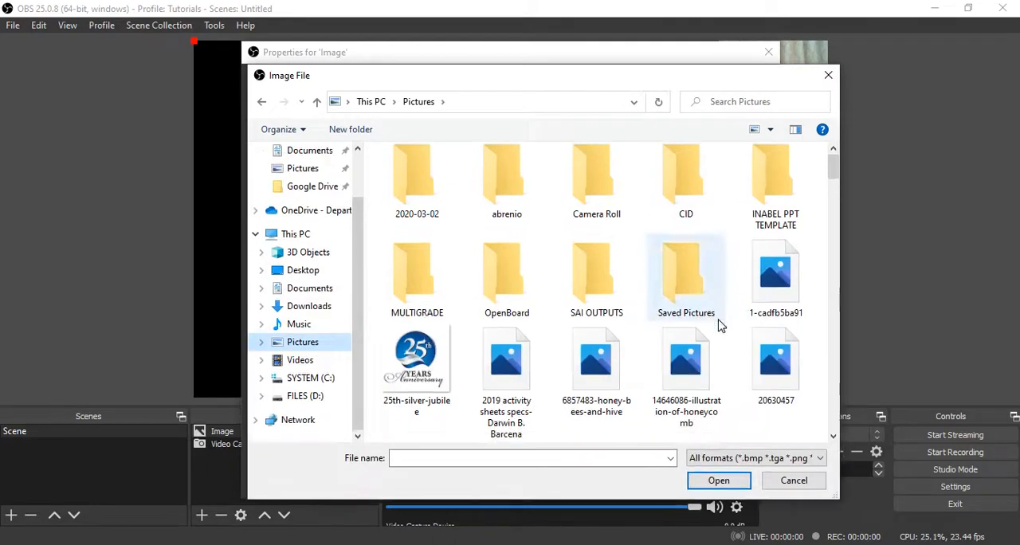
{"action": "scroll", "scroll_direction": "down", "scroll_amount": 3}
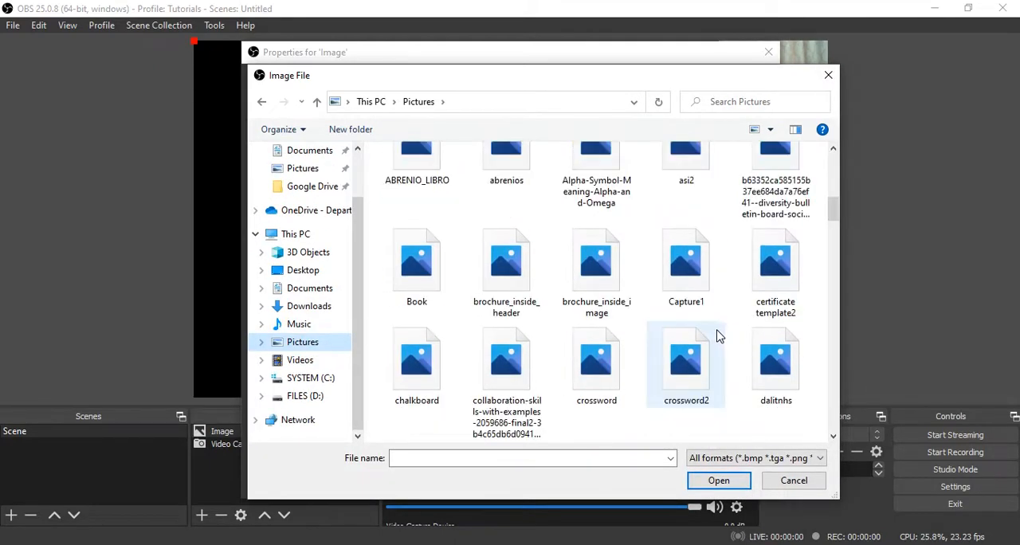
{"action": "scroll", "scroll_direction": "down", "scroll_amount": 3}
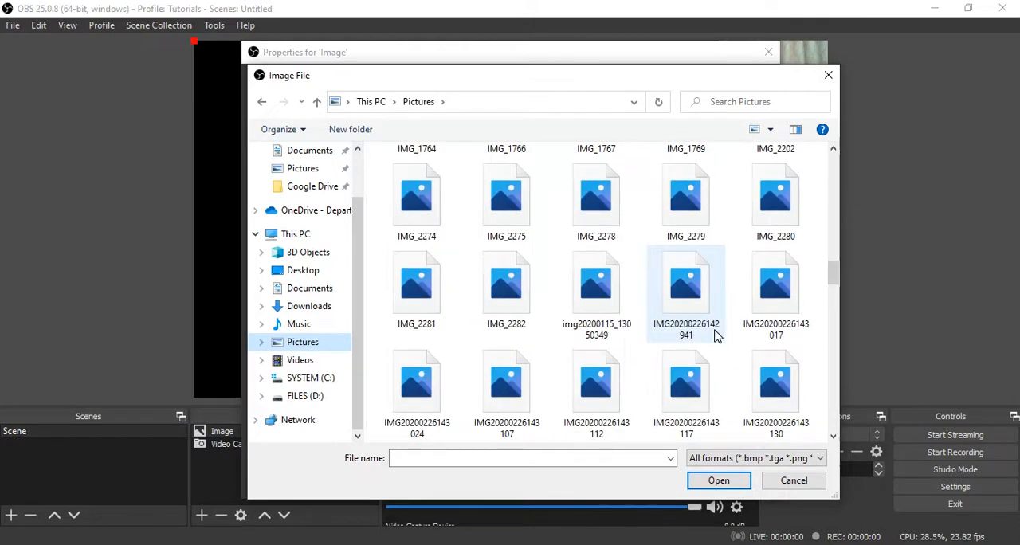
{"action": "scroll", "scroll_direction": "up", "scroll_amount": 3}
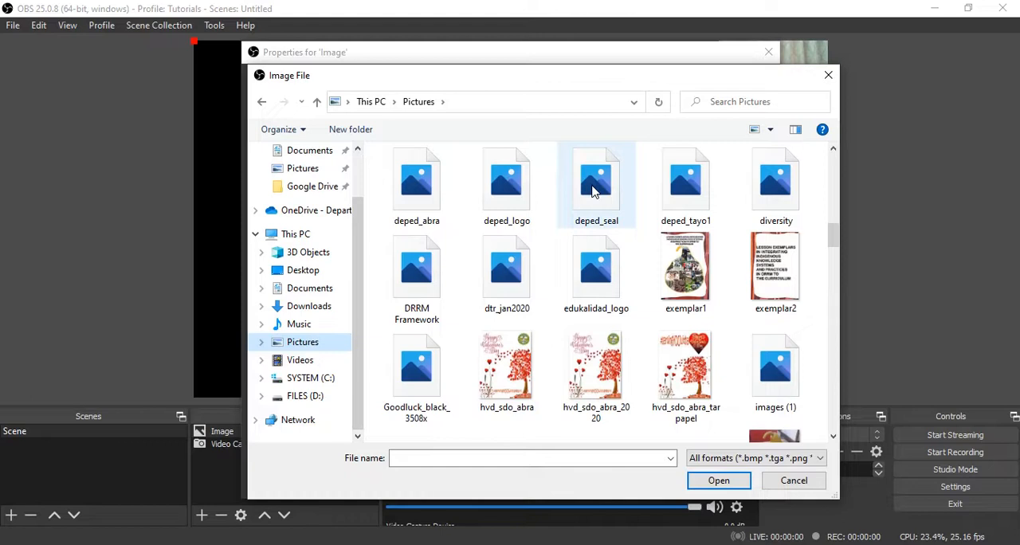
{"action": "mouse_move", "coordinate": [596, 183]}
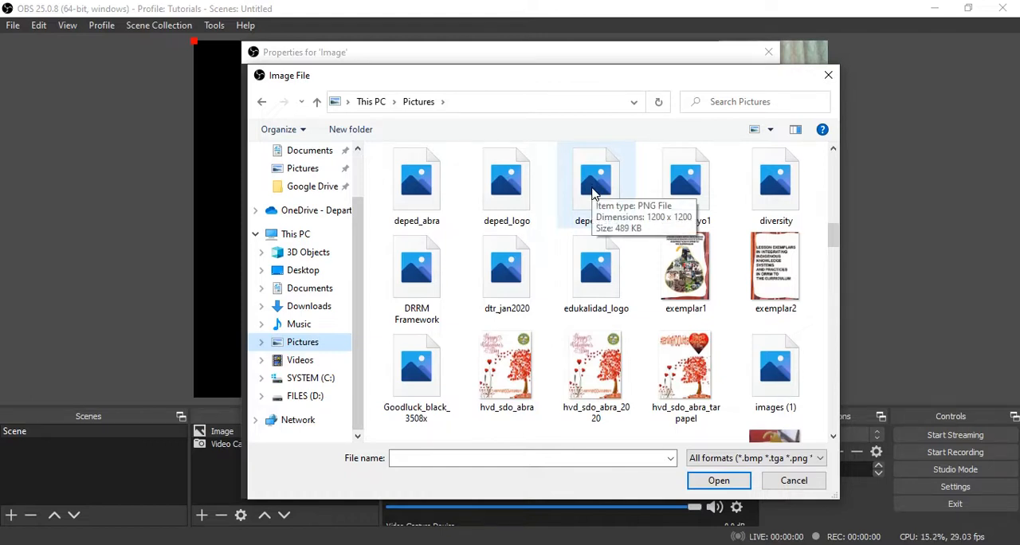
{"action": "mouse_move", "coordinate": [596, 210]}
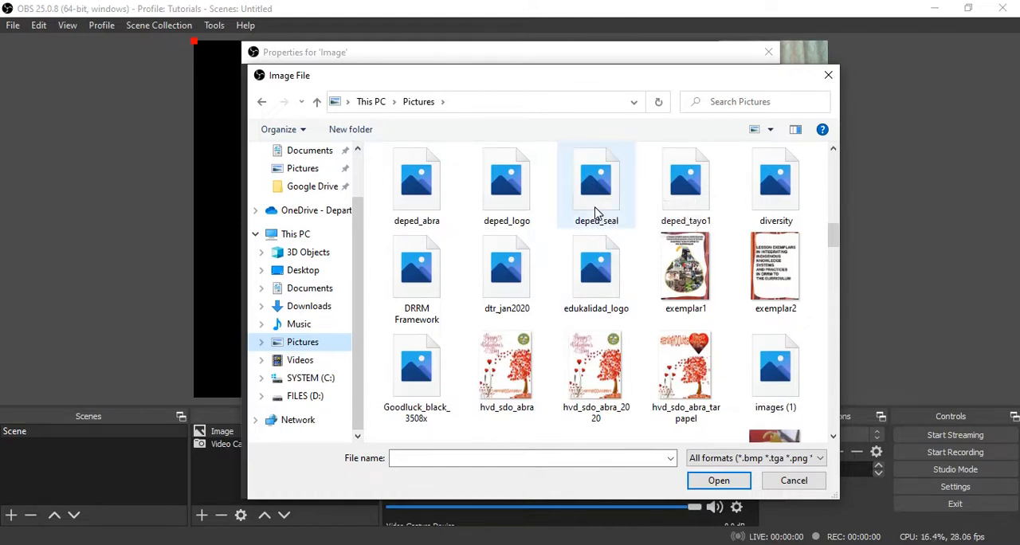
{"action": "left_click", "coordinate": [596, 184]}
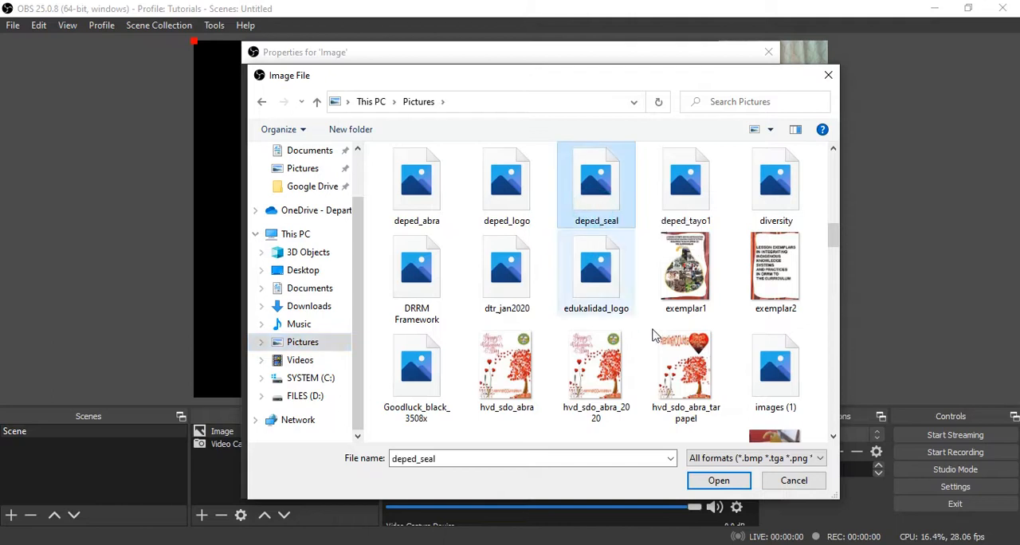
{"action": "left_click", "coordinate": [416, 183]}
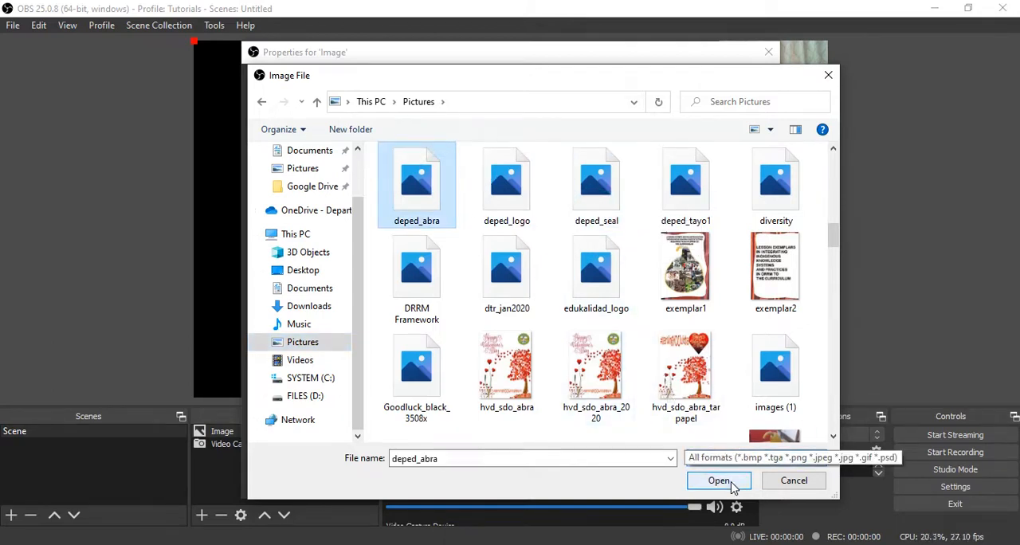
{"action": "left_click", "coordinate": [717, 480]}
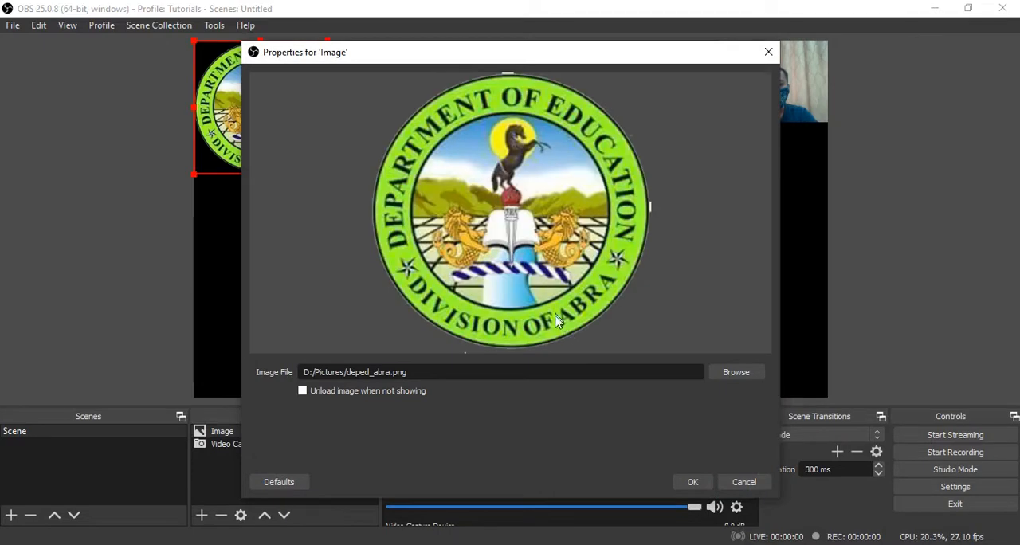
Confirm the image settings and shrink the Abra seal to a small top-left logo
{"action": "left_click", "coordinate": [692, 481]}
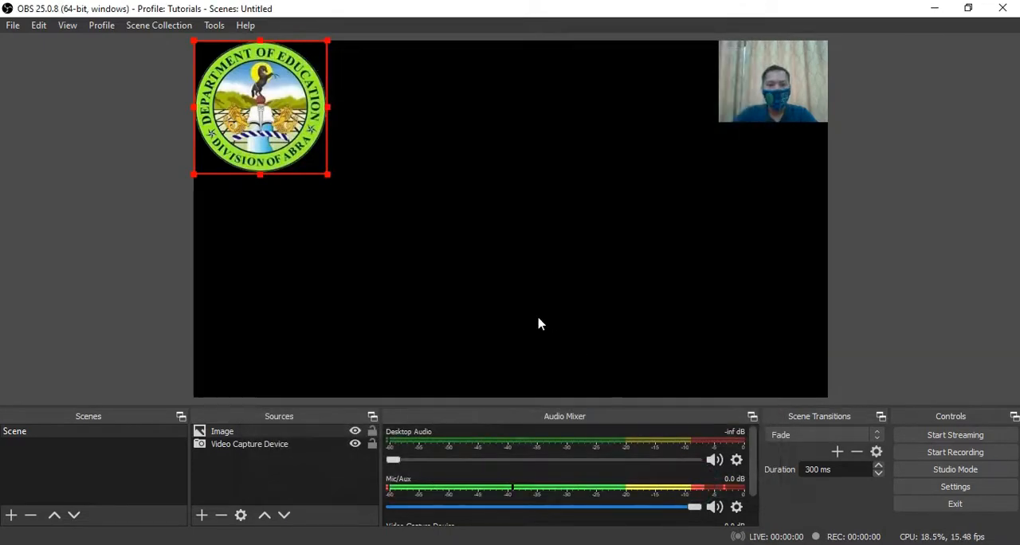
{"action": "mouse_move", "coordinate": [329, 177]}
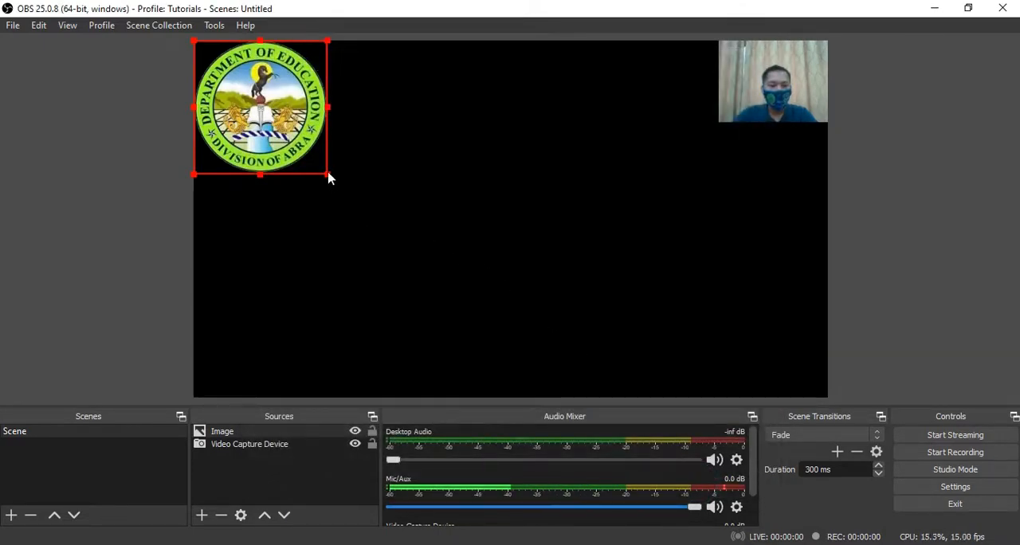
{"action": "left_click_drag", "start_coordinate": [326, 174], "coordinate": [249, 98]}
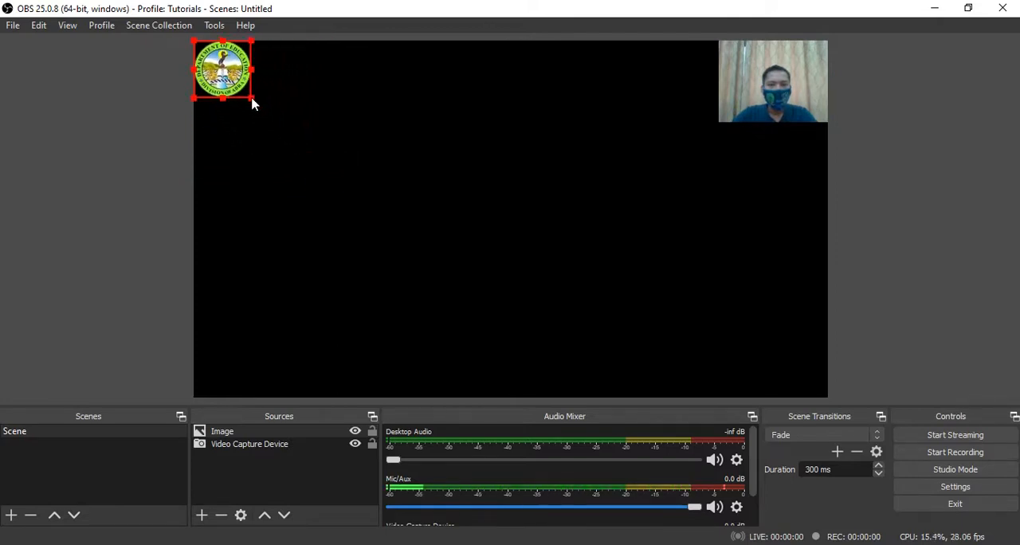
{"action": "mouse_move", "coordinate": [522, 211]}
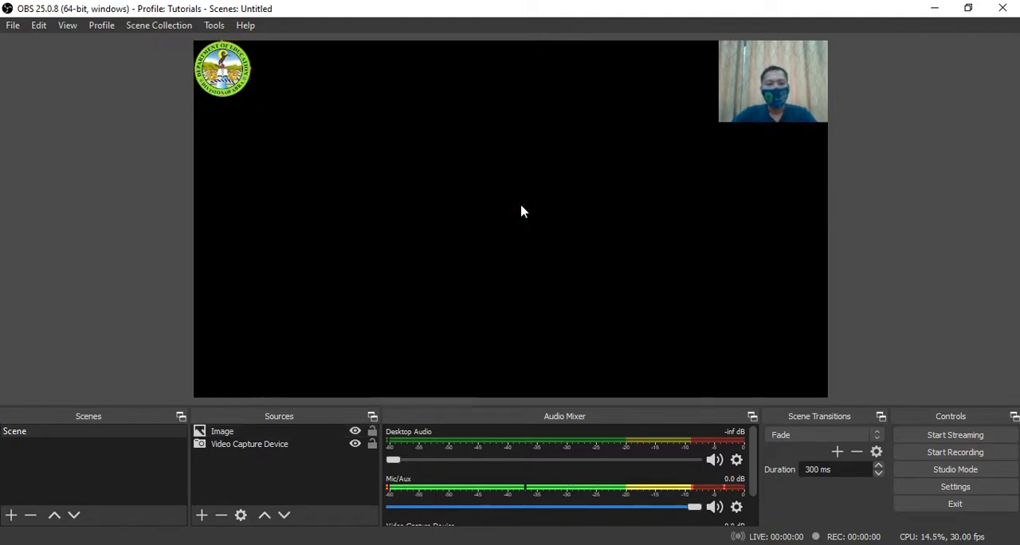
{"action": "mouse_move", "coordinate": [438, 347]}
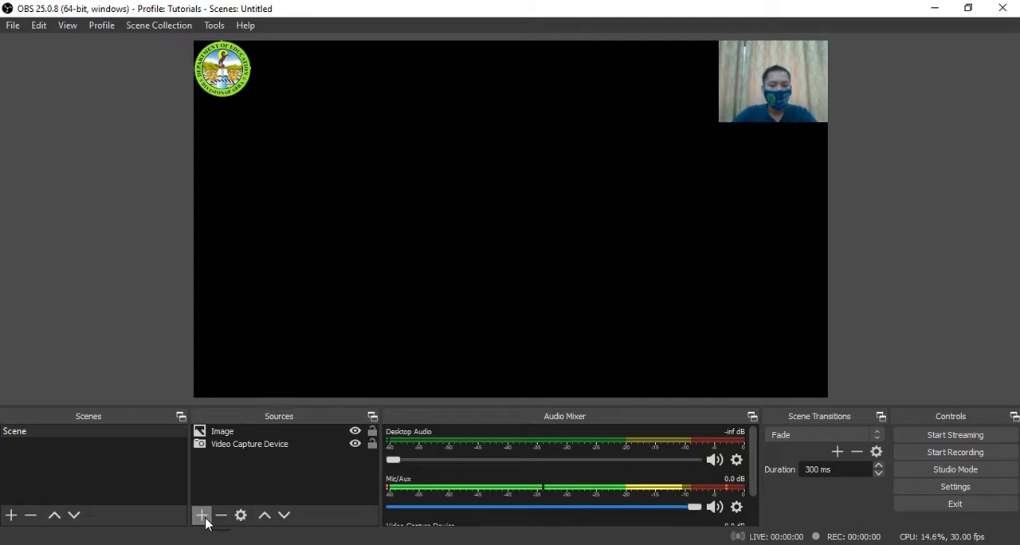
{"action": "mouse_move", "coordinate": [200, 514]}
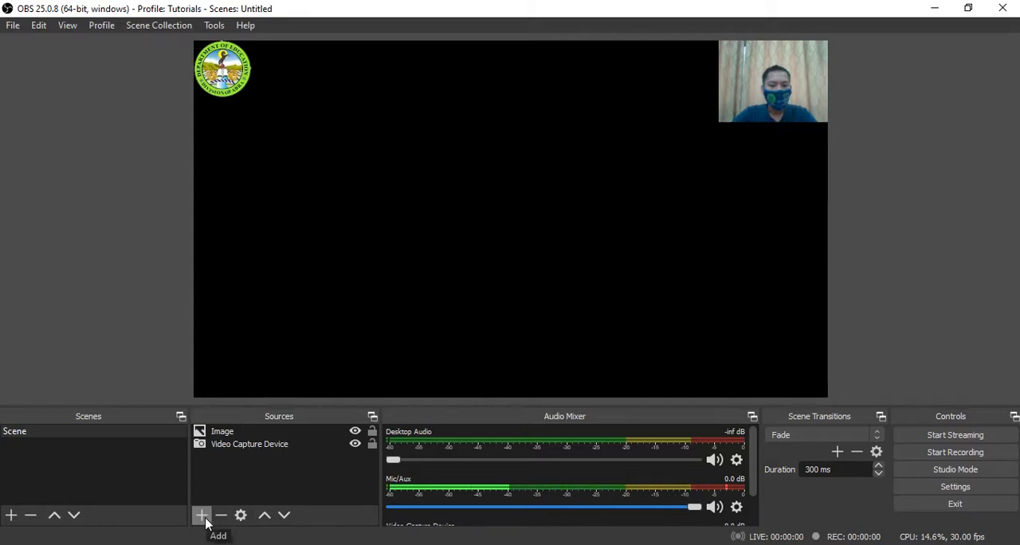
Add a new Image 2 source and browse for its picture file
{"action": "left_click", "coordinate": [201, 514]}
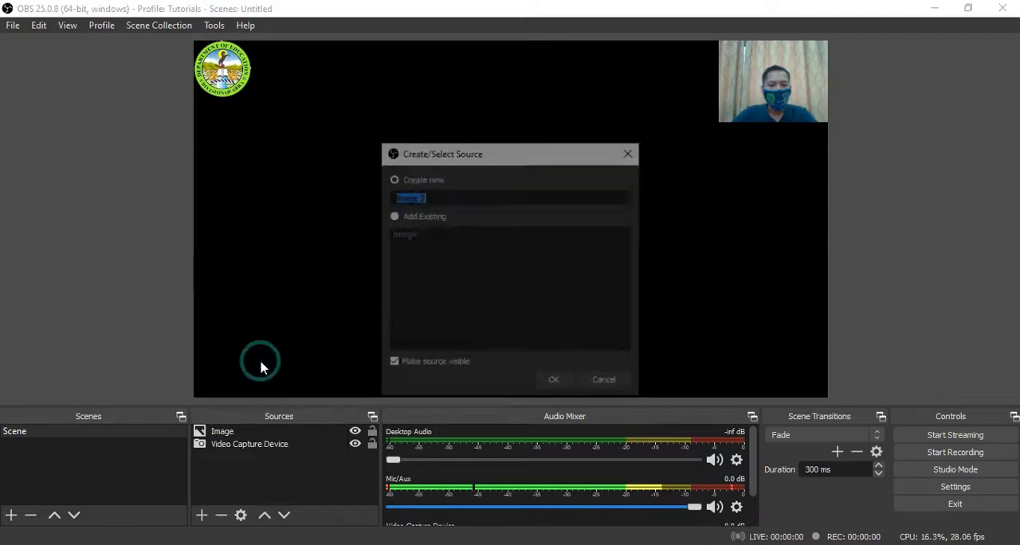
{"action": "left_click", "coordinate": [553, 379]}
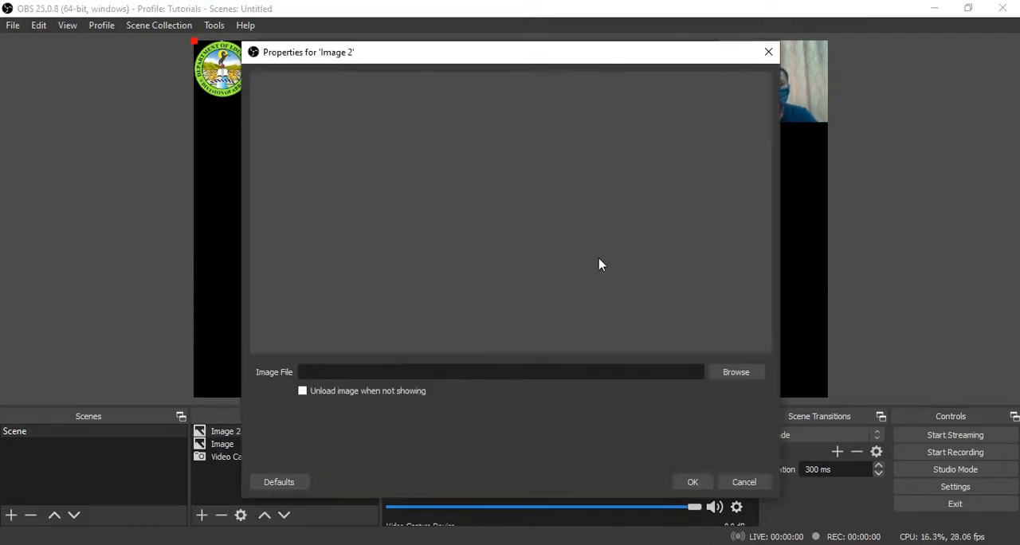
{"action": "left_click", "coordinate": [736, 373]}
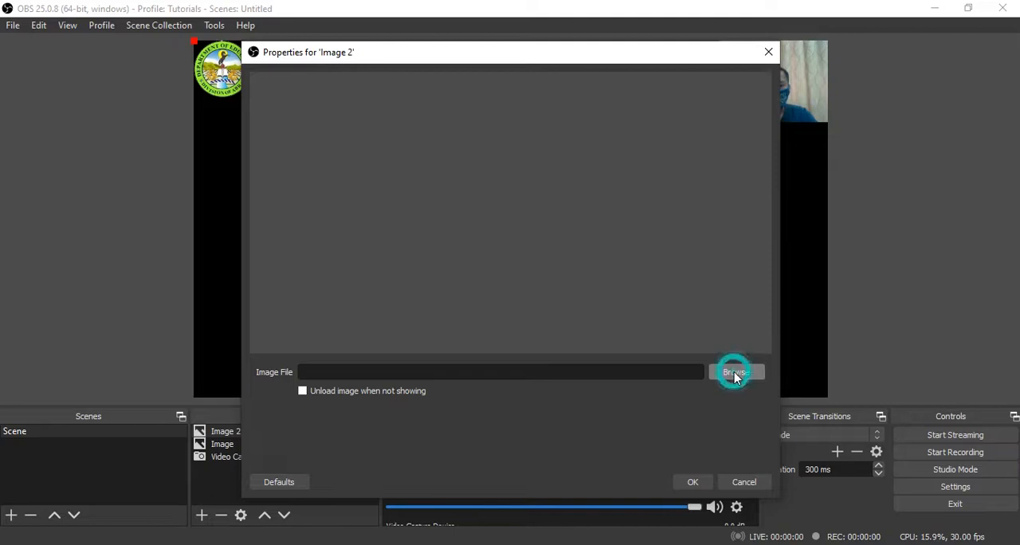
{"action": "left_click", "coordinate": [733, 373]}
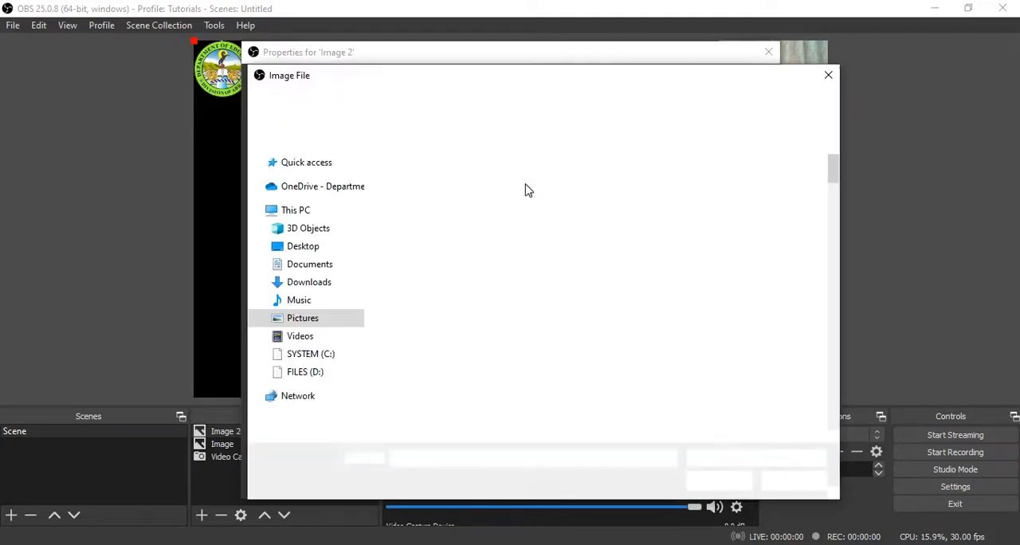
{"action": "left_click", "coordinate": [303, 317]}
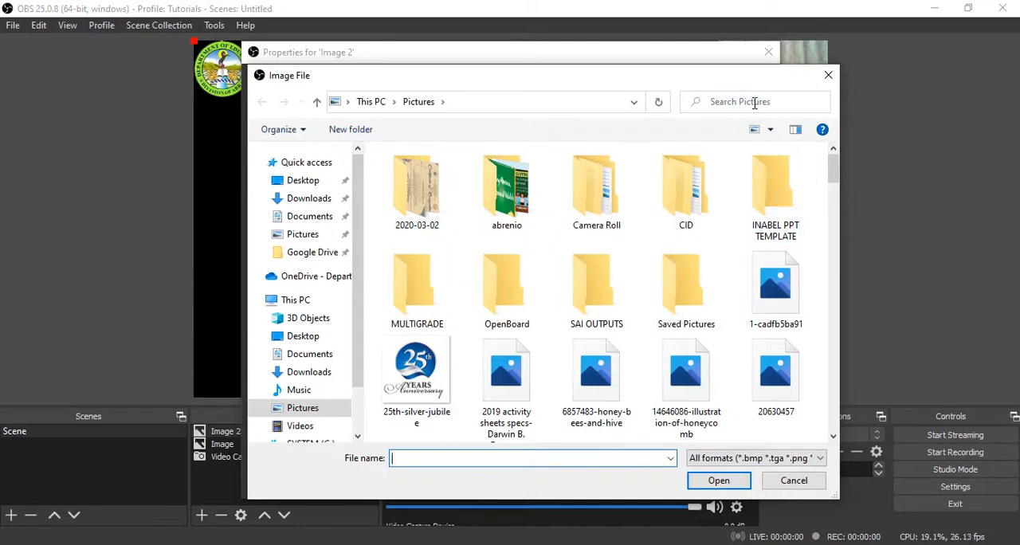
{"action": "mouse_move", "coordinate": [831, 174]}
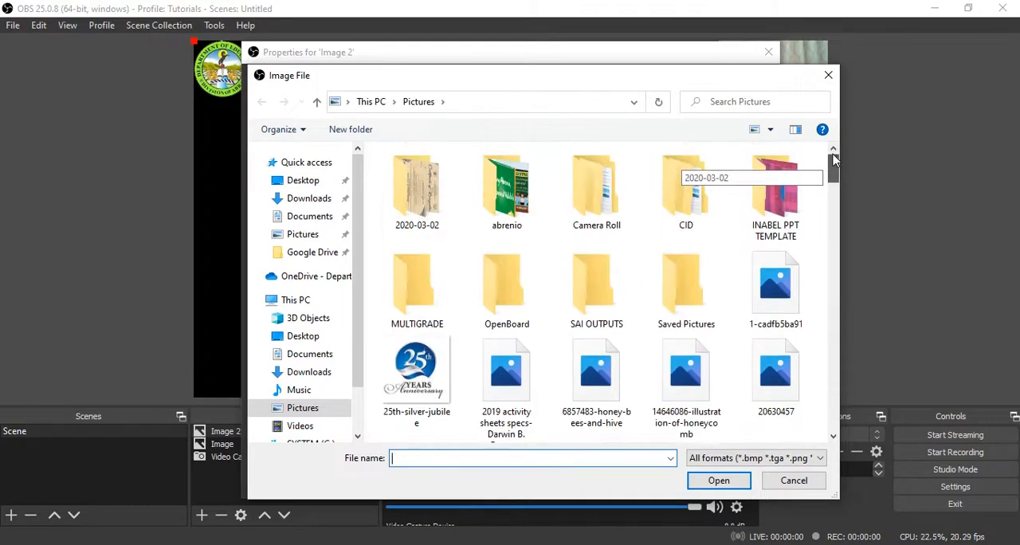
{"action": "mouse_move", "coordinate": [778, 191]}
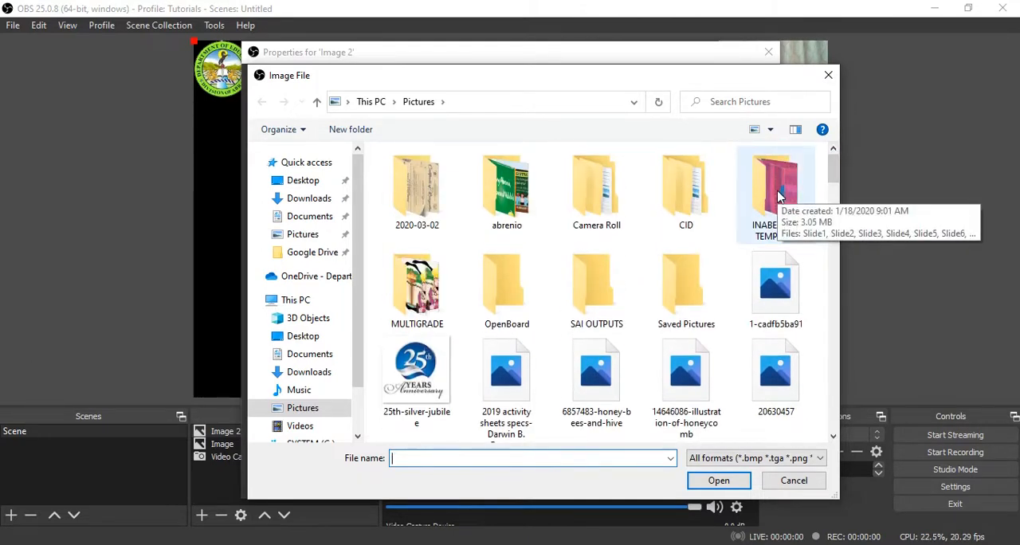
Load Slide4 from the INABEL PPT TEMPLATE folder into Image 2
{"action": "double_click", "coordinate": [775, 175]}
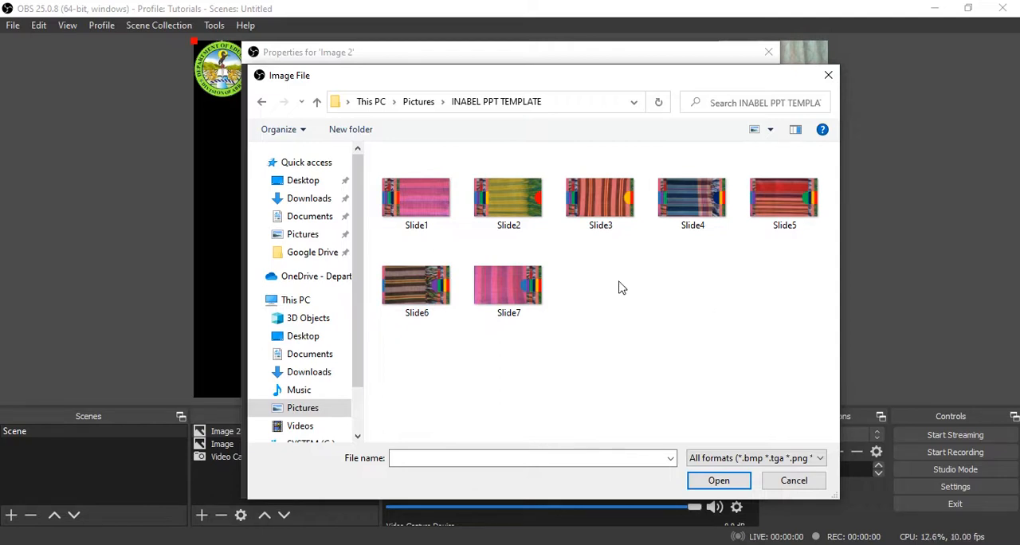
{"action": "left_click", "coordinate": [508, 198]}
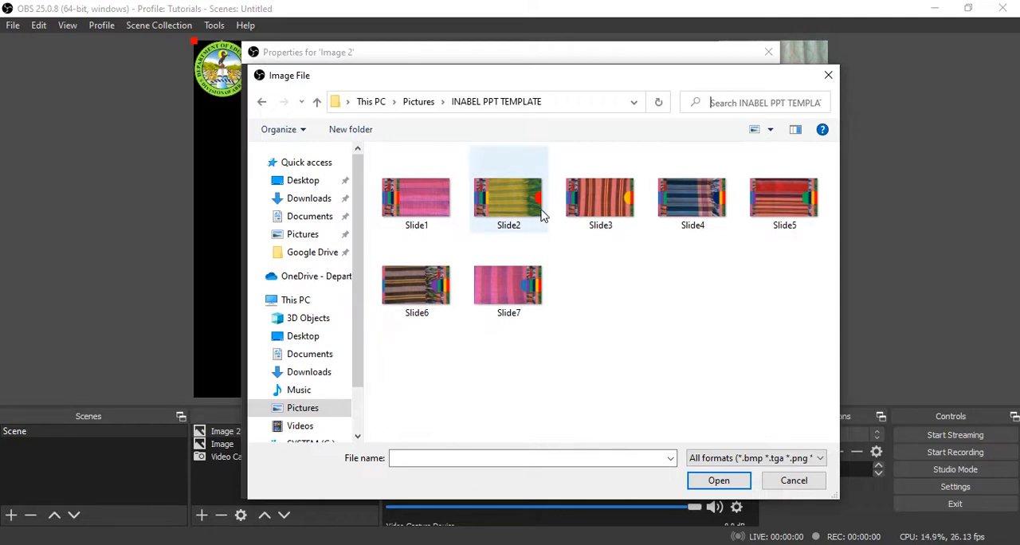
{"action": "left_click", "coordinate": [691, 197]}
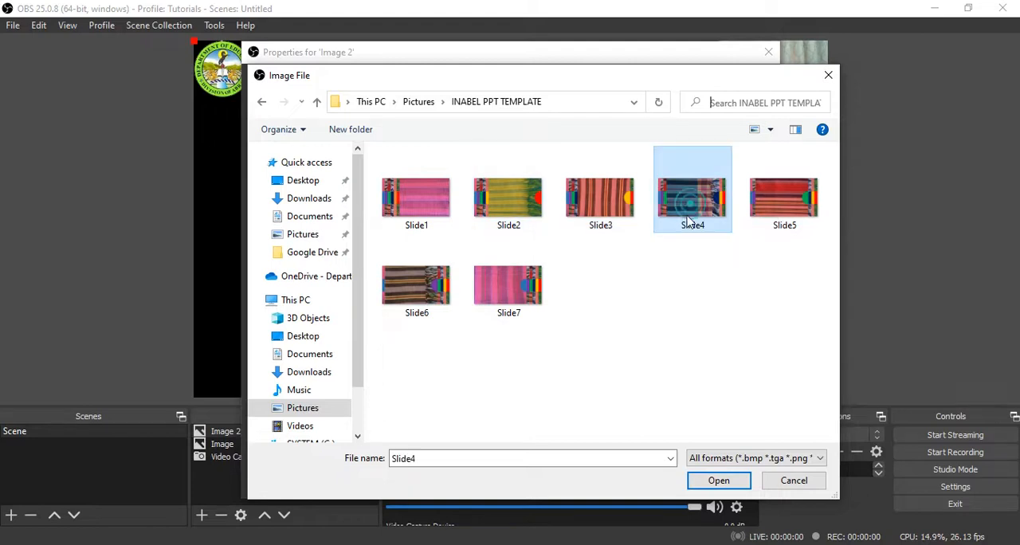
{"action": "left_click", "coordinate": [794, 480]}
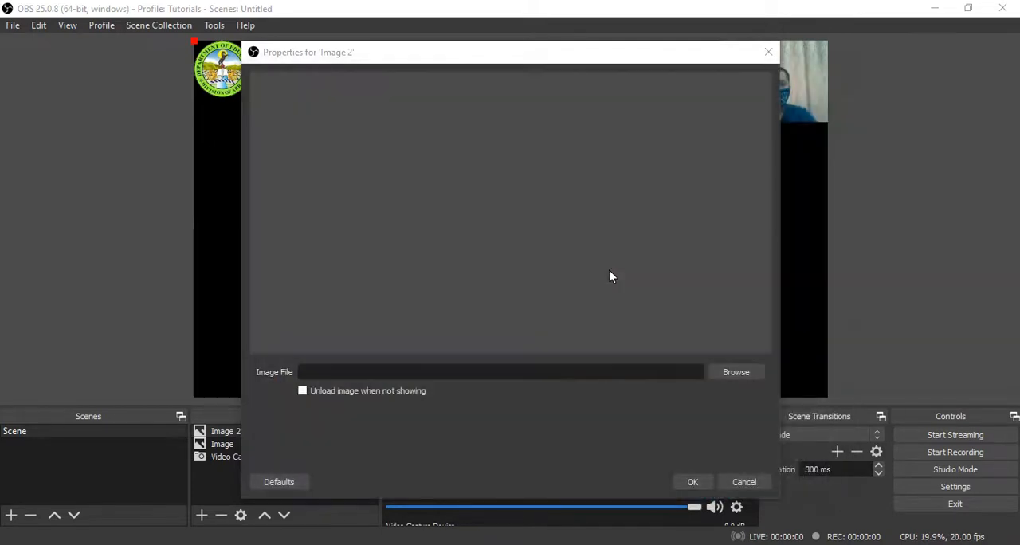
{"action": "mouse_move", "coordinate": [701, 401]}
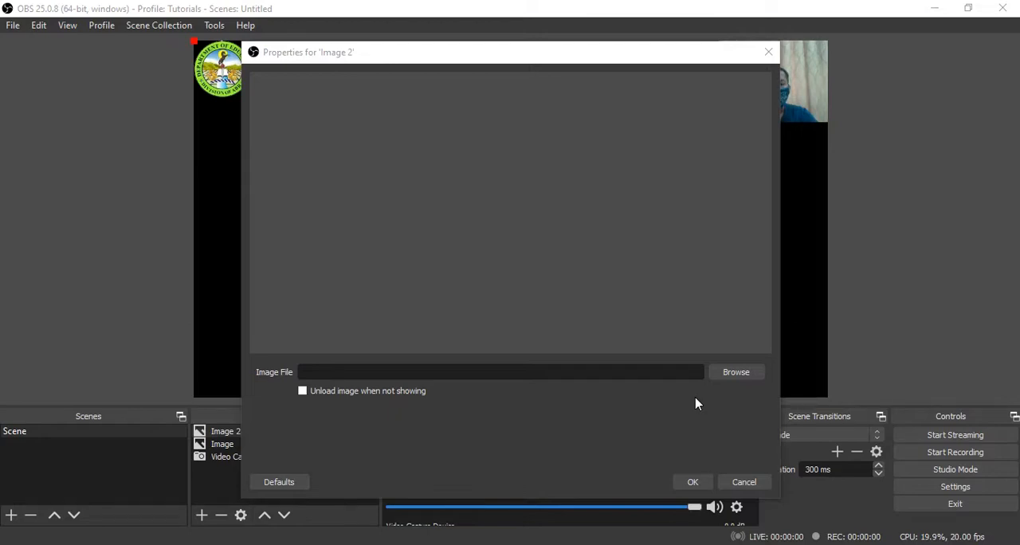
{"action": "mouse_move", "coordinate": [736, 373]}
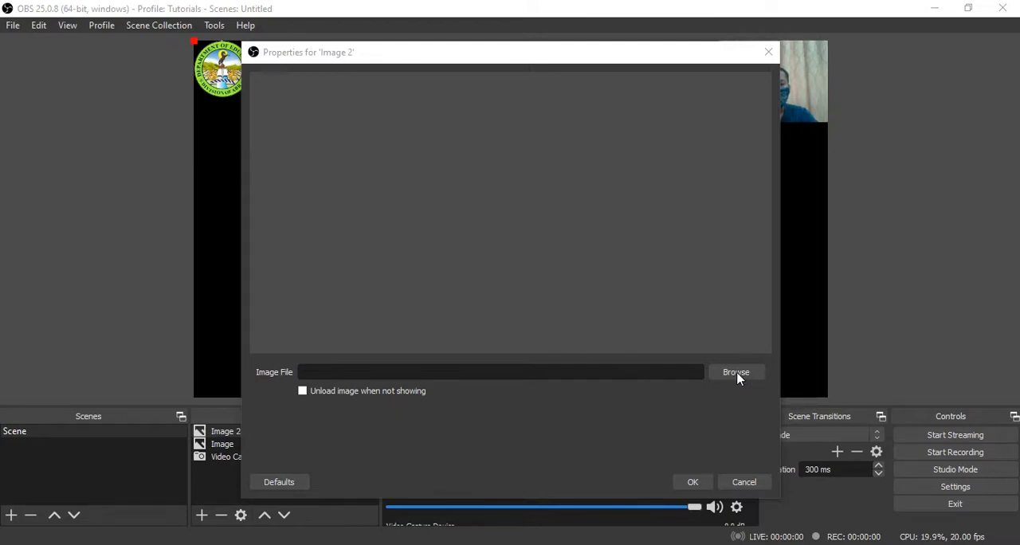
{"action": "left_click", "coordinate": [736, 373]}
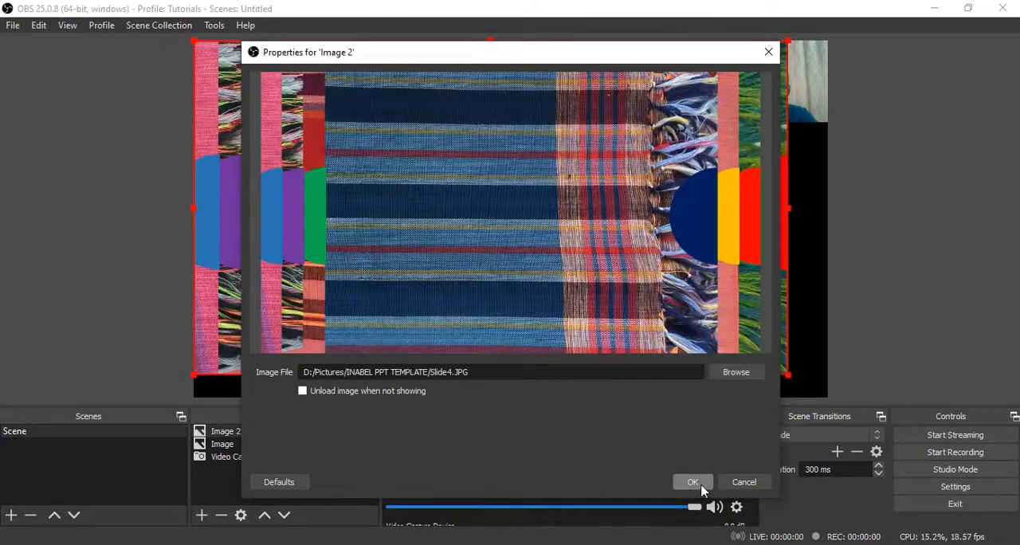
Confirm Image 2 and place the webcam as a small box in the top-right corner
{"action": "left_click", "coordinate": [691, 482]}
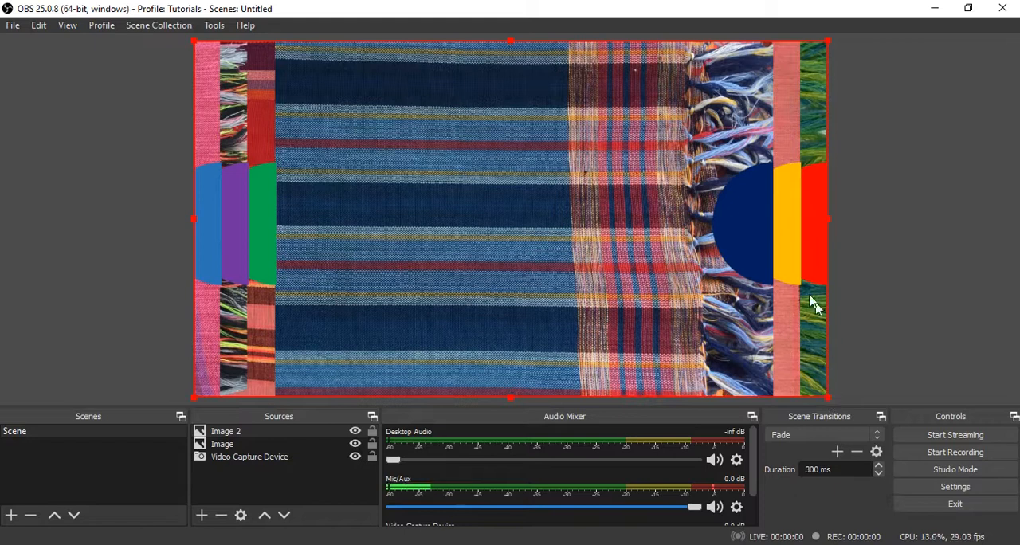
{"action": "left_click", "coordinate": [248, 456]}
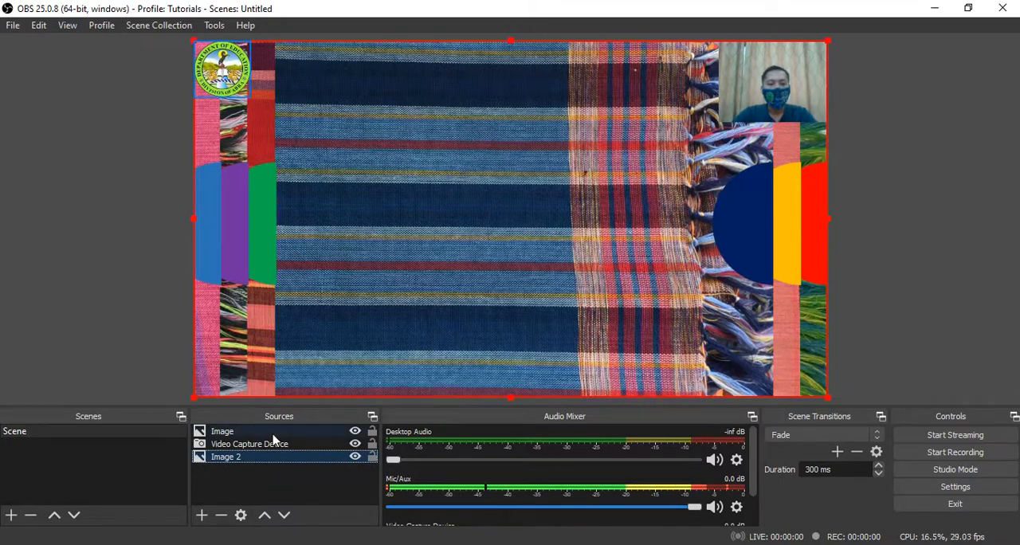
{"action": "mouse_move", "coordinate": [741, 269]}
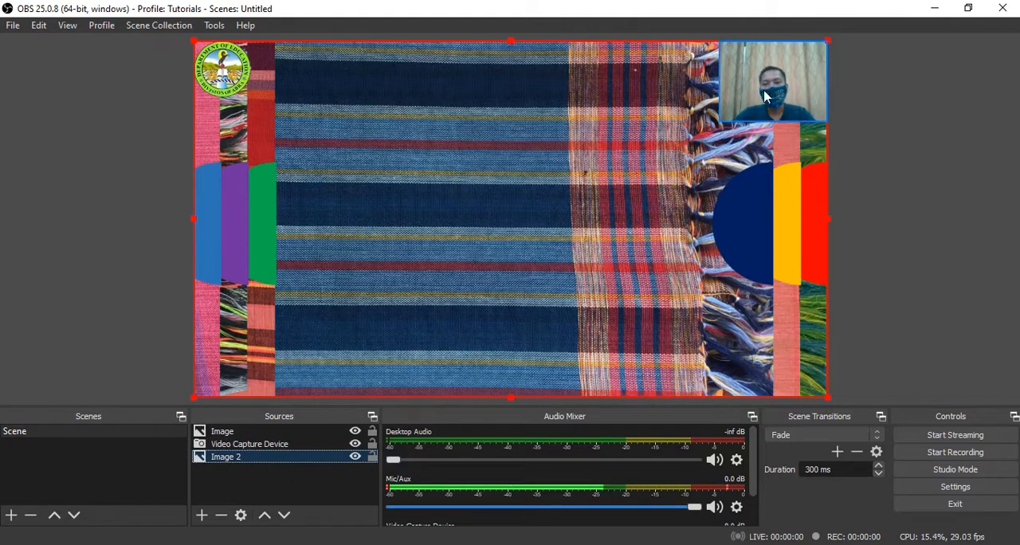
{"action": "mouse_move", "coordinate": [758, 105]}
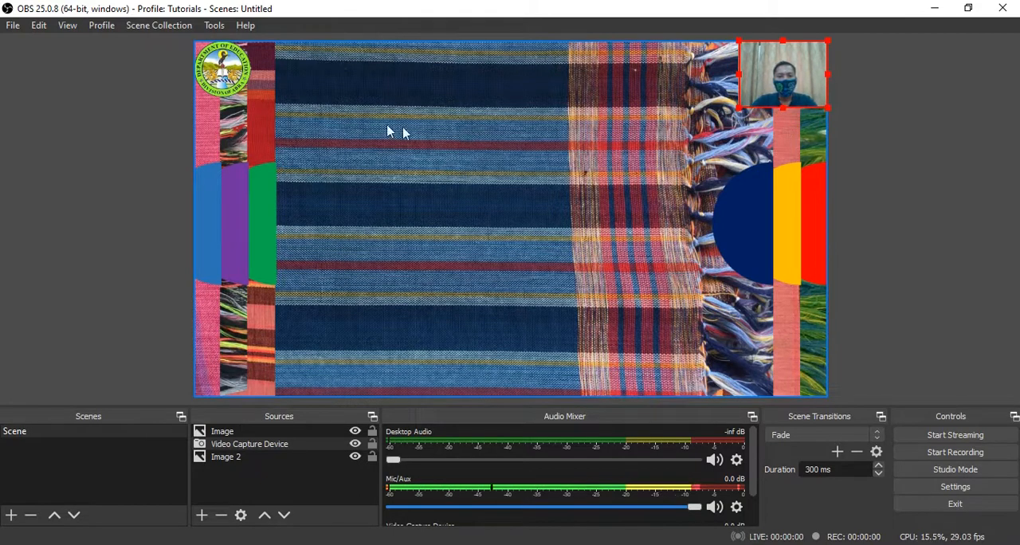
{"action": "mouse_move", "coordinate": [517, 299]}
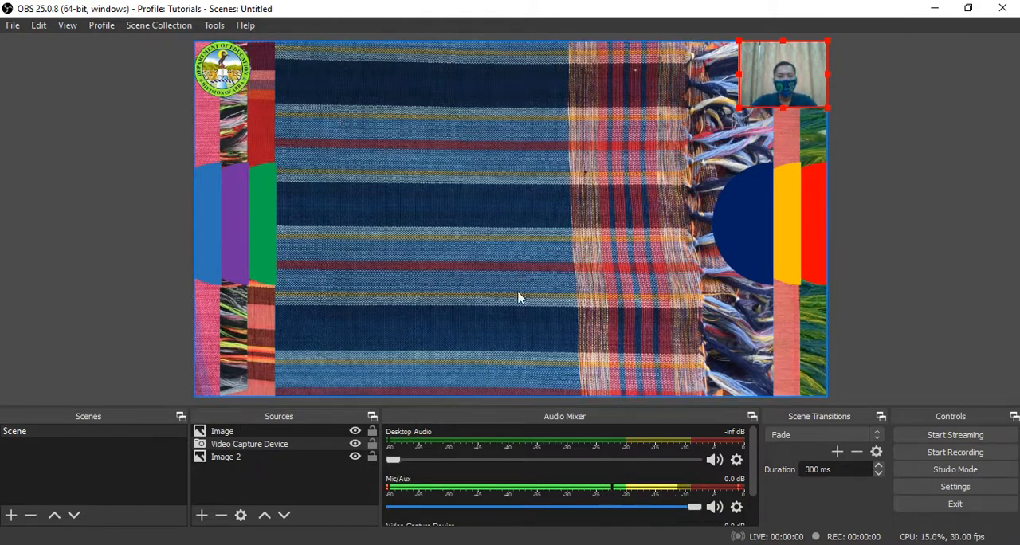
{"action": "mouse_move", "coordinate": [334, 373]}
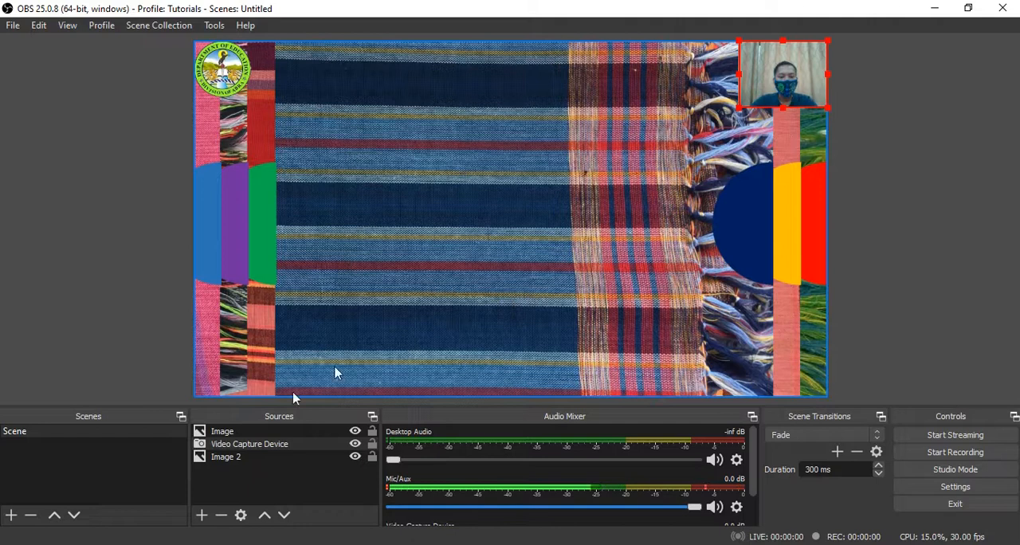
Rename the first image source to seal and the capture source to webcam
{"action": "left_click", "coordinate": [249, 443]}
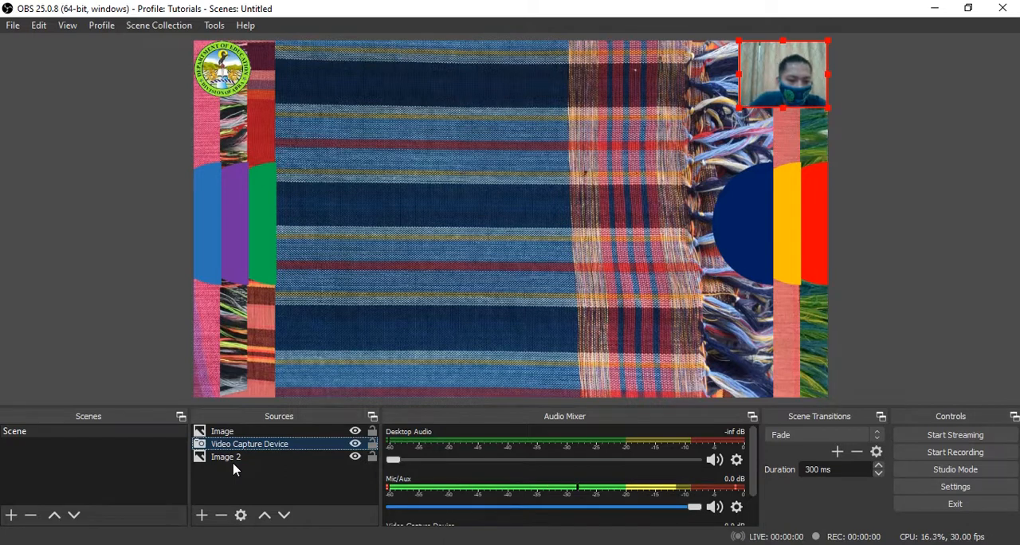
{"action": "mouse_move", "coordinate": [169, 439]}
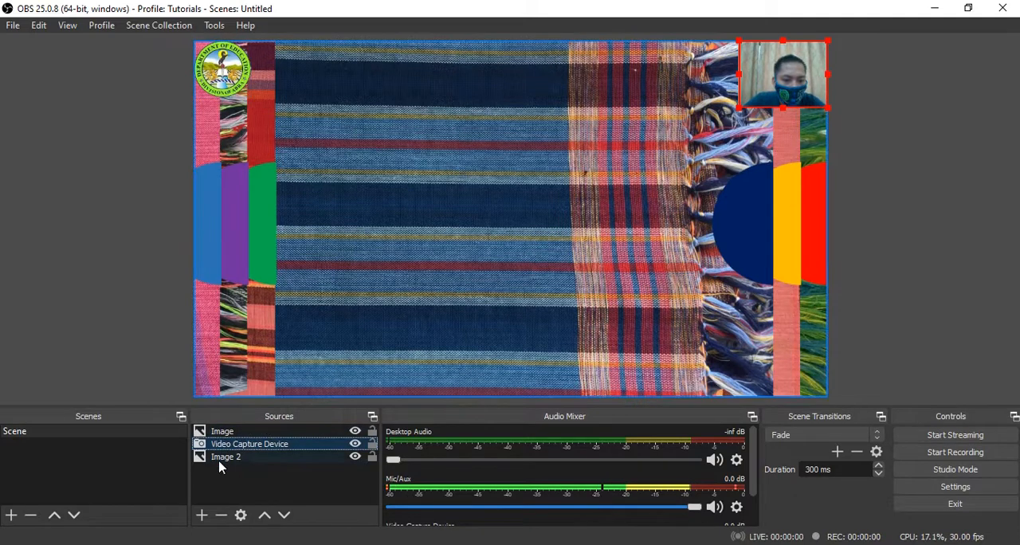
{"action": "left_click", "coordinate": [224, 430]}
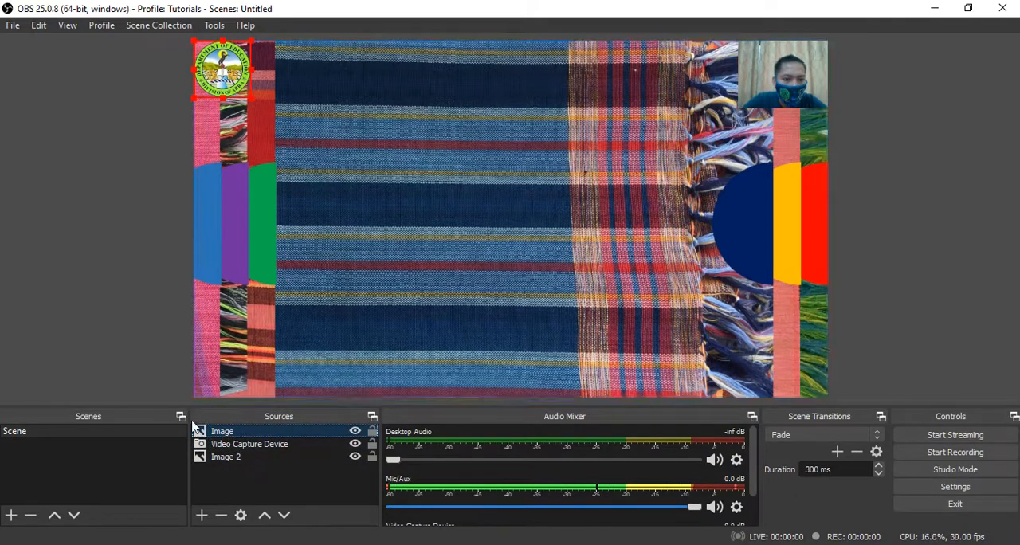
{"action": "left_click", "coordinate": [223, 430]}
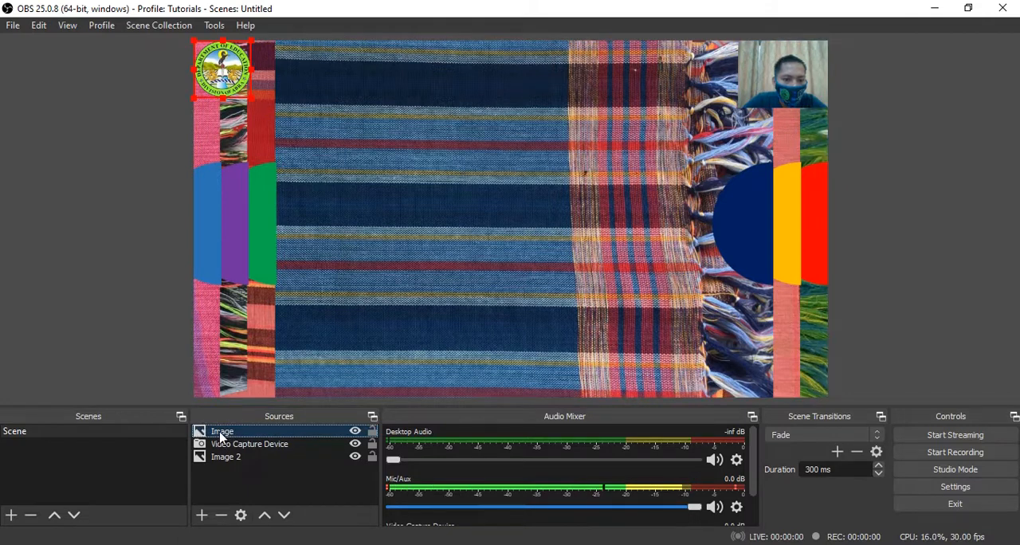
{"action": "right_click", "coordinate": [222, 430]}
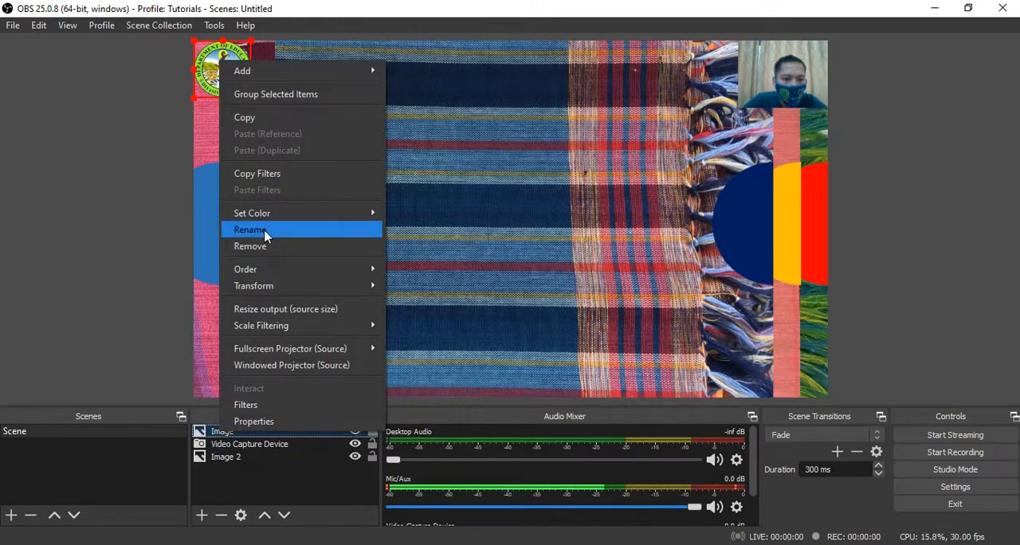
{"action": "left_click", "coordinate": [248, 230]}
{"action": "type", "text": "sea"}
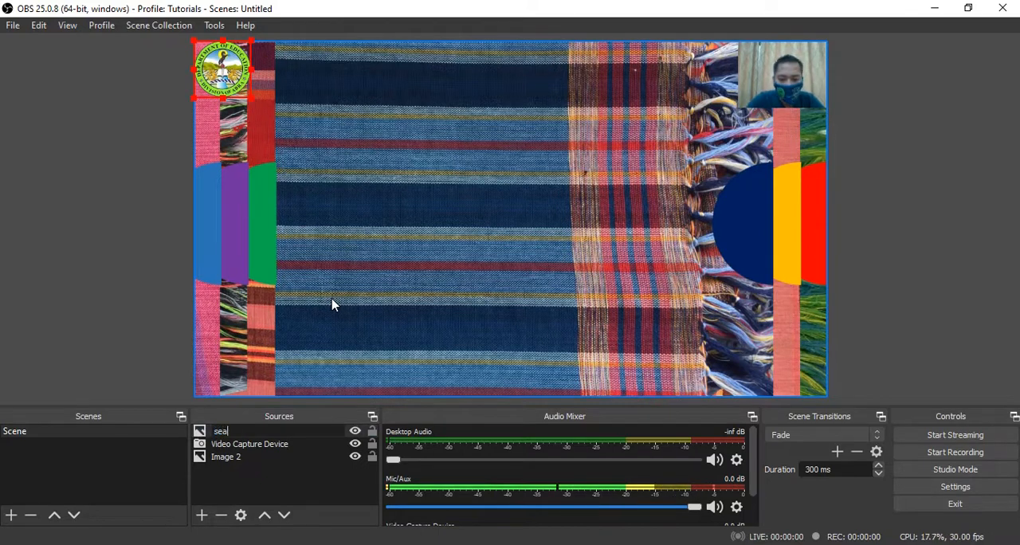
{"action": "left_click", "coordinate": [249, 442]}
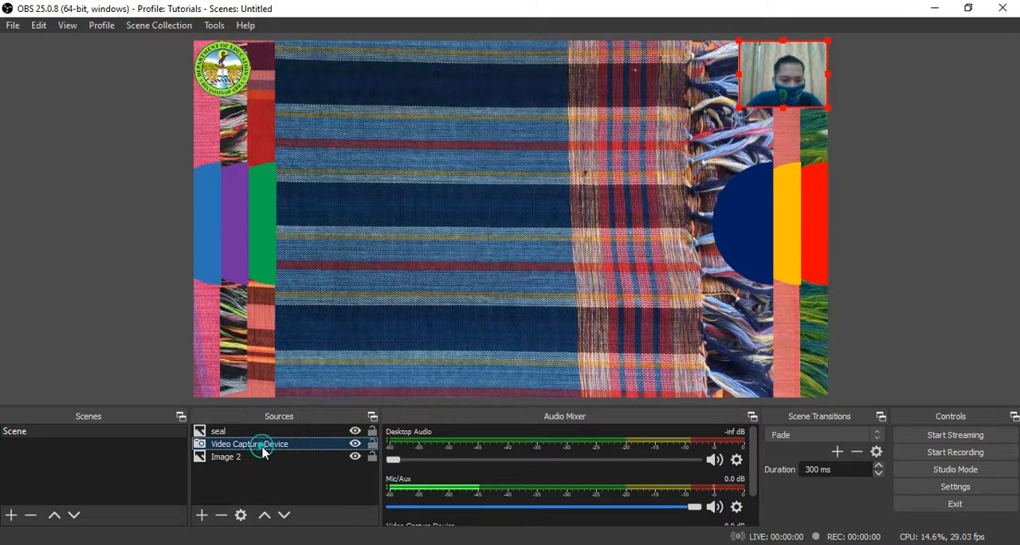
{"action": "right_click", "coordinate": [250, 443]}
{"action": "type", "text": "webcam"}
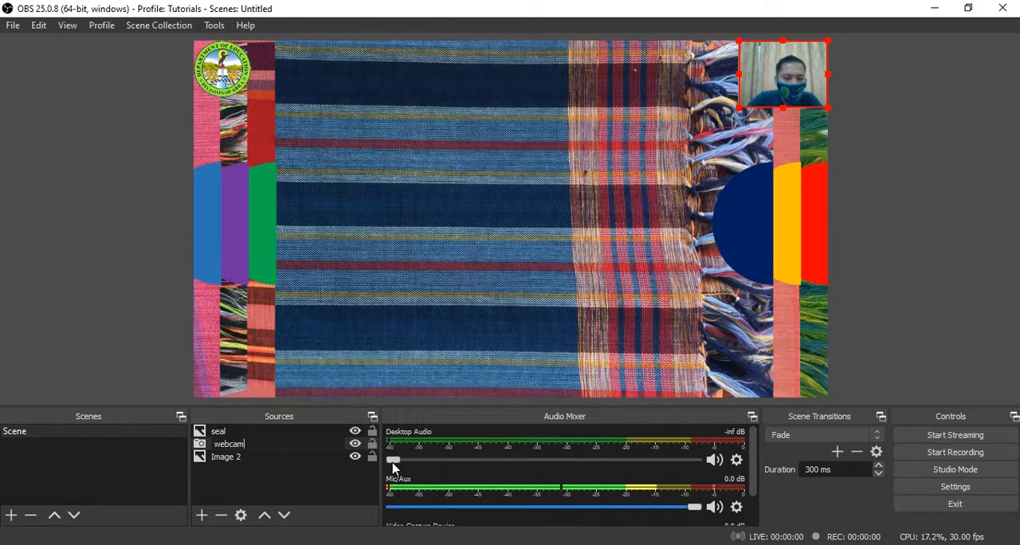
Rename the Image 2 source to background
{"action": "left_click", "coordinate": [226, 456]}
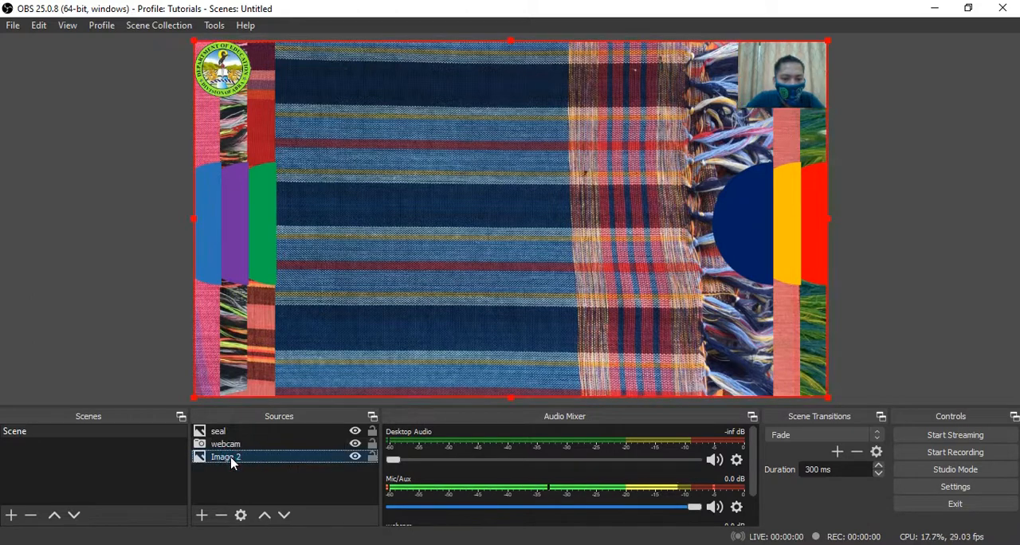
{"action": "right_click", "coordinate": [226, 455]}
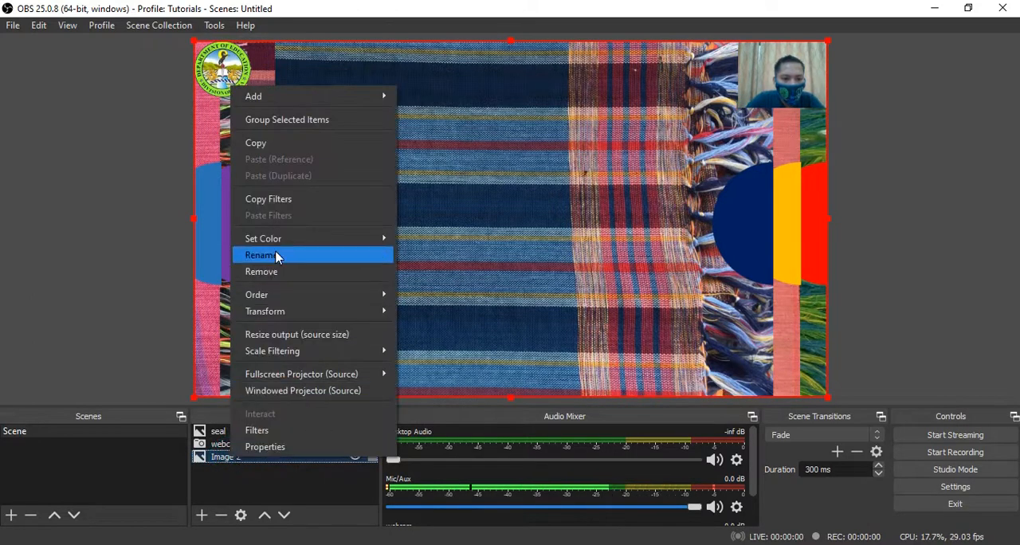
{"action": "left_click", "coordinate": [260, 255]}
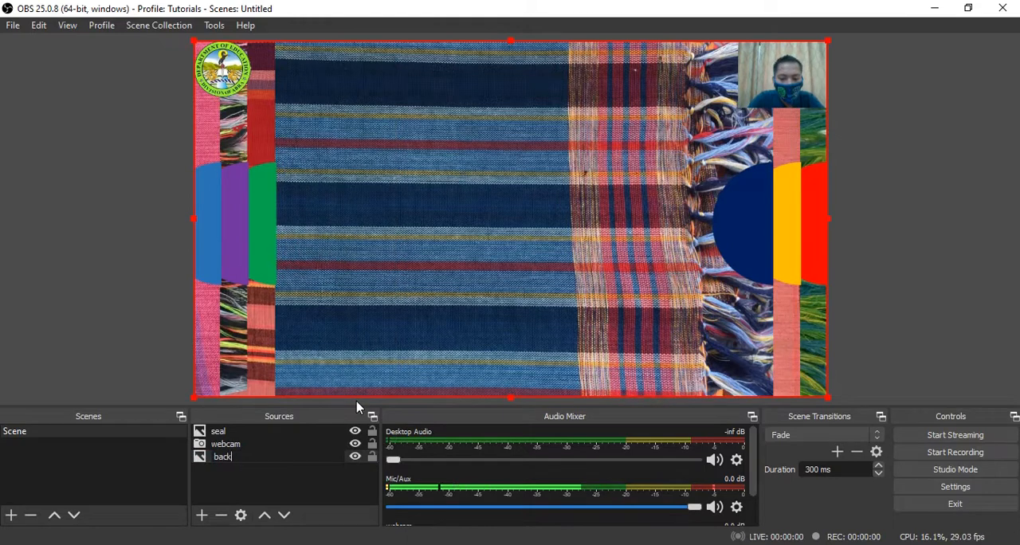
{"action": "type", "text": "ground"}
{"action": "type", "text": "pa"}
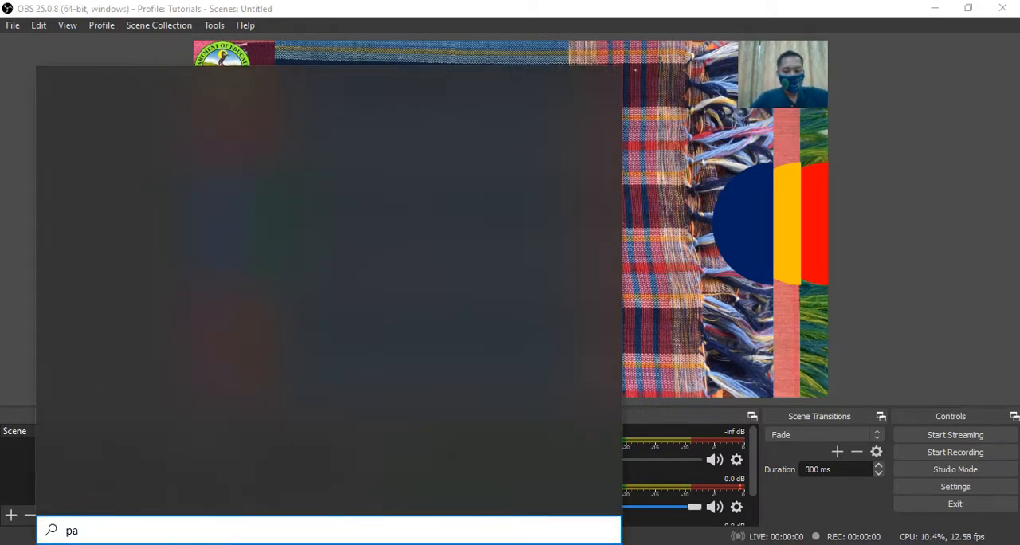
Search Windows for paint and launch the Paint app
{"action": "type", "text": "int"}
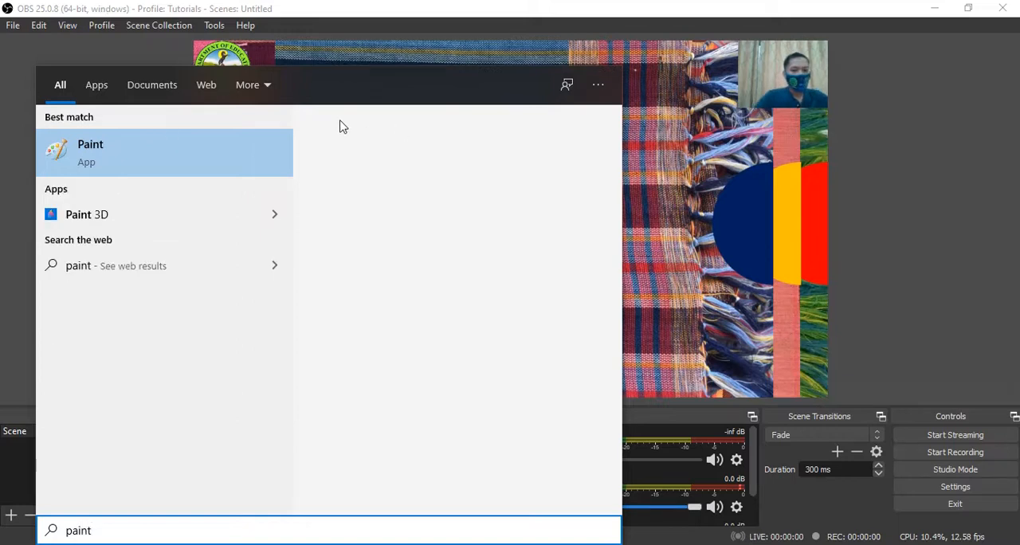
{"action": "mouse_move", "coordinate": [214, 150]}
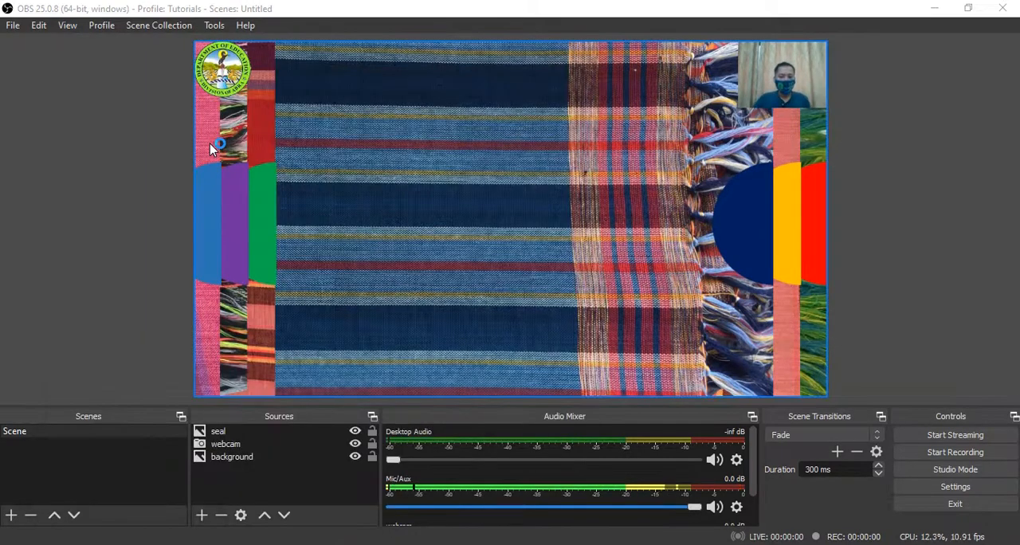
{"action": "mouse_move", "coordinate": [80, 127]}
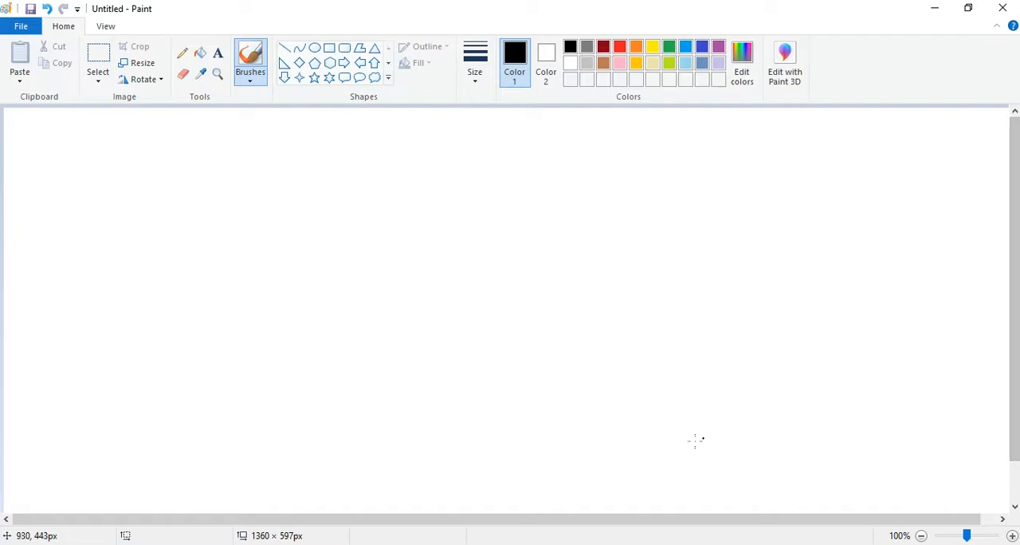
{"action": "mouse_move", "coordinate": [139, 325]}
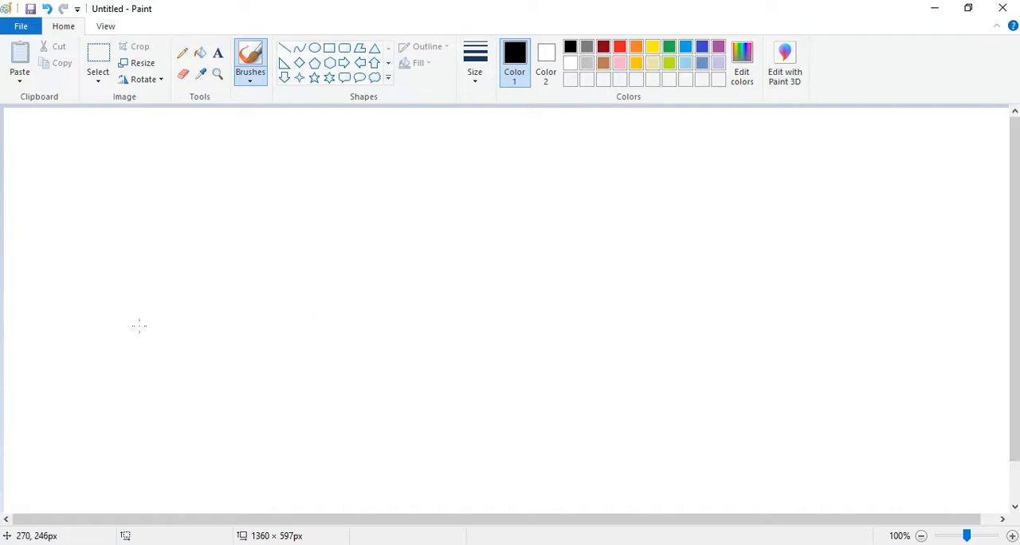
Draw a letter P and a second letter with the brush on the blank canvas
{"action": "left_click_drag", "start_coordinate": [195, 191], "coordinate": [169, 365]}
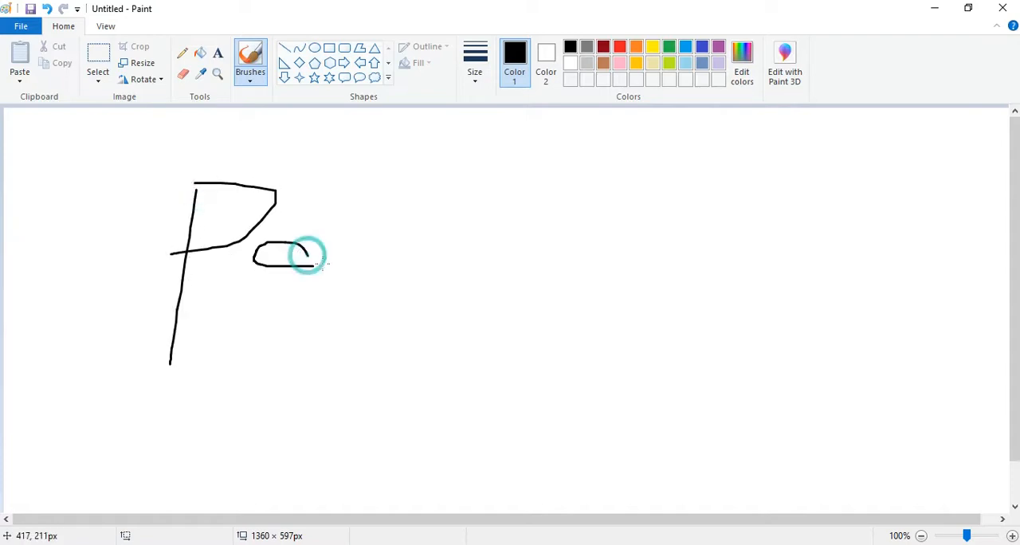
{"action": "left_click_drag", "start_coordinate": [334, 270], "coordinate": [374, 311]}
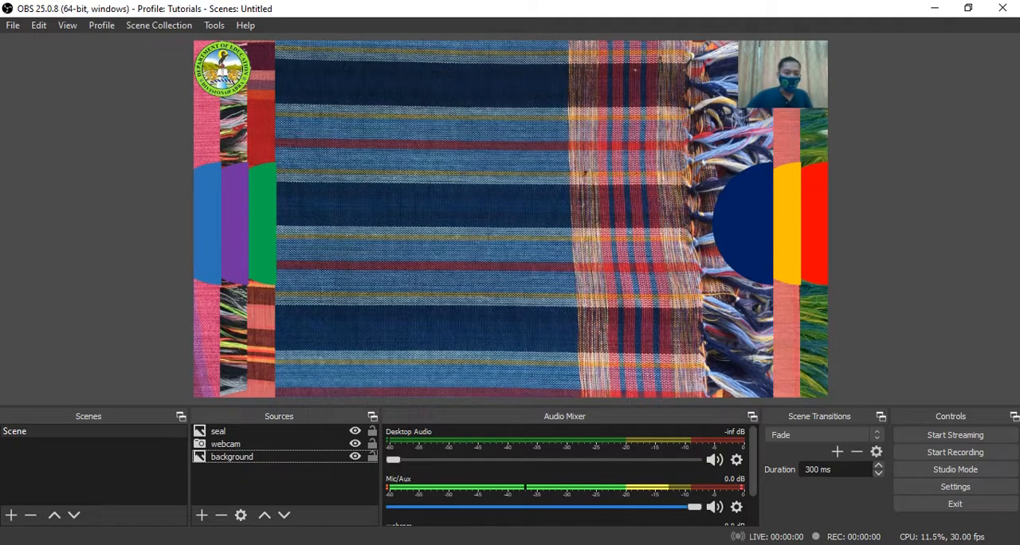
{"action": "mouse_move", "coordinate": [201, 517]}
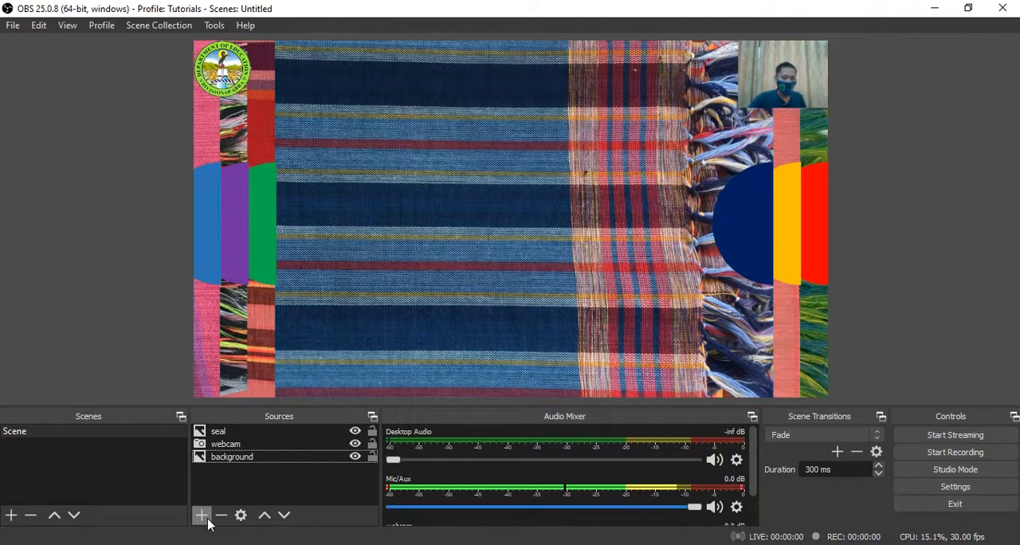
Add a Window Capture source showing [mspaint.exe]: Untitled - Paint
{"action": "left_click", "coordinate": [201, 516]}
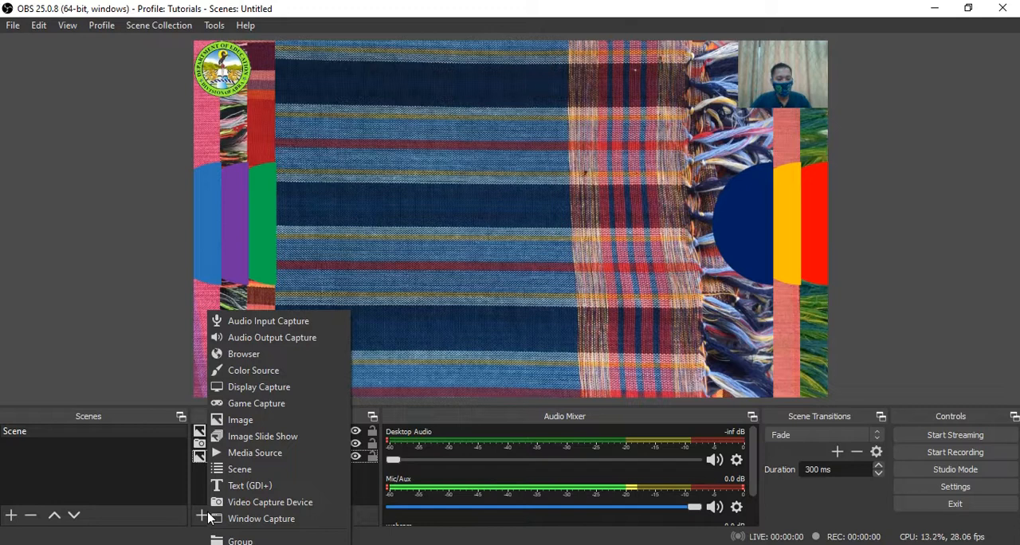
{"action": "mouse_move", "coordinate": [261, 520]}
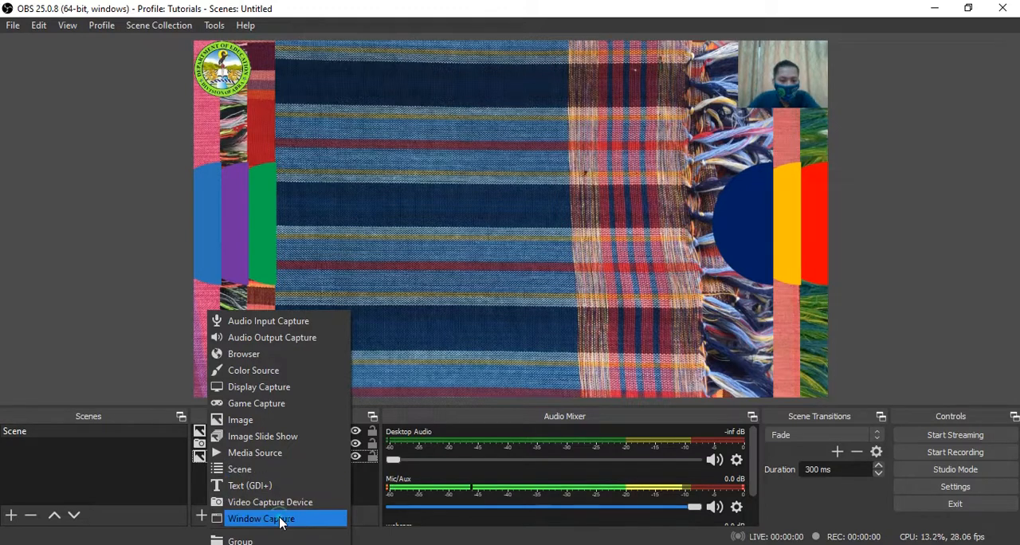
{"action": "left_click", "coordinate": [261, 519]}
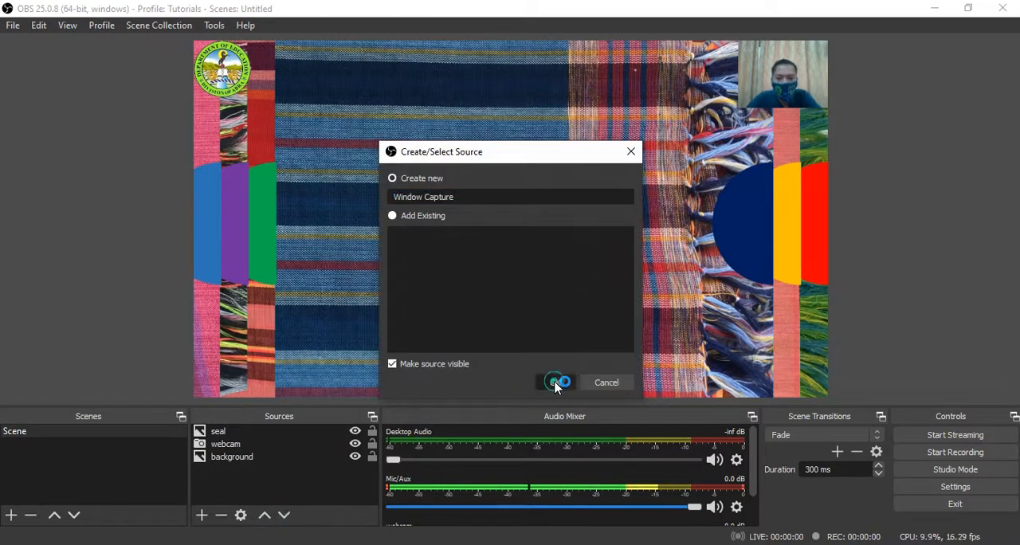
{"action": "left_click", "coordinate": [558, 382]}
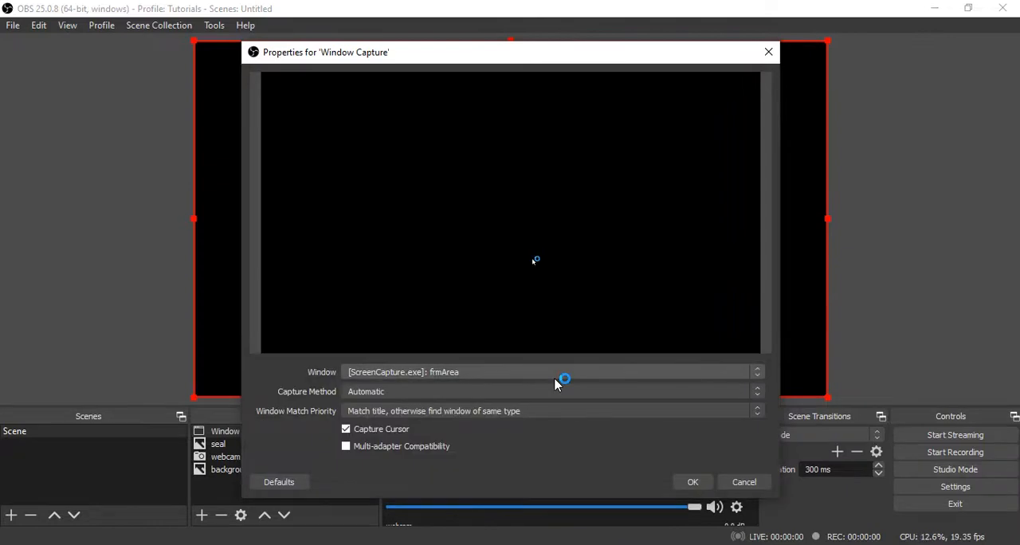
{"action": "mouse_move", "coordinate": [456, 411]}
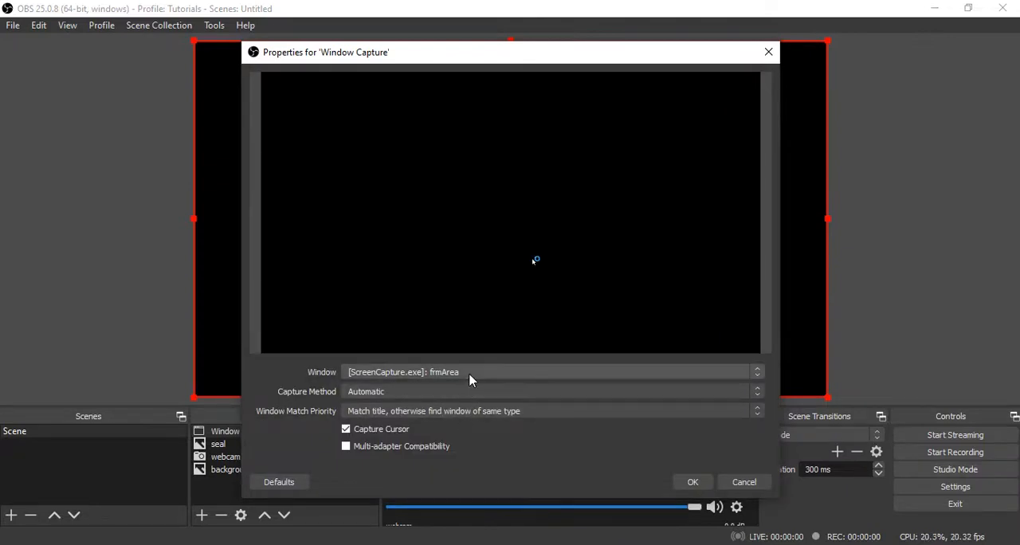
{"action": "mouse_move", "coordinate": [433, 378]}
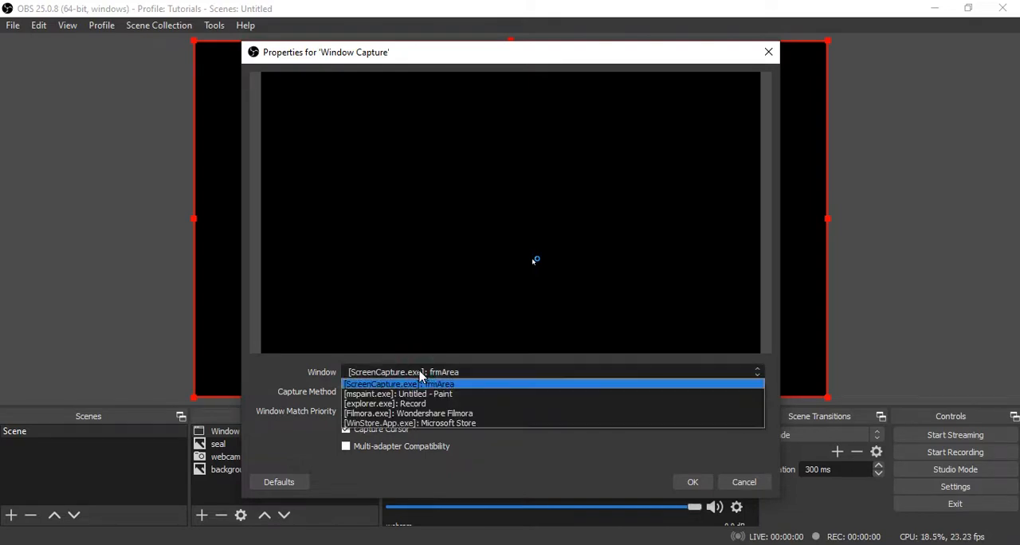
{"action": "mouse_move", "coordinate": [444, 392]}
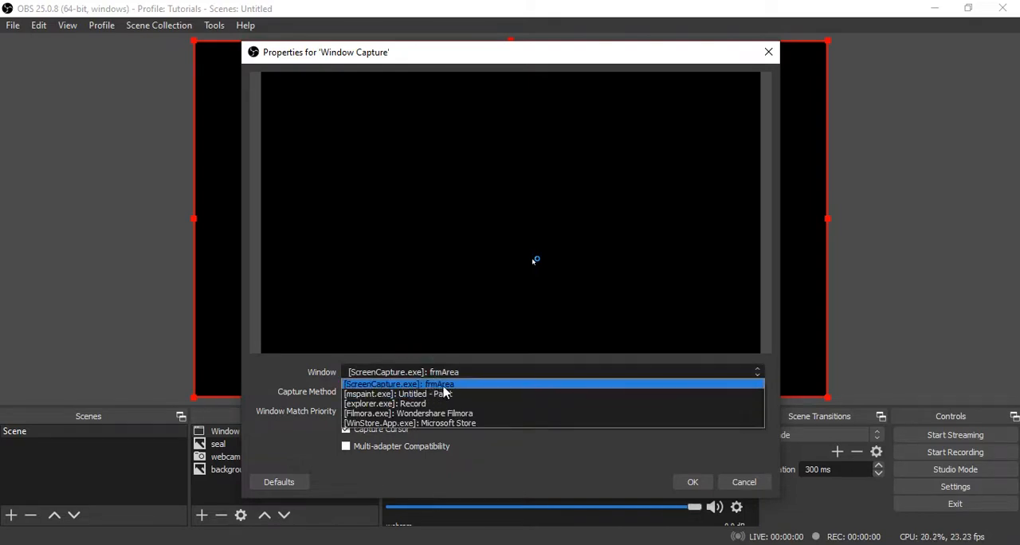
{"action": "mouse_move", "coordinate": [443, 393]}
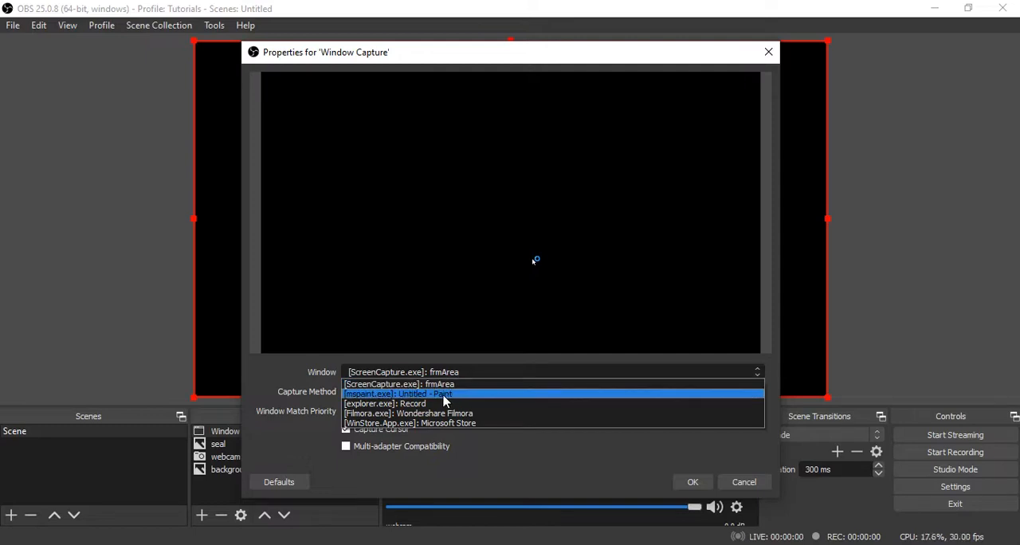
{"action": "left_click", "coordinate": [398, 393]}
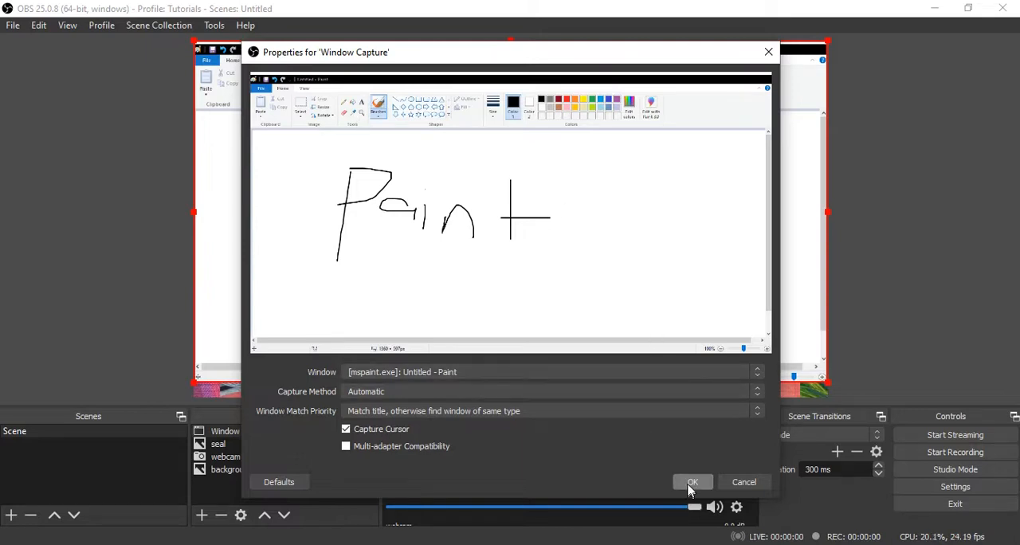
{"action": "left_click", "coordinate": [692, 481]}
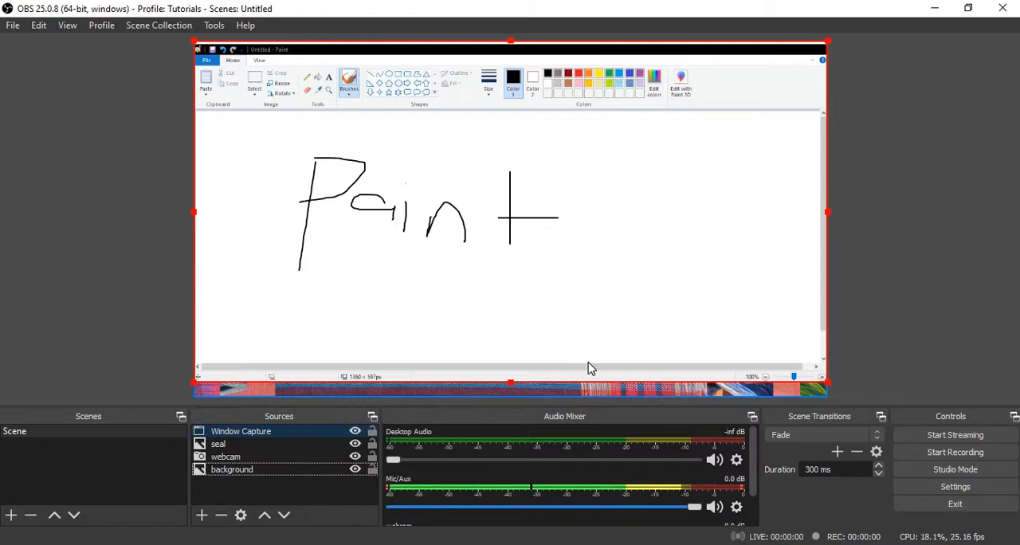
{"action": "mouse_move", "coordinate": [488, 236]}
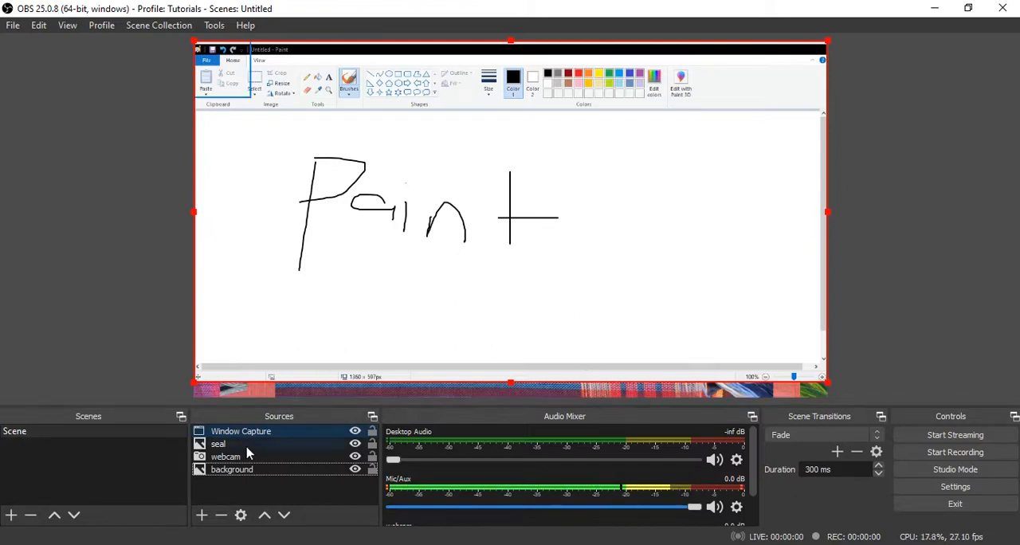
{"action": "mouse_move", "coordinate": [328, 379]}
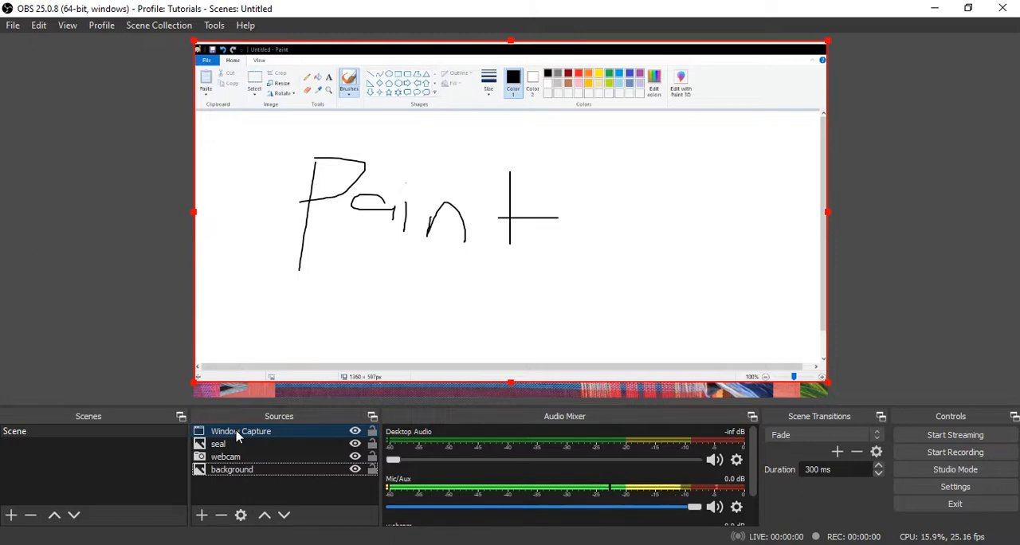
{"action": "mouse_move", "coordinate": [245, 434]}
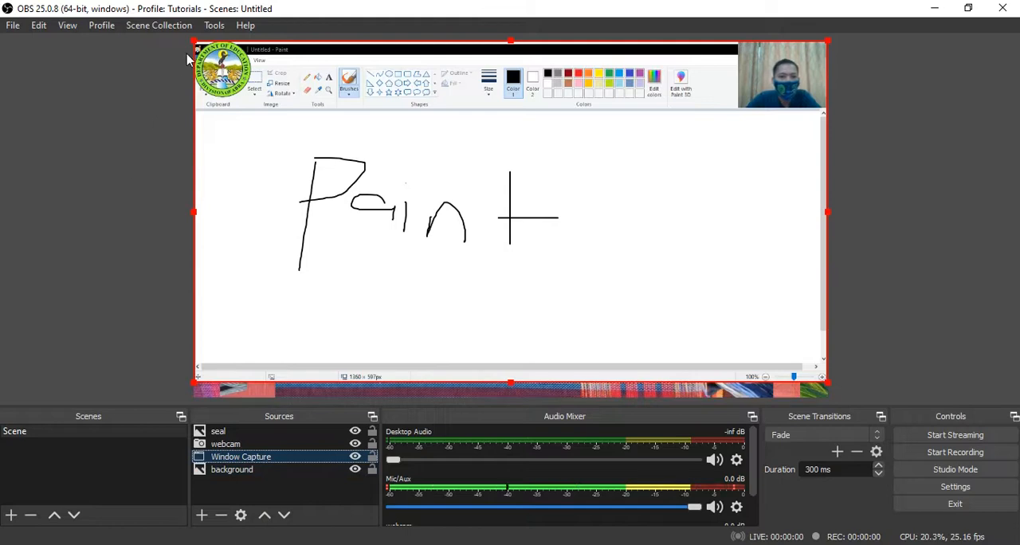
{"action": "mouse_move", "coordinate": [843, 263]}
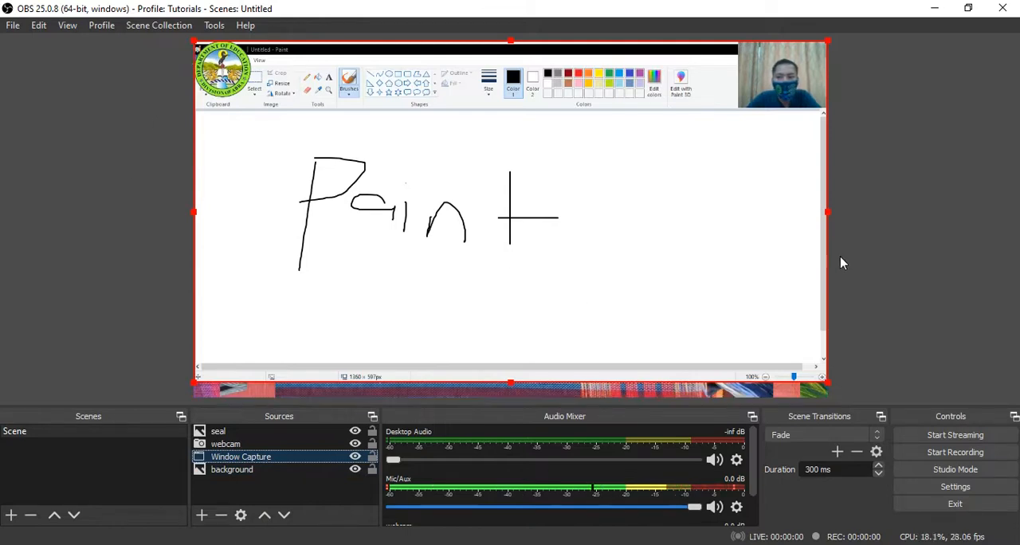
{"action": "mouse_move", "coordinate": [831, 215]}
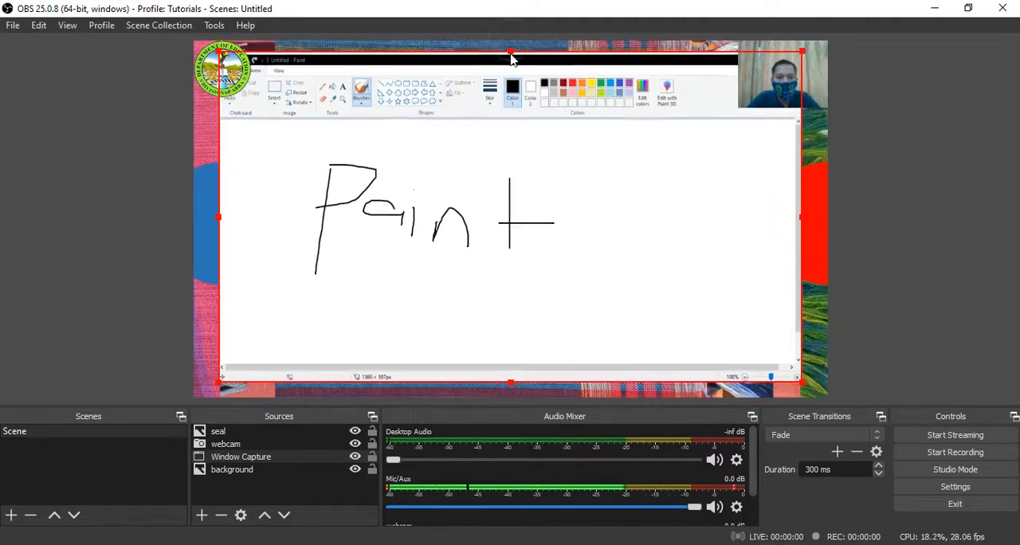
Crop the Paint capture down to just its white drawing canvas
{"action": "left_click_drag", "start_coordinate": [510, 60], "coordinate": [510, 86]}
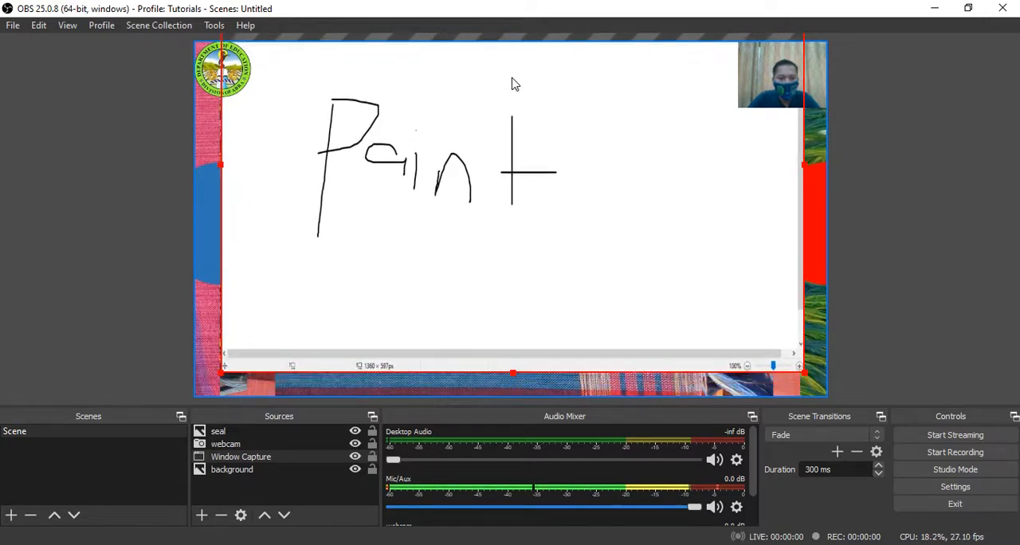
{"action": "mouse_move", "coordinate": [541, 390]}
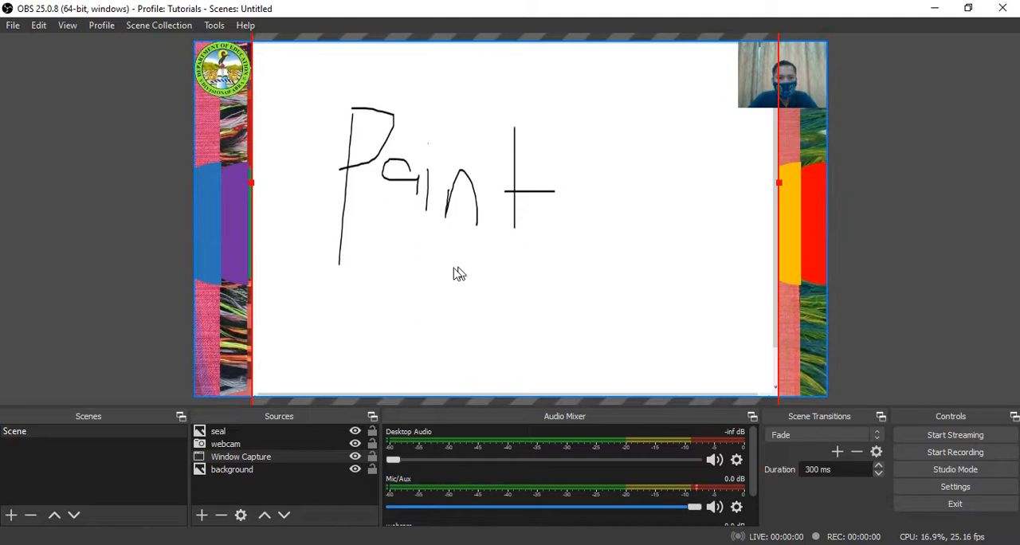
{"action": "mouse_move", "coordinate": [876, 315]}
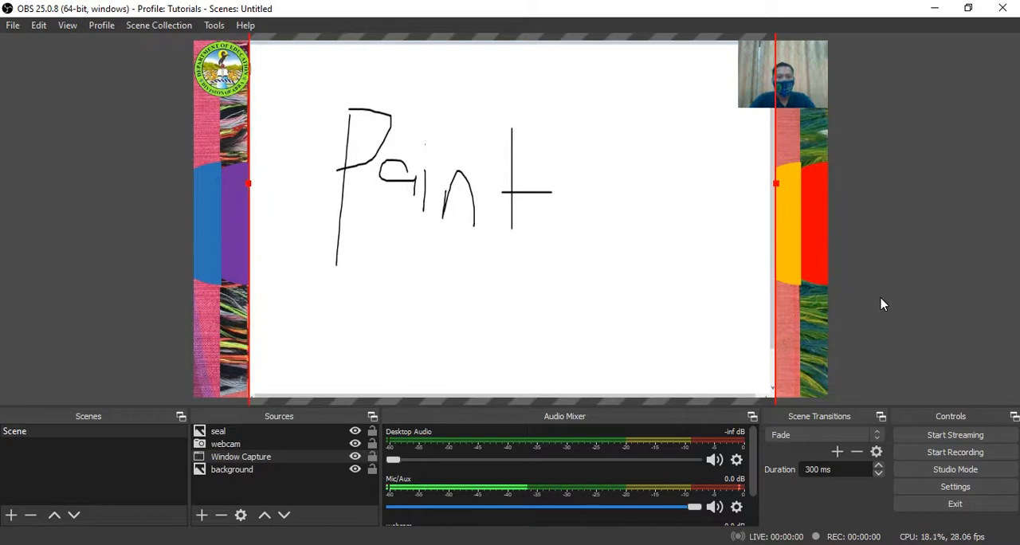
{"action": "mouse_move", "coordinate": [873, 302]}
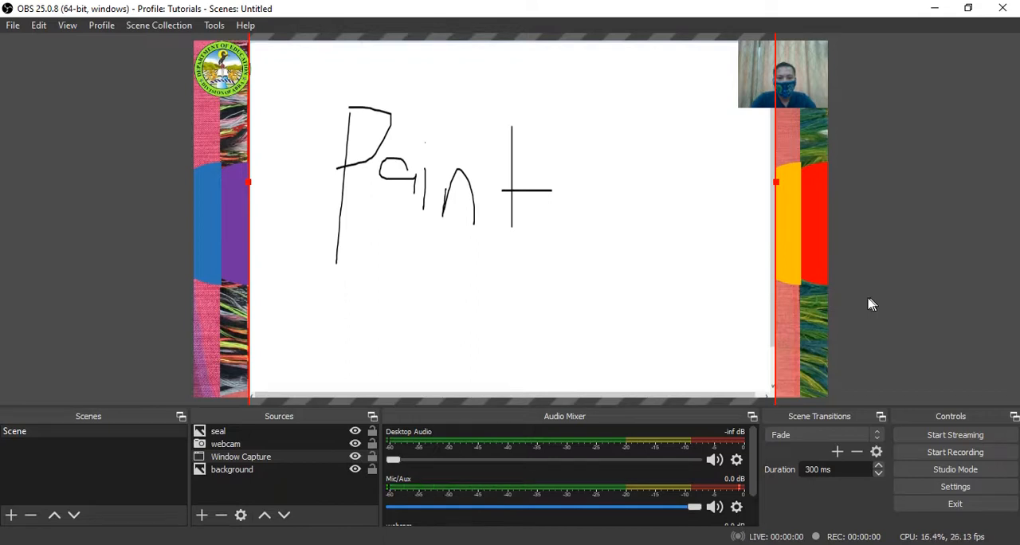
{"action": "mouse_move", "coordinate": [985, 265]}
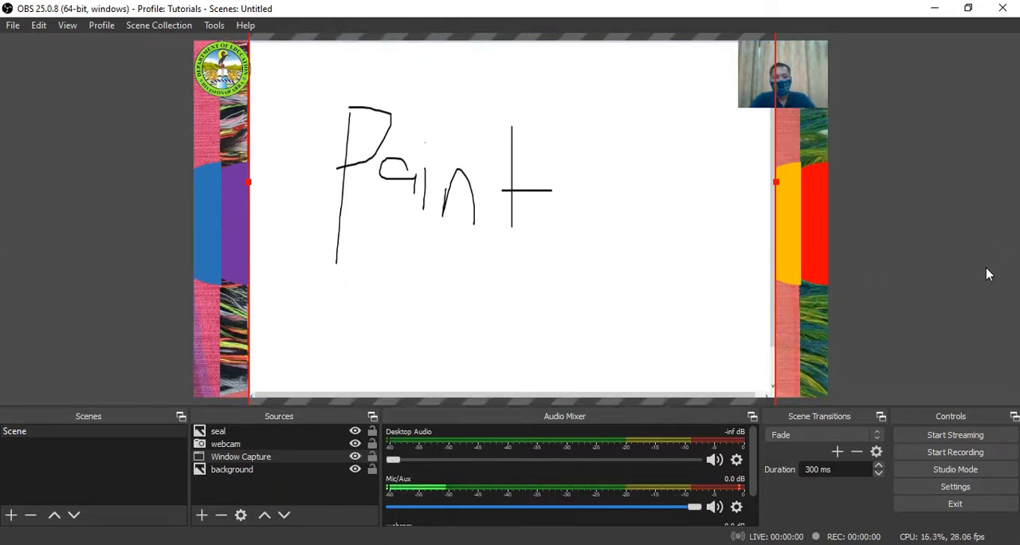
{"action": "mouse_move", "coordinate": [962, 282]}
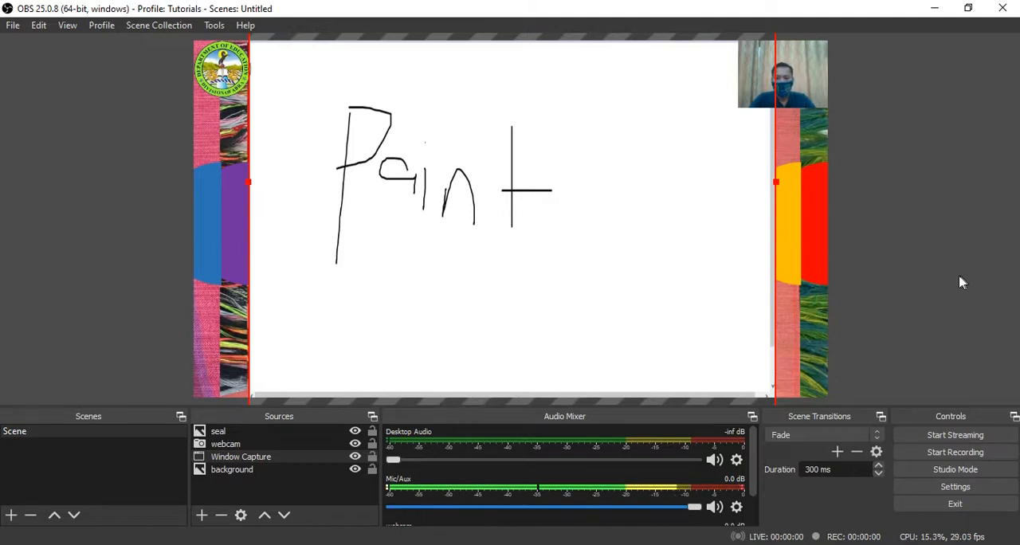
{"action": "mouse_move", "coordinate": [825, 326]}
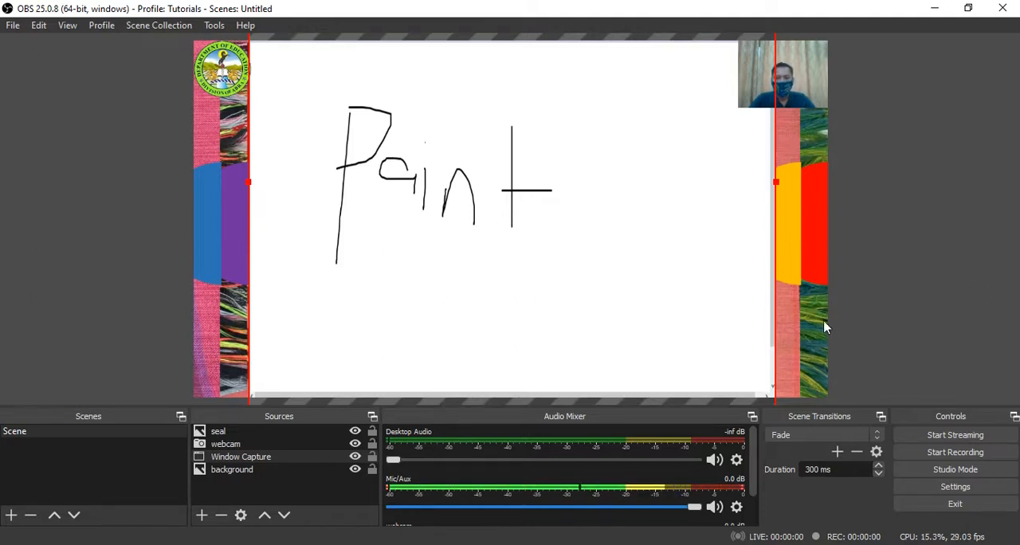
{"action": "mouse_move", "coordinate": [784, 290]}
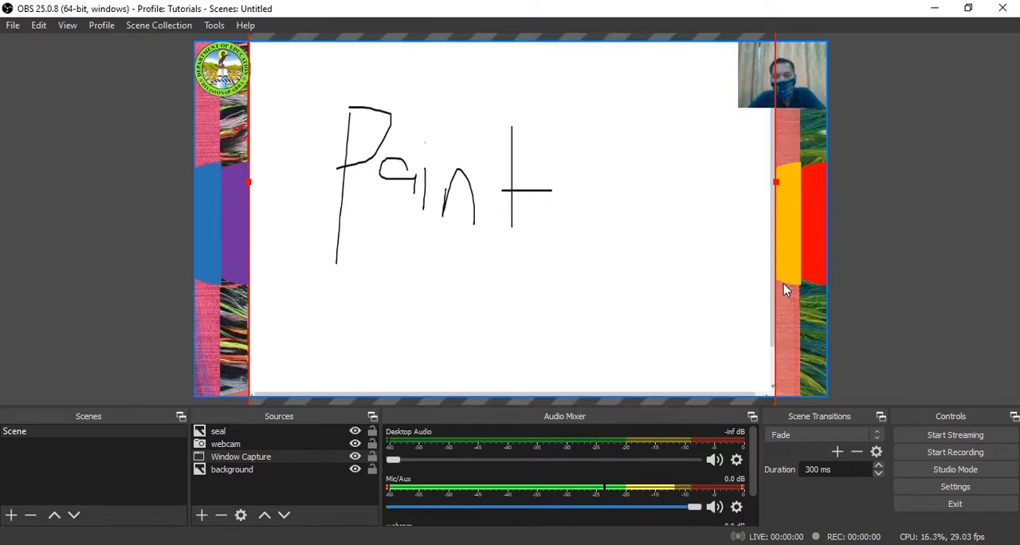
{"action": "mouse_move", "coordinate": [915, 10]}
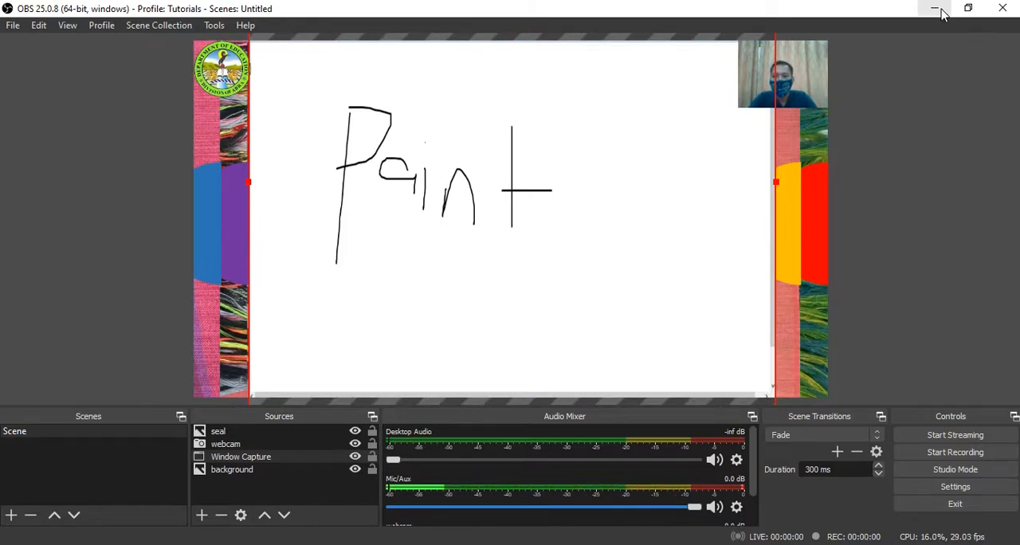
Minimize OBS and clear the handwritten word from the Paint canvas
{"action": "left_click", "coordinate": [935, 8]}
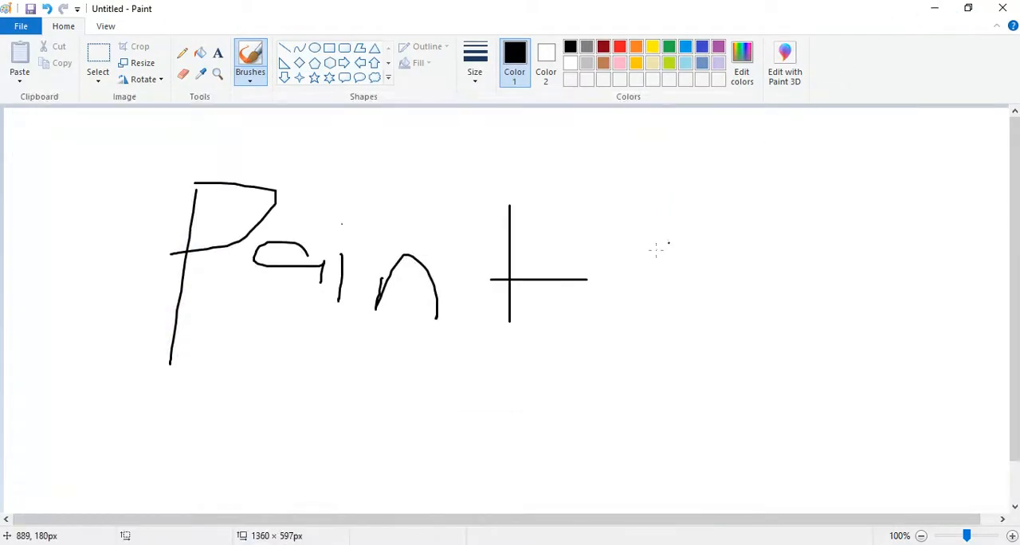
{"action": "key", "text": "ctrl+z"}
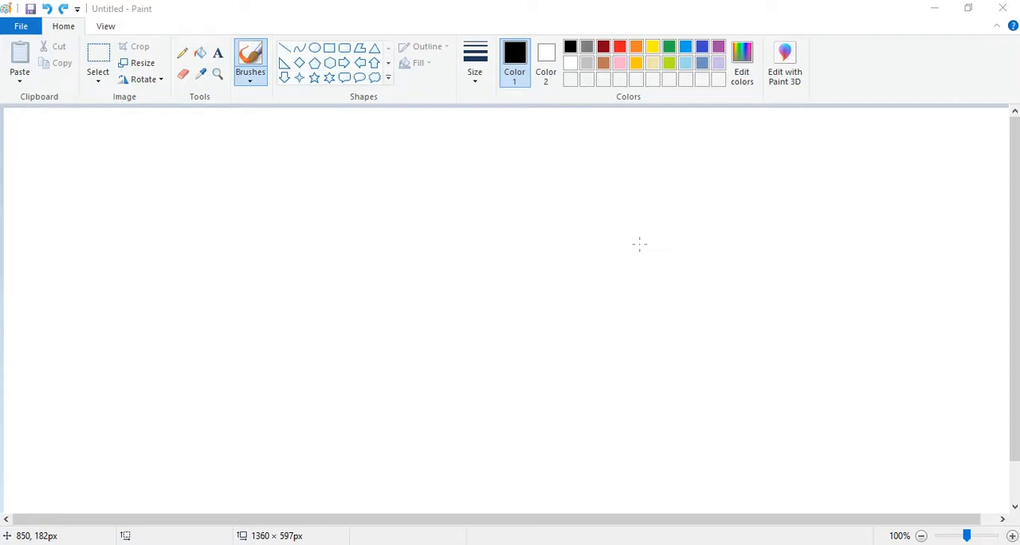
{"action": "mouse_move", "coordinate": [683, 141]}
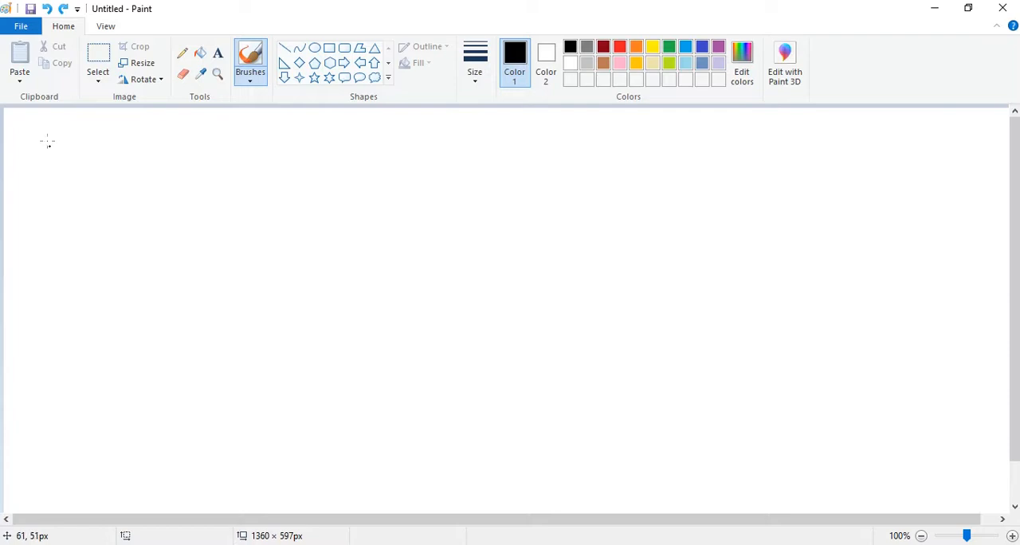
{"action": "mouse_move", "coordinate": [36, 145]}
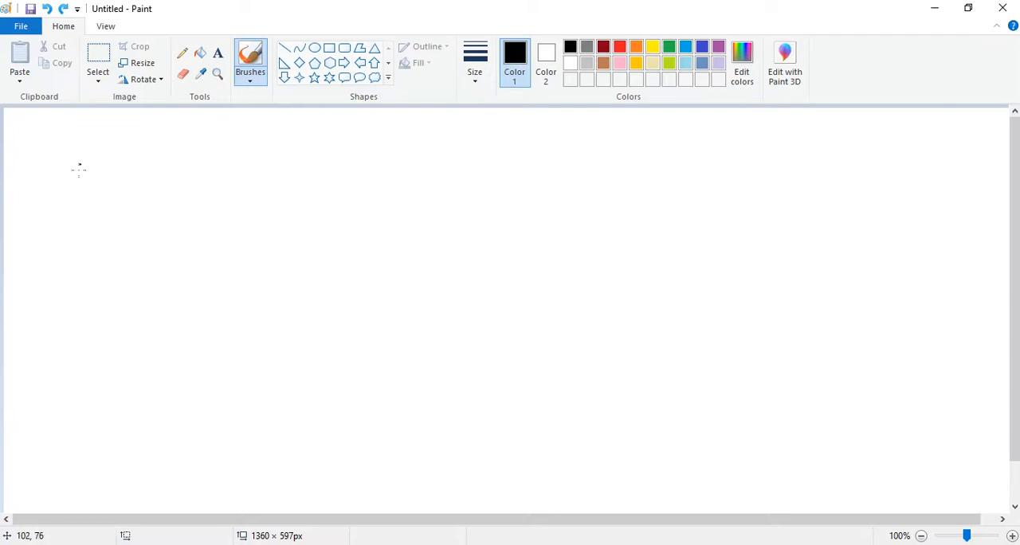
{"action": "mouse_move", "coordinate": [92, 164]}
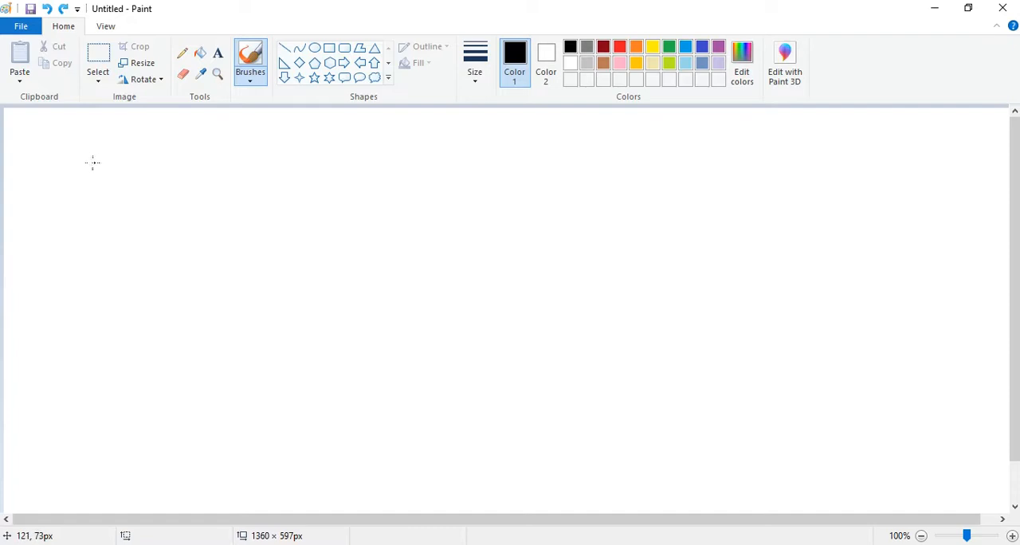
{"action": "mouse_move", "coordinate": [583, 62]}
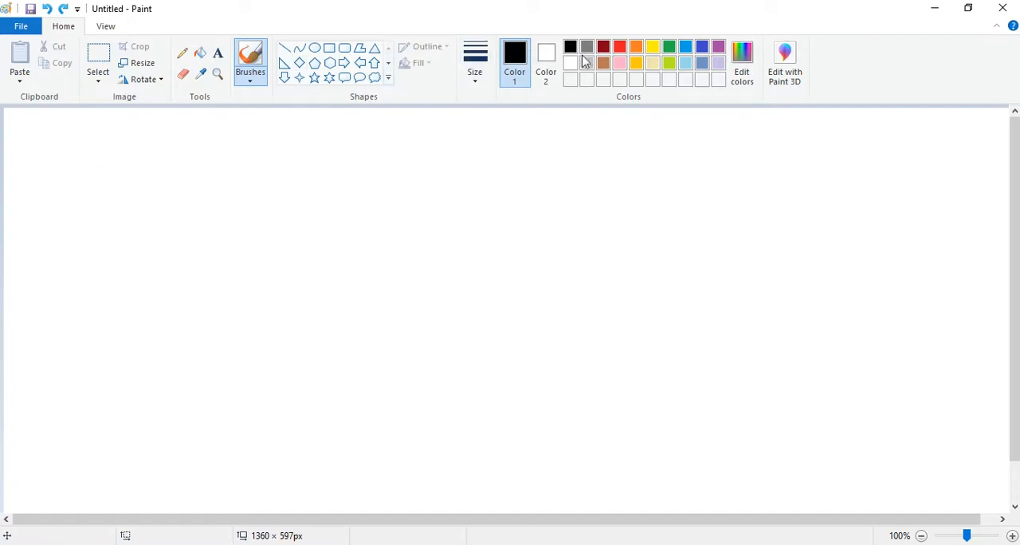
Switch the Paint drawing colour to red
{"action": "left_click", "coordinate": [602, 46]}
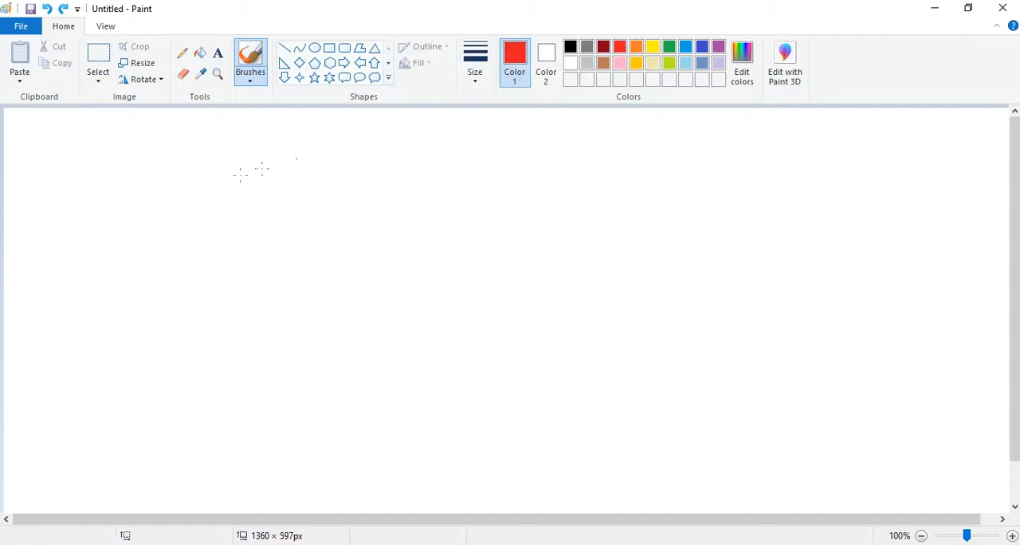
{"action": "mouse_move", "coordinate": [77, 174]}
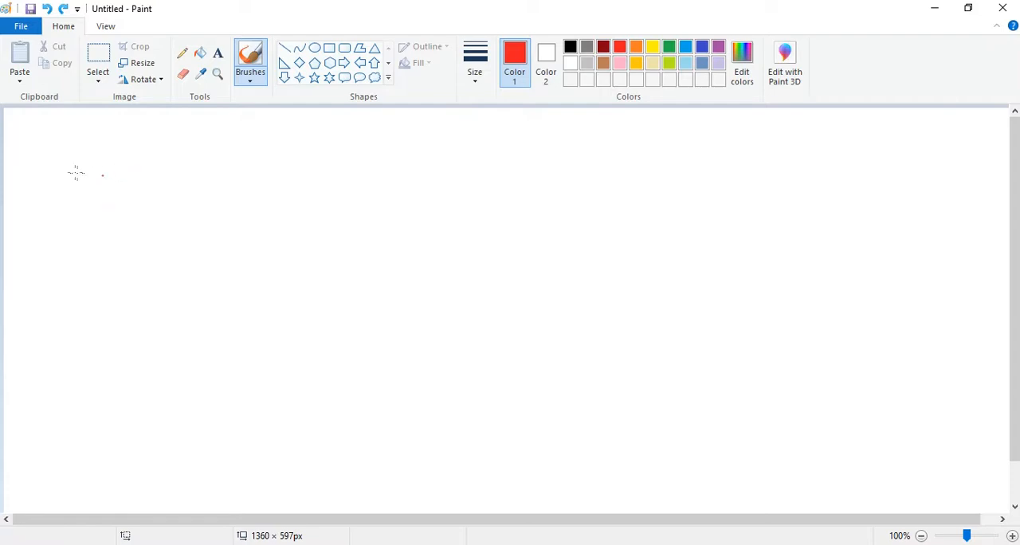
{"action": "mouse_move", "coordinate": [168, 110]}
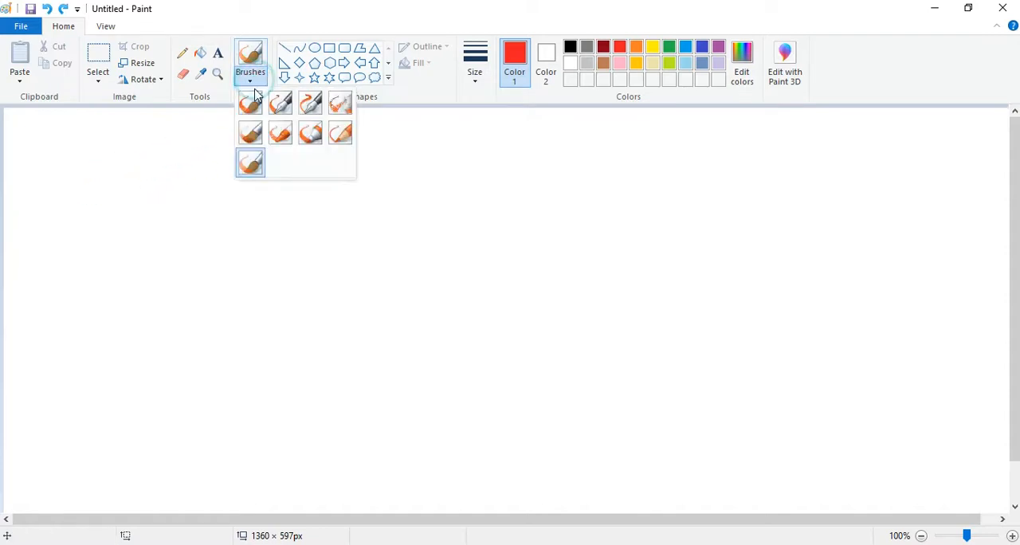
Paint a black plus sign and green triangles beside the red triangles
{"action": "left_click", "coordinate": [250, 72]}
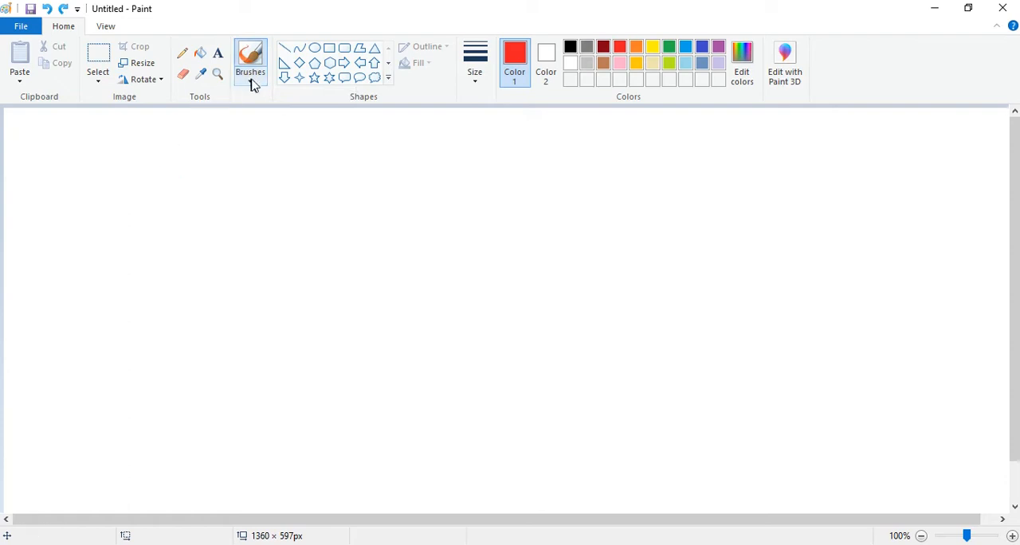
{"action": "left_click", "coordinate": [249, 62]}
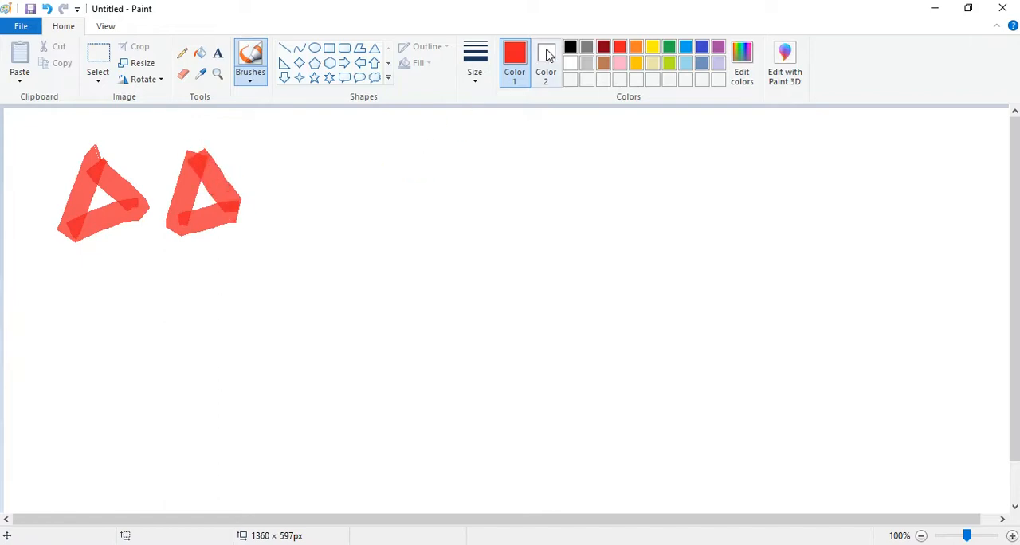
{"action": "left_click", "coordinate": [568, 47]}
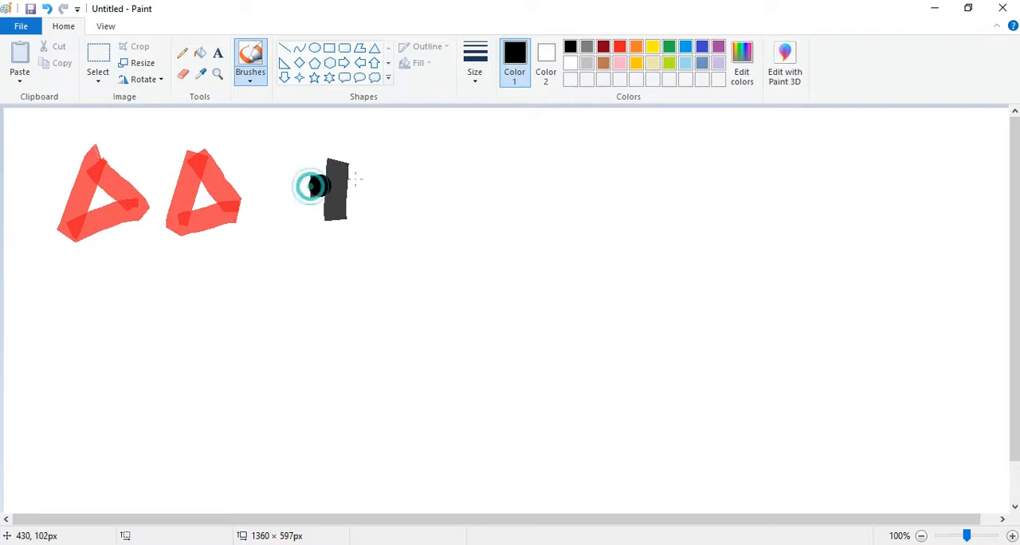
{"action": "left_click_drag", "start_coordinate": [310, 188], "coordinate": [341, 148]}
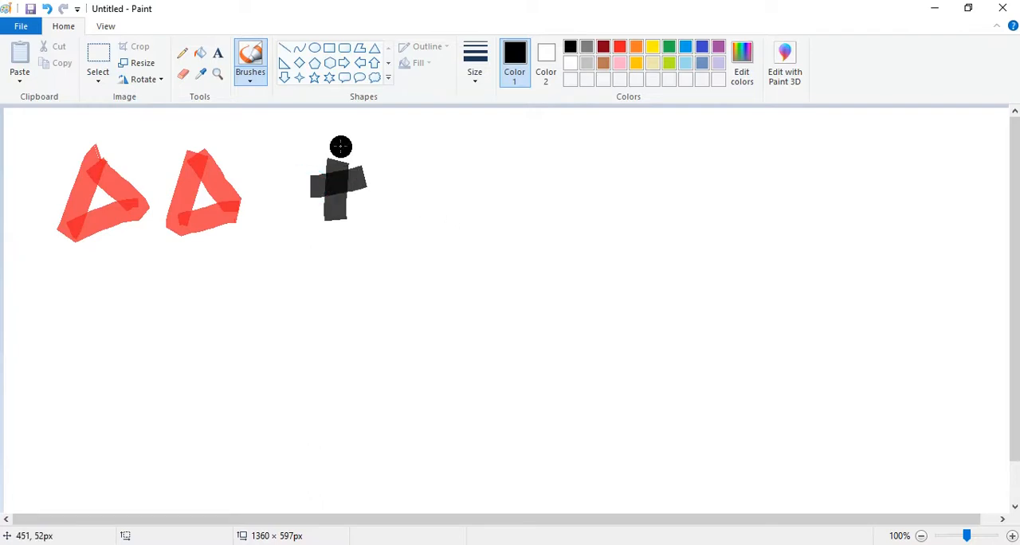
{"action": "left_click_drag", "start_coordinate": [341, 147], "coordinate": [367, 169]}
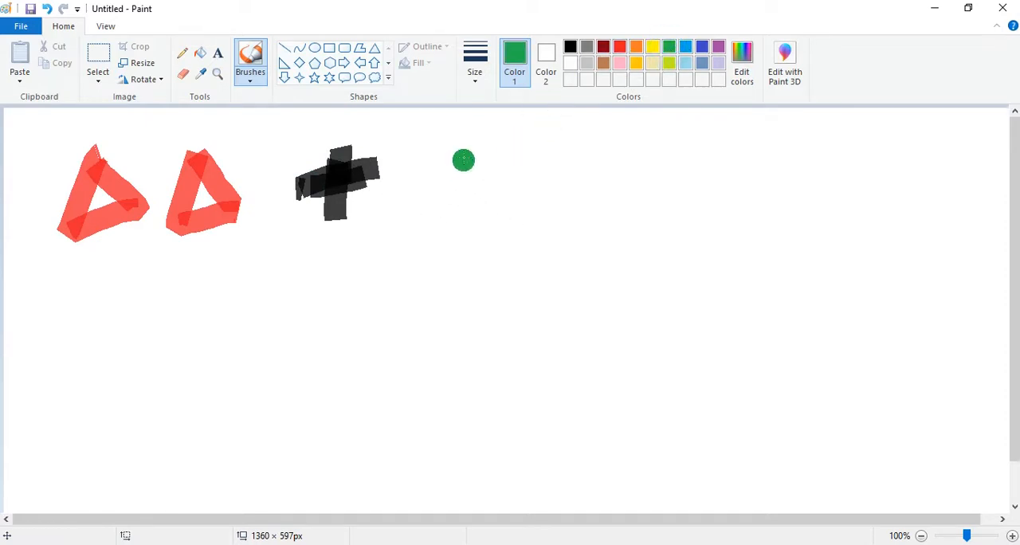
{"action": "left_click_drag", "start_coordinate": [463, 161], "coordinate": [424, 221]}
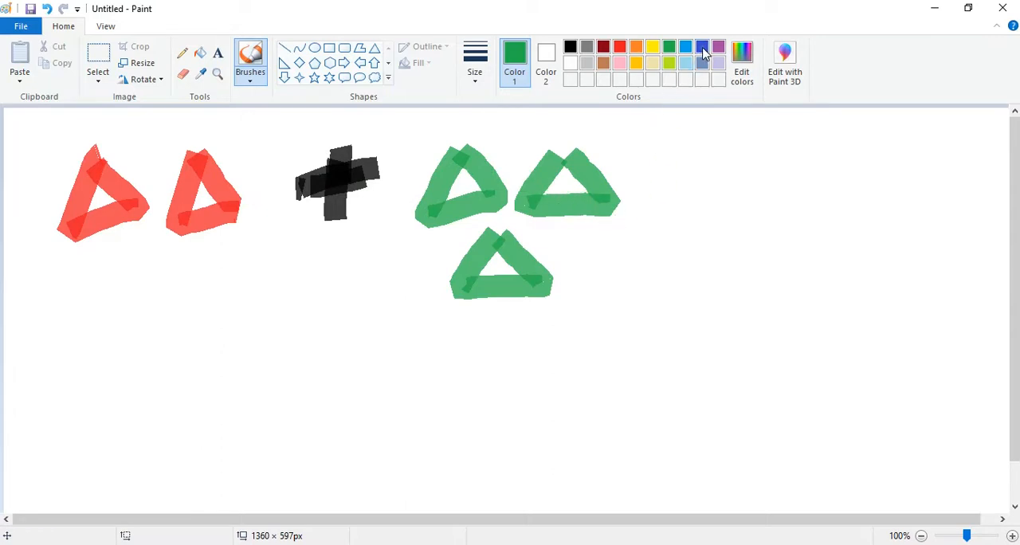
Switch the Paint brush colour to blue for the colon and the digit 5
{"action": "left_click", "coordinate": [685, 46]}
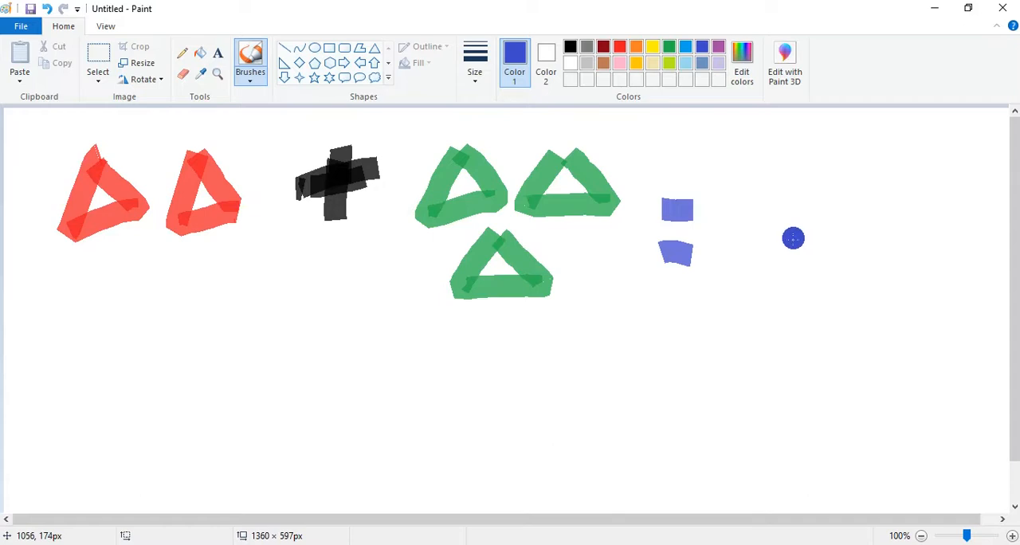
{"action": "mouse_move", "coordinate": [774, 178]}
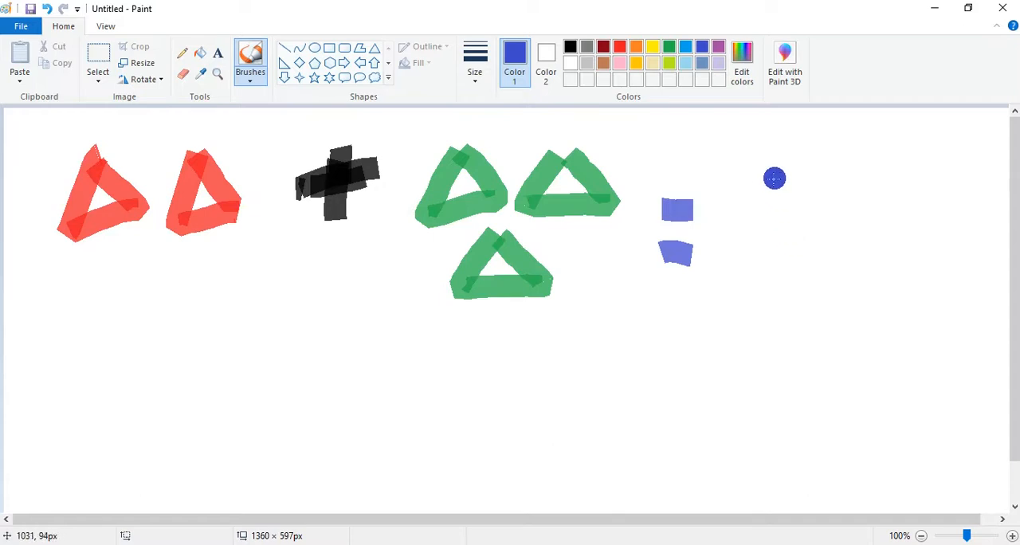
{"action": "mouse_move", "coordinate": [771, 179]}
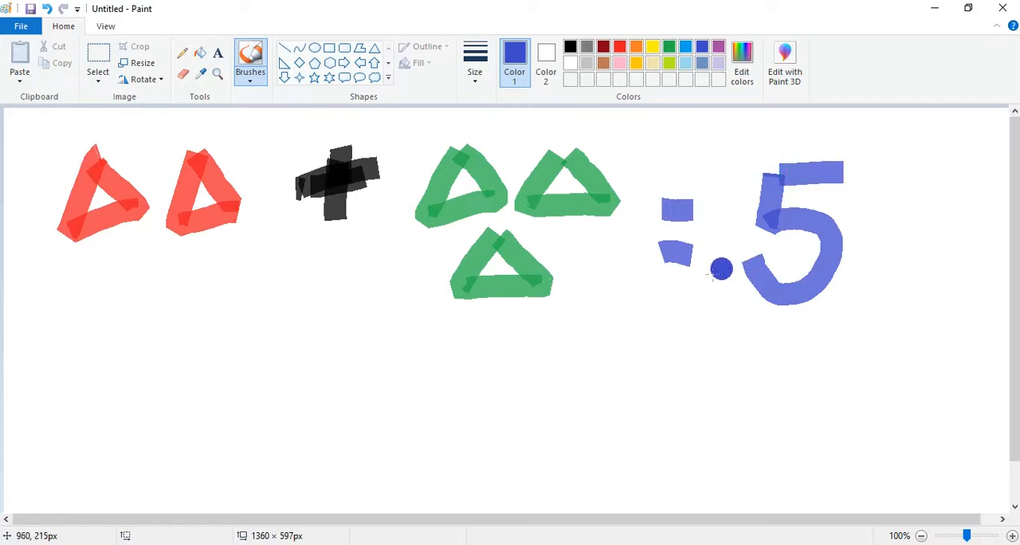
{"action": "mouse_move", "coordinate": [714, 267]}
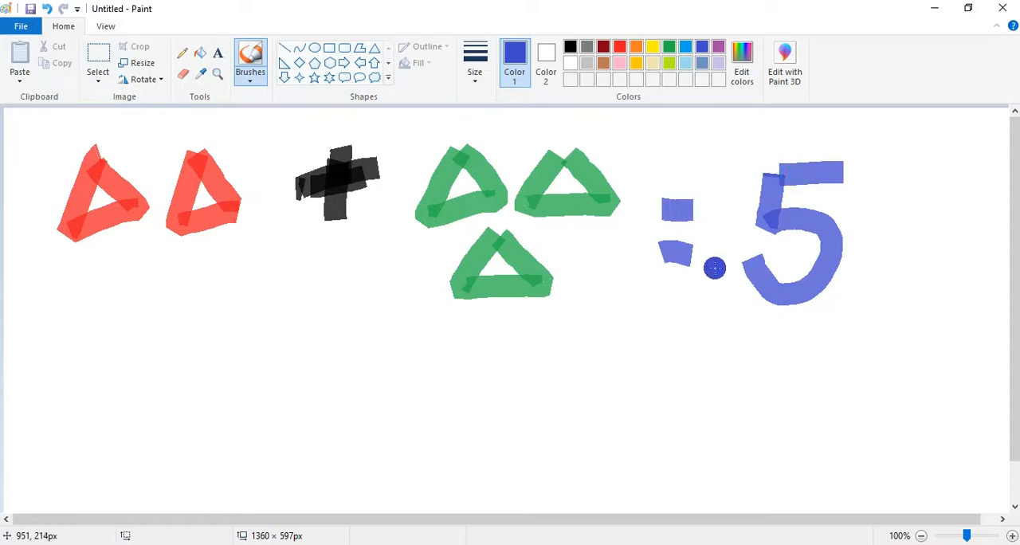
{"action": "mouse_move", "coordinate": [692, 289]}
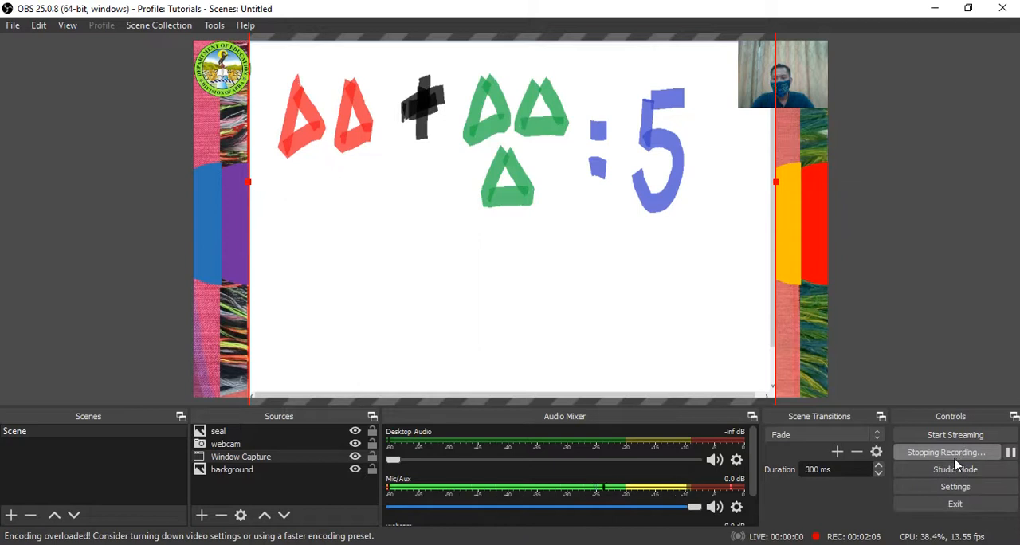
{"action": "mouse_move", "coordinate": [842, 524]}
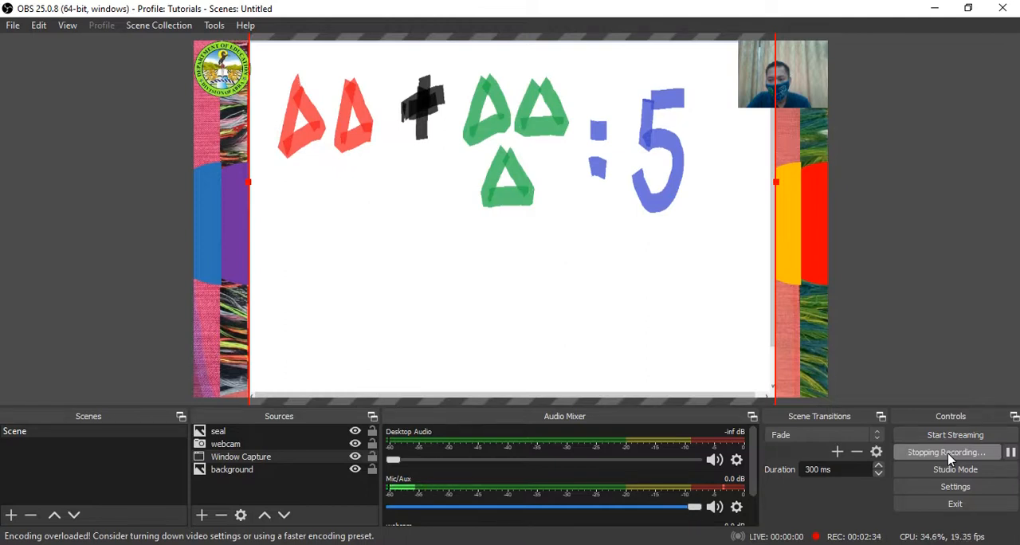
Stop the OBS recording from the Controls panel
{"action": "left_click", "coordinate": [945, 452]}
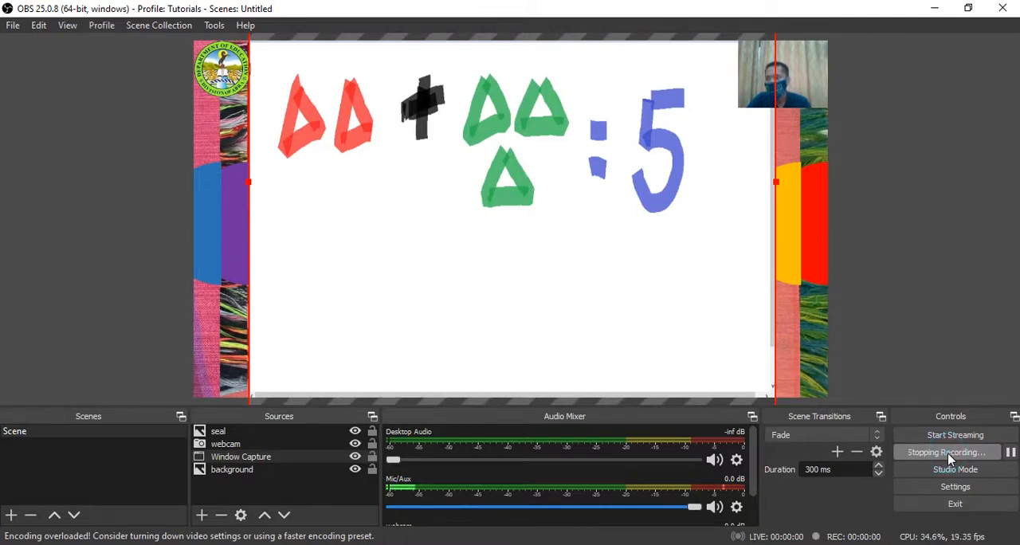
{"action": "left_click", "coordinate": [953, 453]}
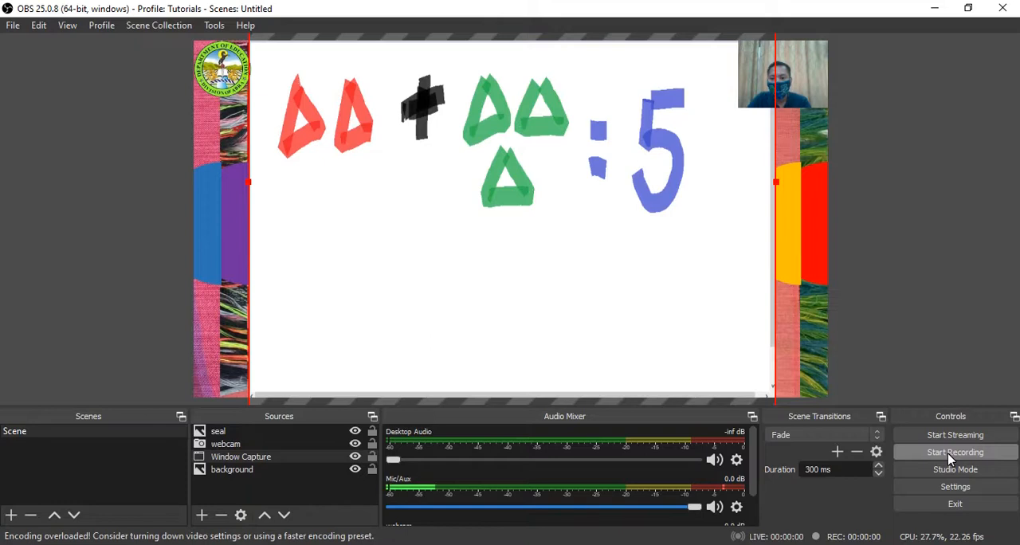
{"action": "mouse_move", "coordinate": [841, 507]}
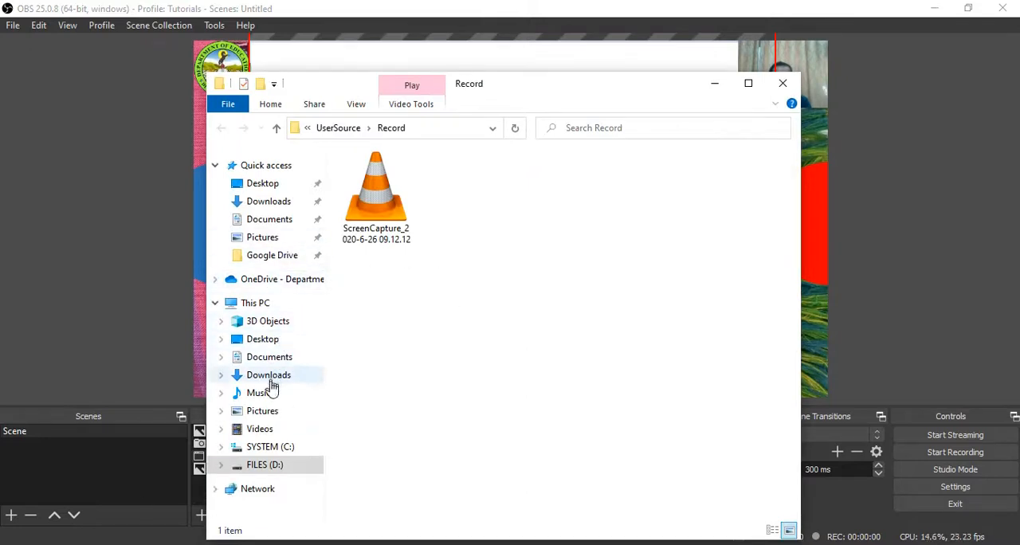
{"action": "left_click", "coordinate": [258, 429]}
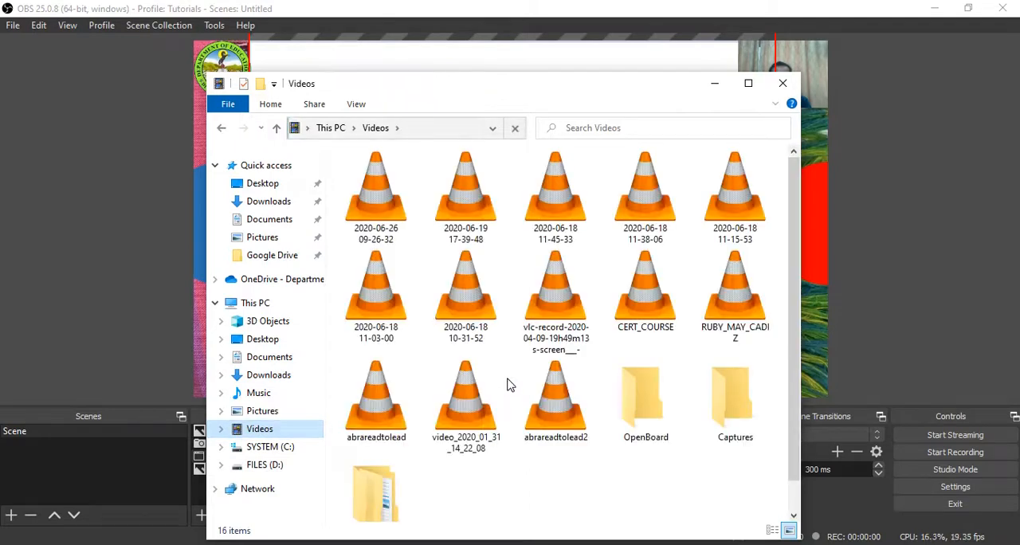
{"action": "left_click", "coordinate": [554, 192]}
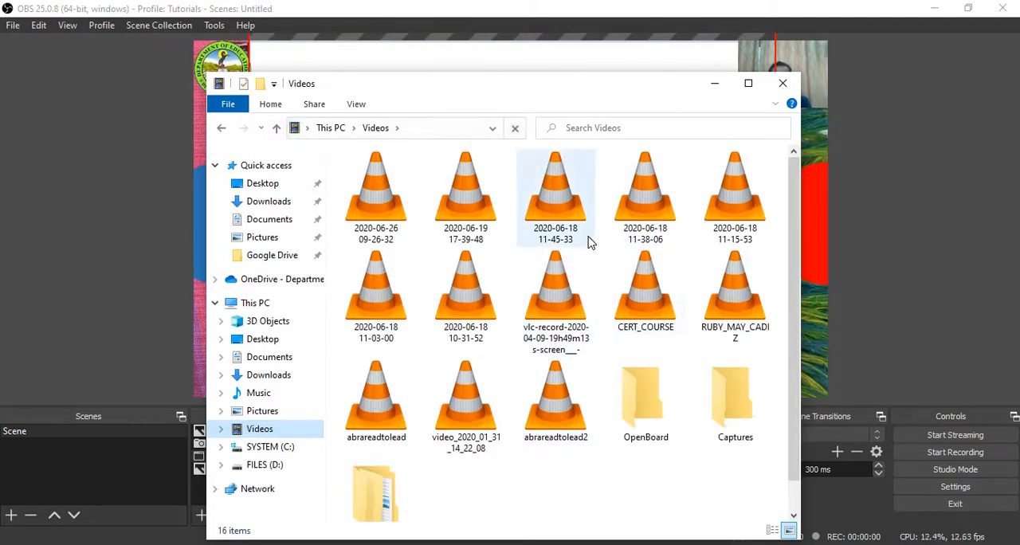
{"action": "left_click", "coordinate": [376, 283]}
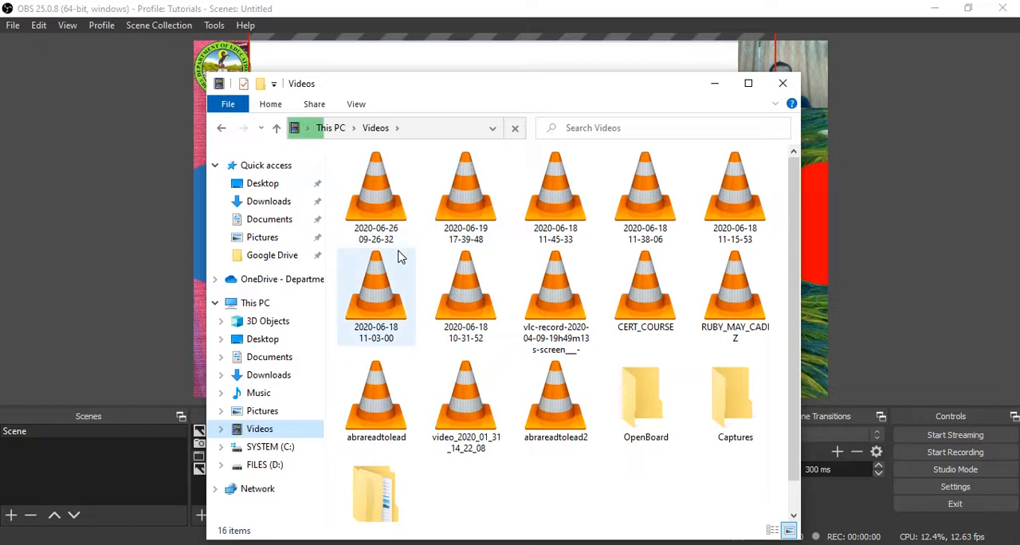
{"action": "mouse_move", "coordinate": [382, 215]}
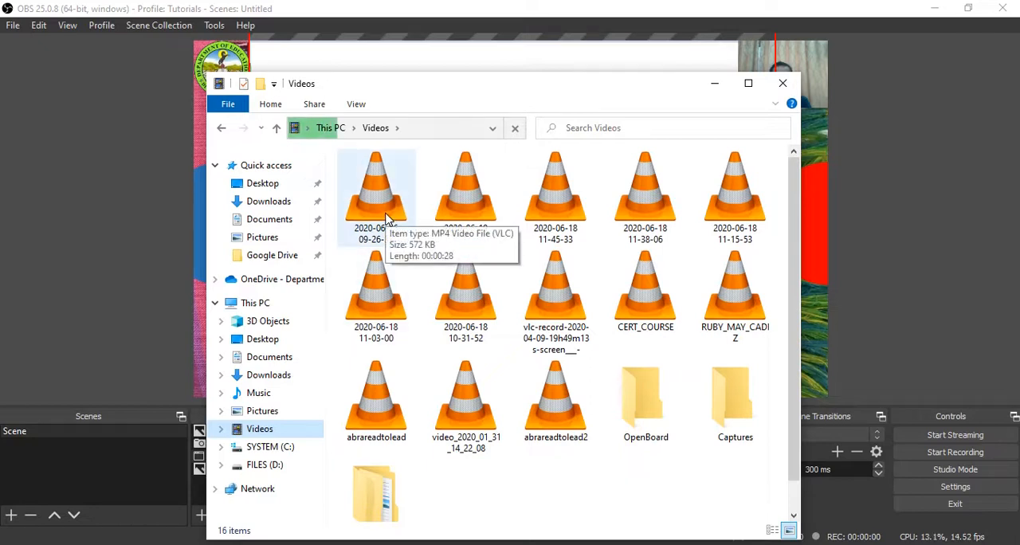
{"action": "mouse_move", "coordinate": [748, 83]}
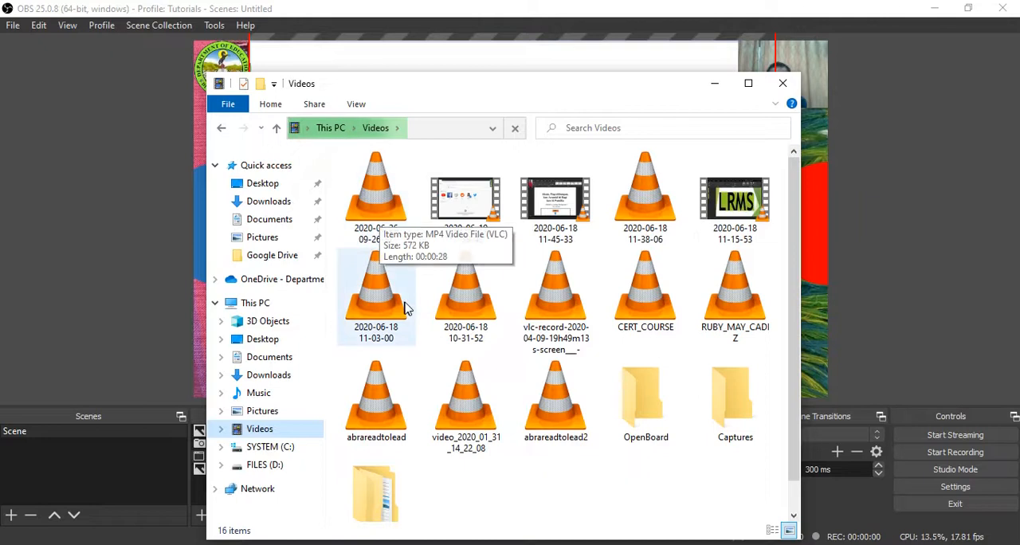
{"action": "left_click", "coordinate": [376, 197]}
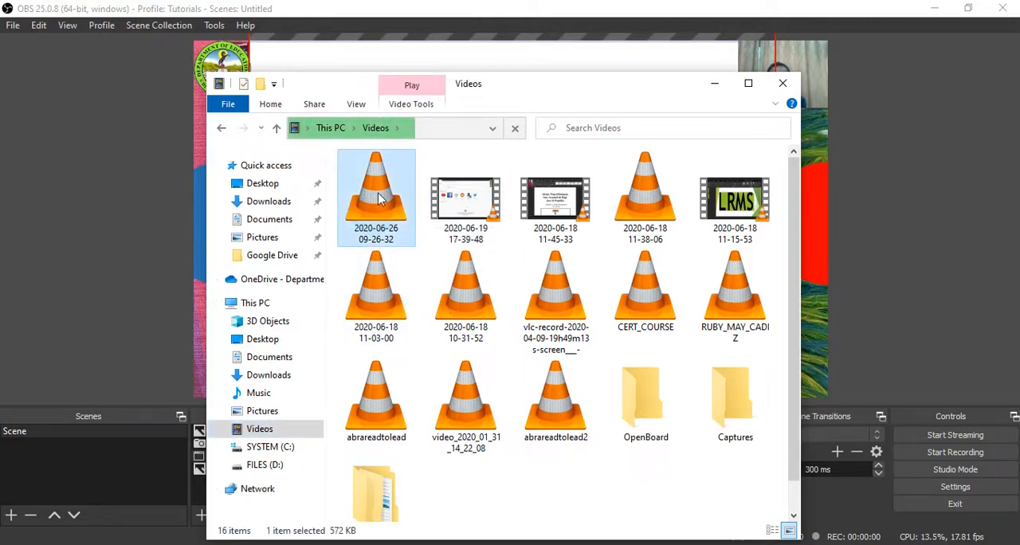
{"action": "mouse_move", "coordinate": [376, 196]}
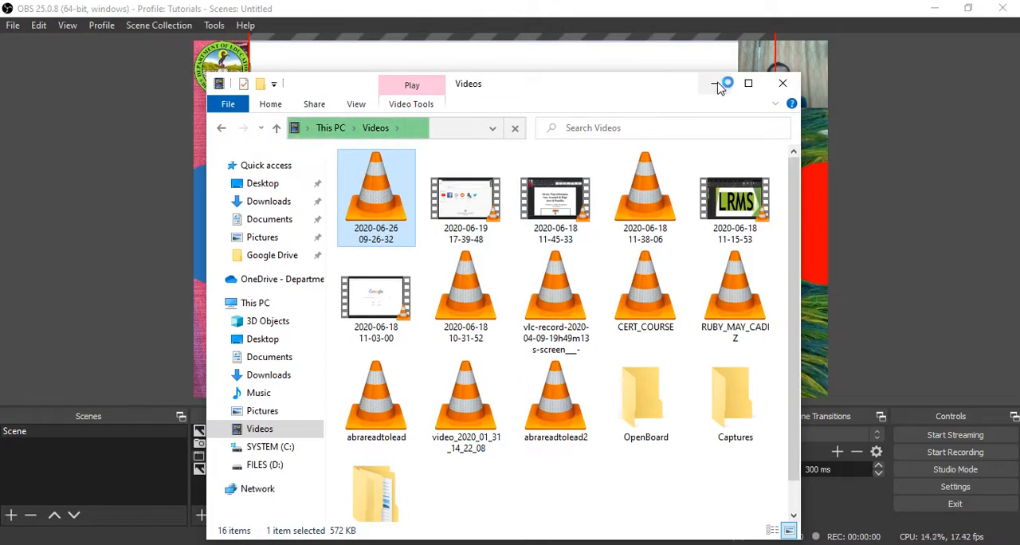
{"action": "mouse_move", "coordinate": [717, 83]}
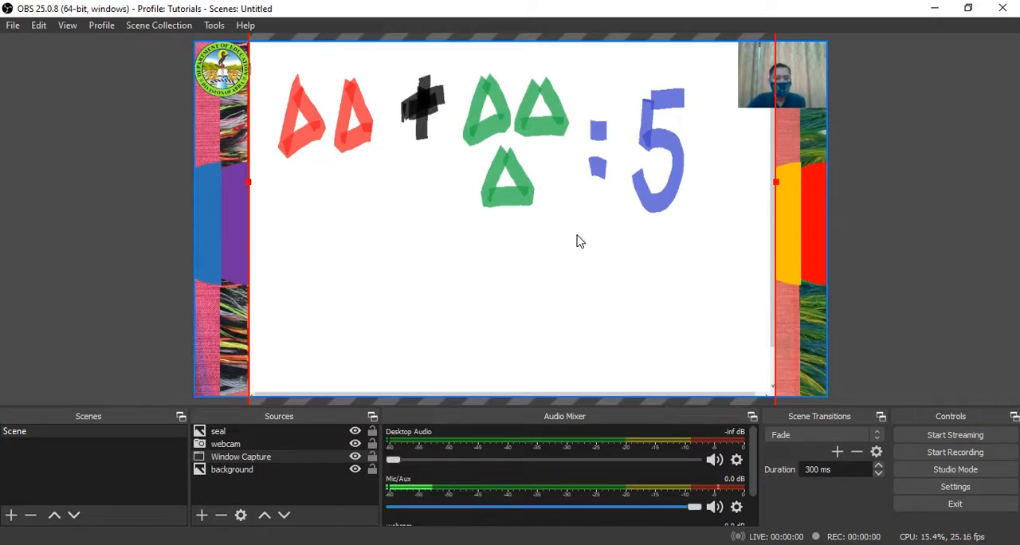
{"action": "mouse_move", "coordinate": [573, 244]}
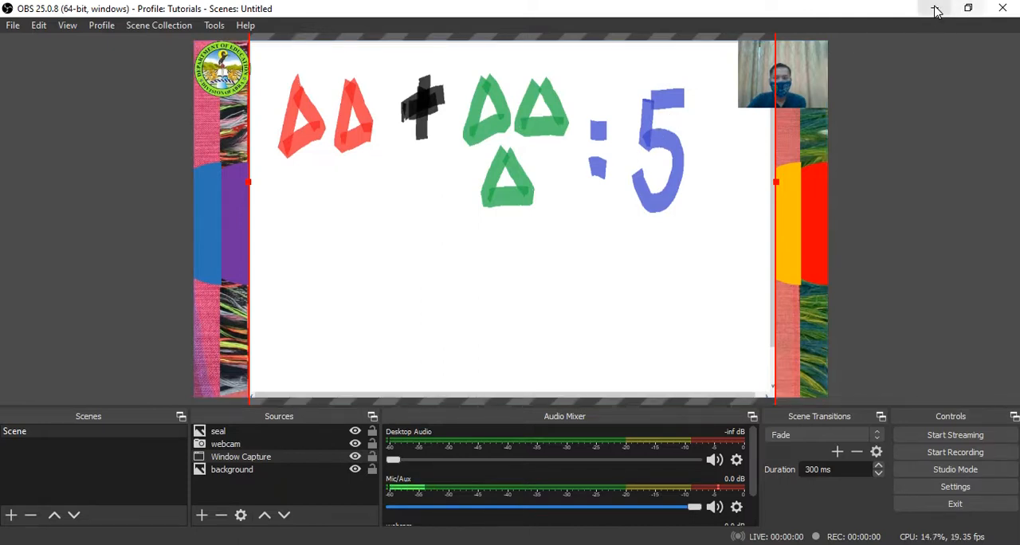
Hide the window so Paint with the drawn sum shows again
{"action": "left_click", "coordinate": [937, 10]}
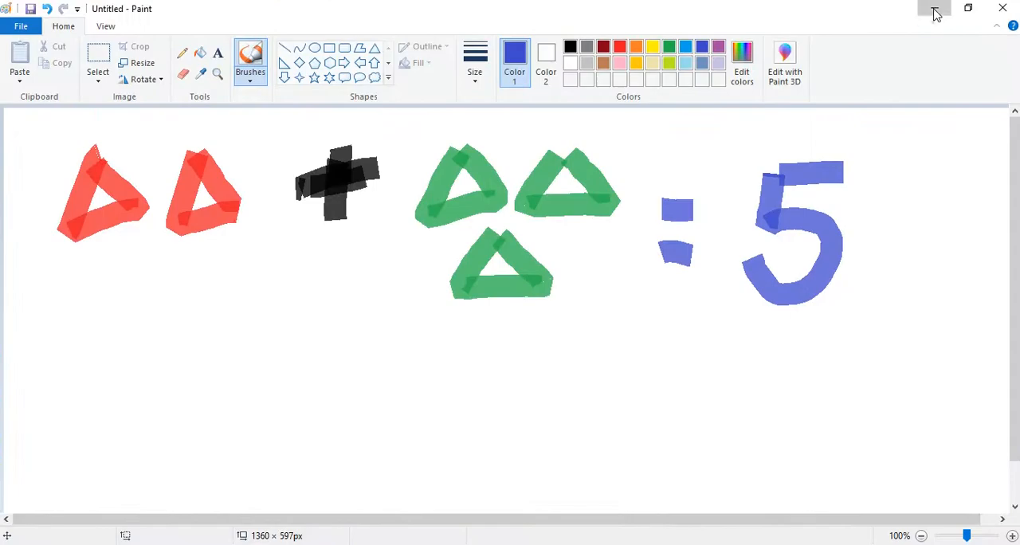
Minimize the OBS Studio window to reveal Paint
{"action": "left_click", "coordinate": [933, 8]}
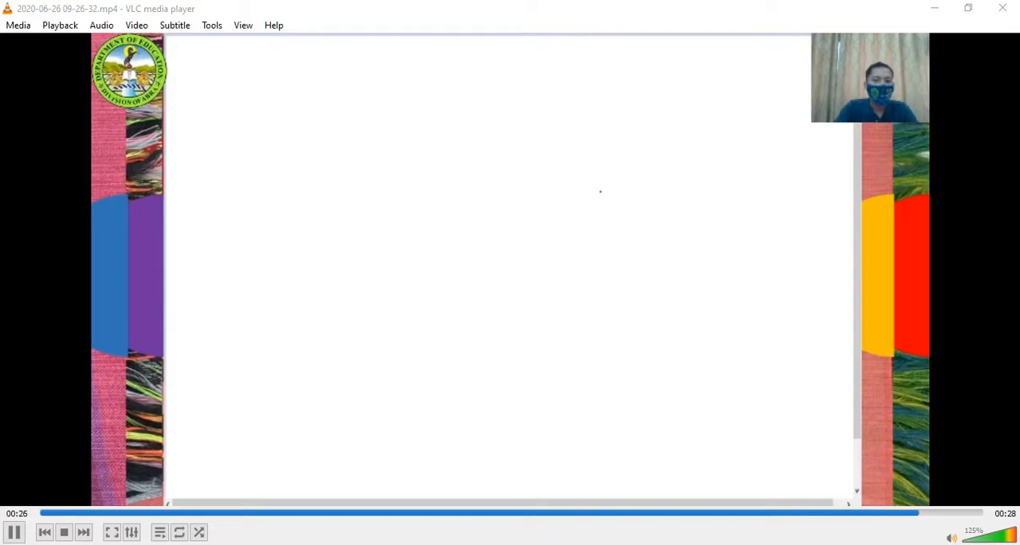
{"action": "left_click", "coordinate": [13, 532]}
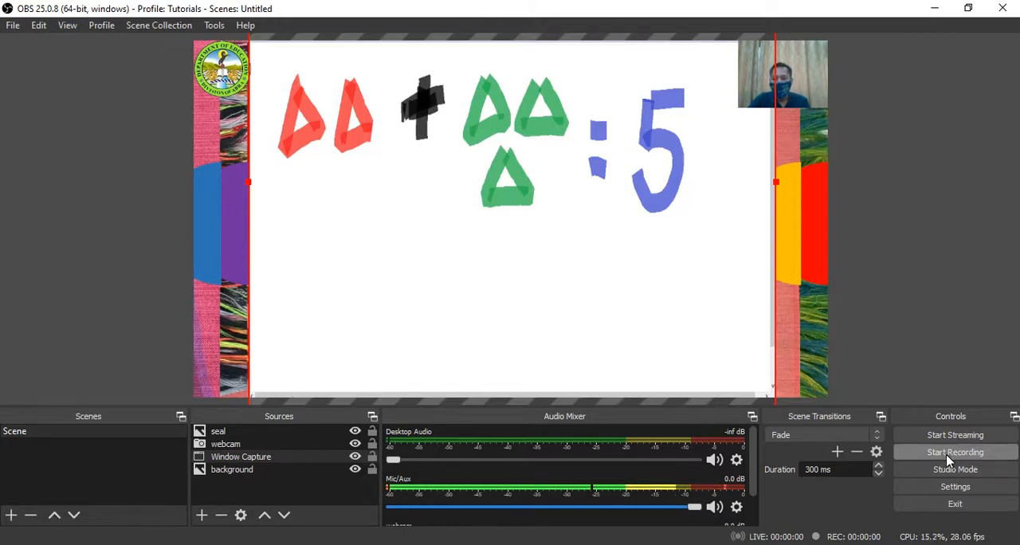
{"action": "mouse_move", "coordinate": [857, 510]}
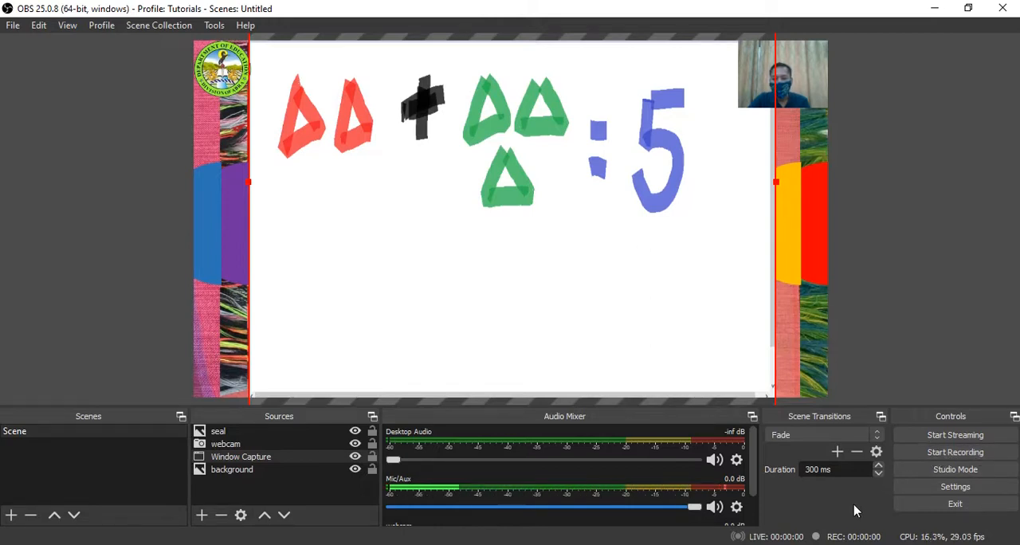